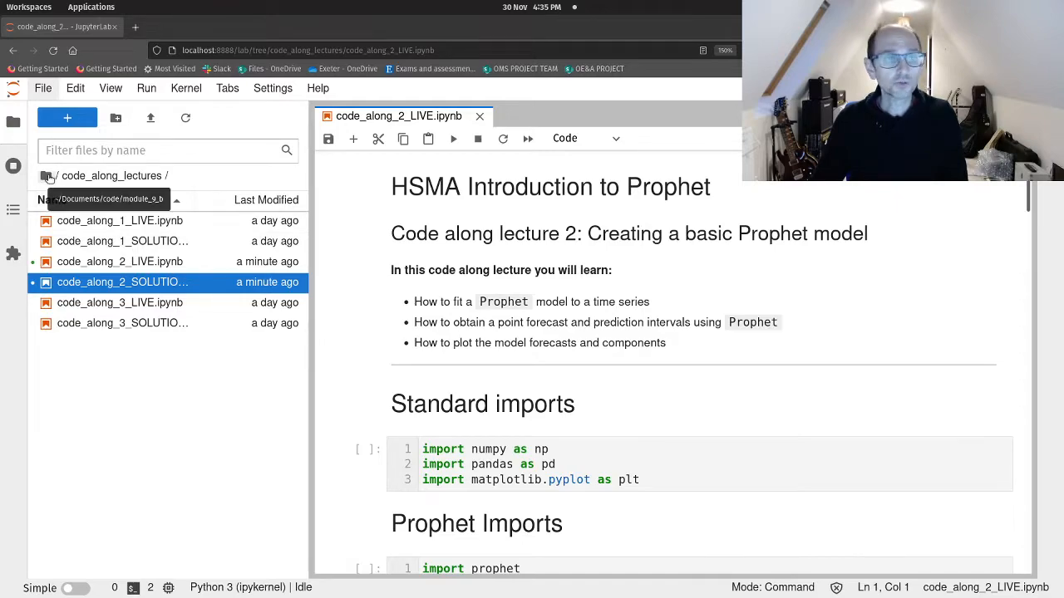
# Hide the file browser and run the standard and Prophet import cells, confirming Prophet 1.0.
pyautogui.click(47, 176)
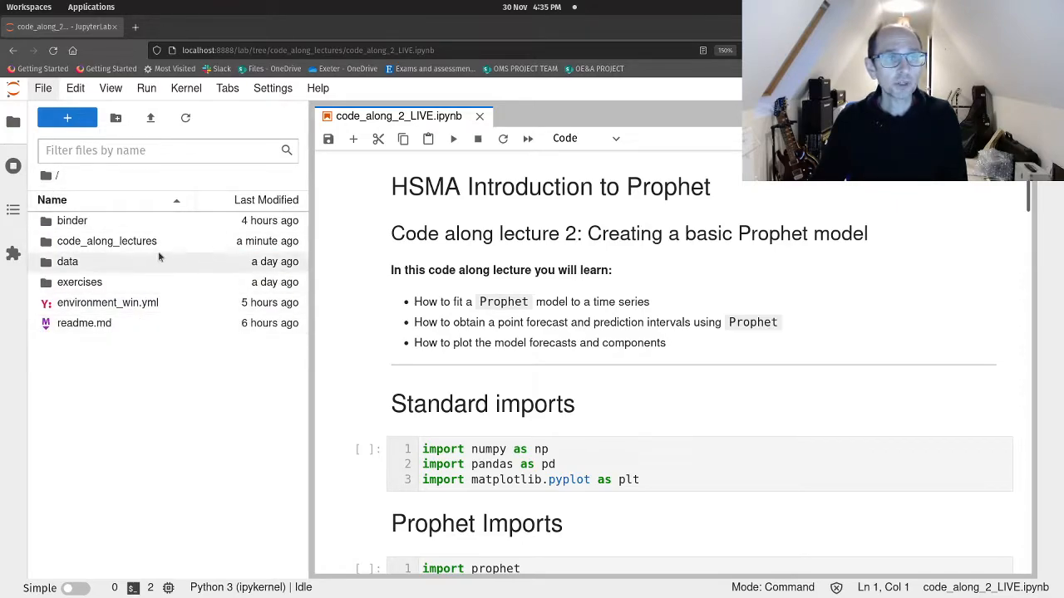
pyautogui.moveTo(106, 241)
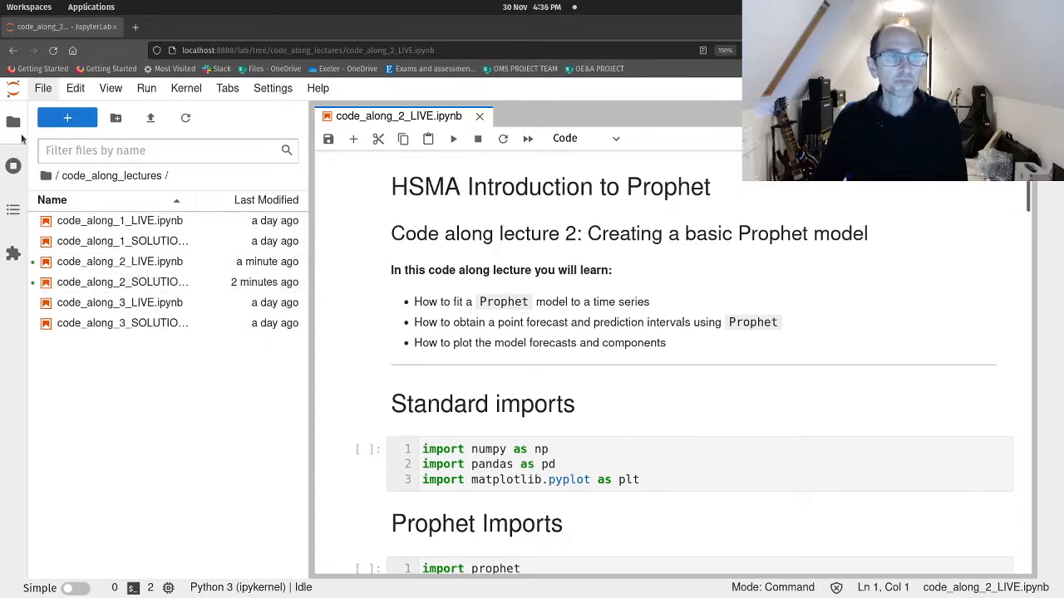
pyautogui.click(13, 123)
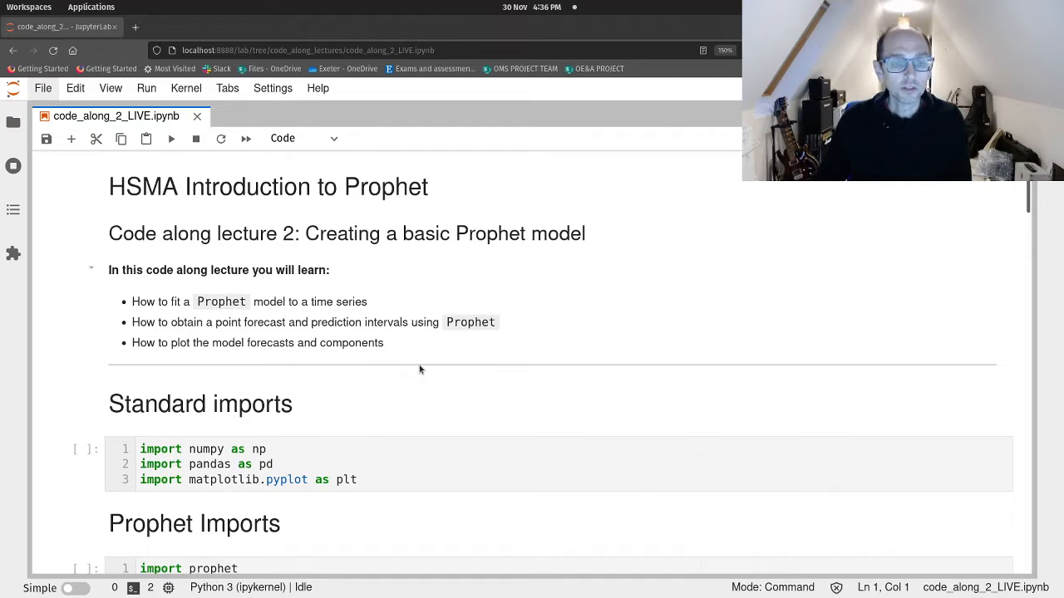
pyautogui.scroll(-3)
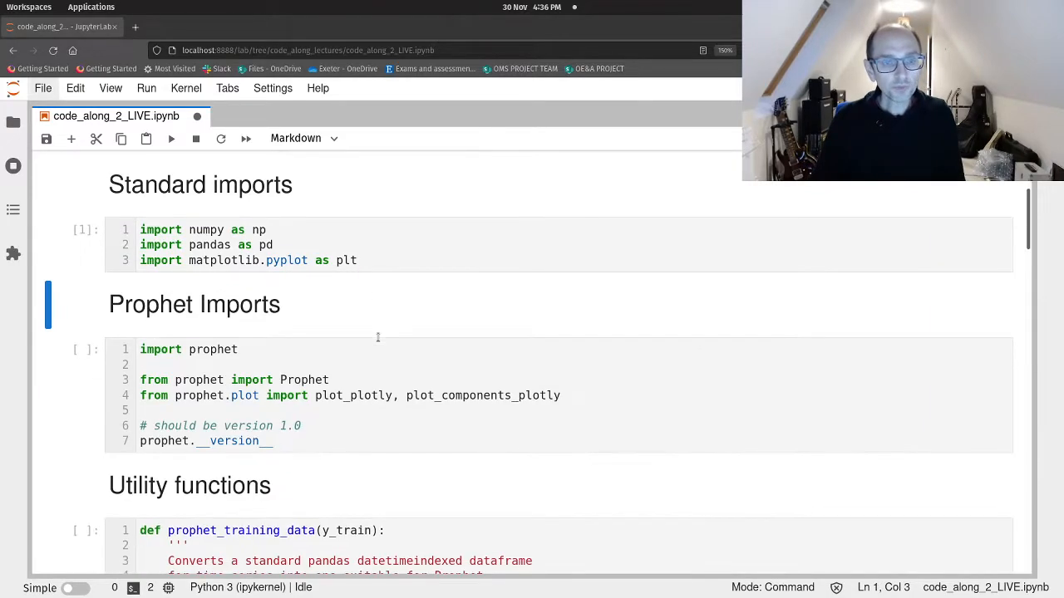
pyautogui.scroll(-3)
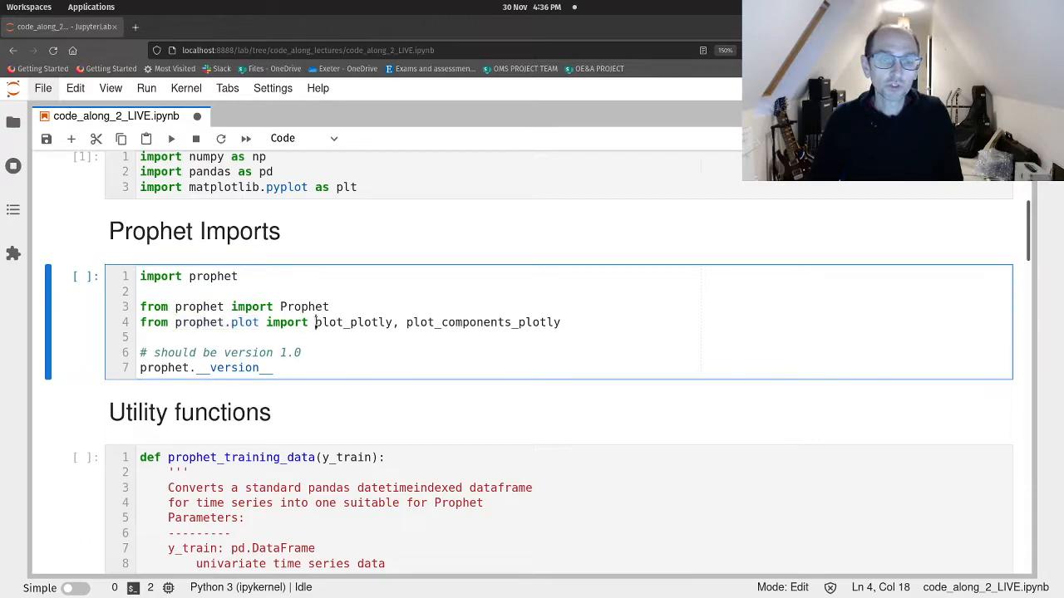
pyautogui.doubleClick(354, 323)
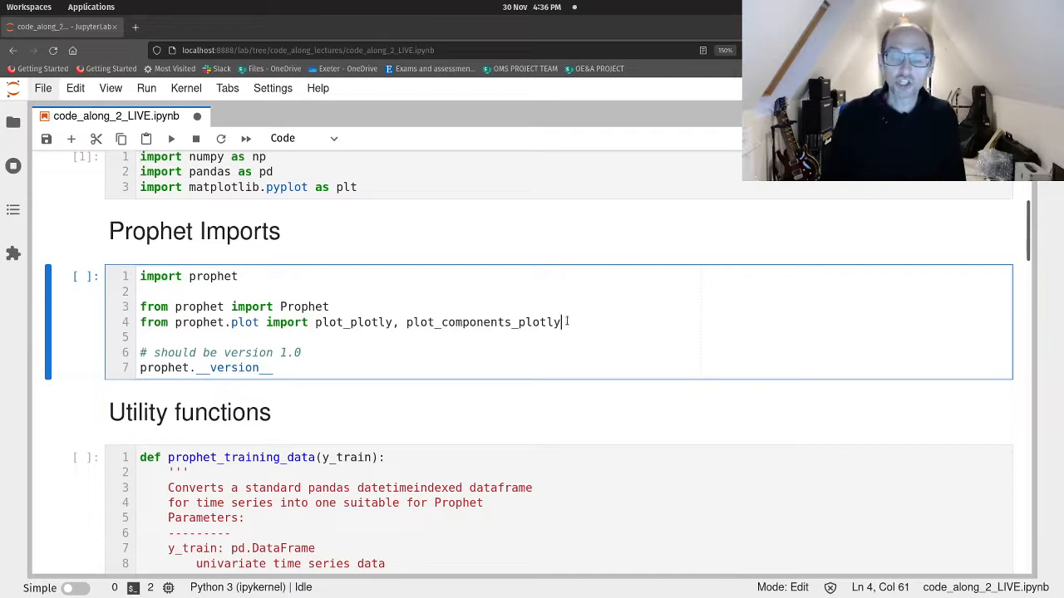
pyautogui.press('ctrl+s')
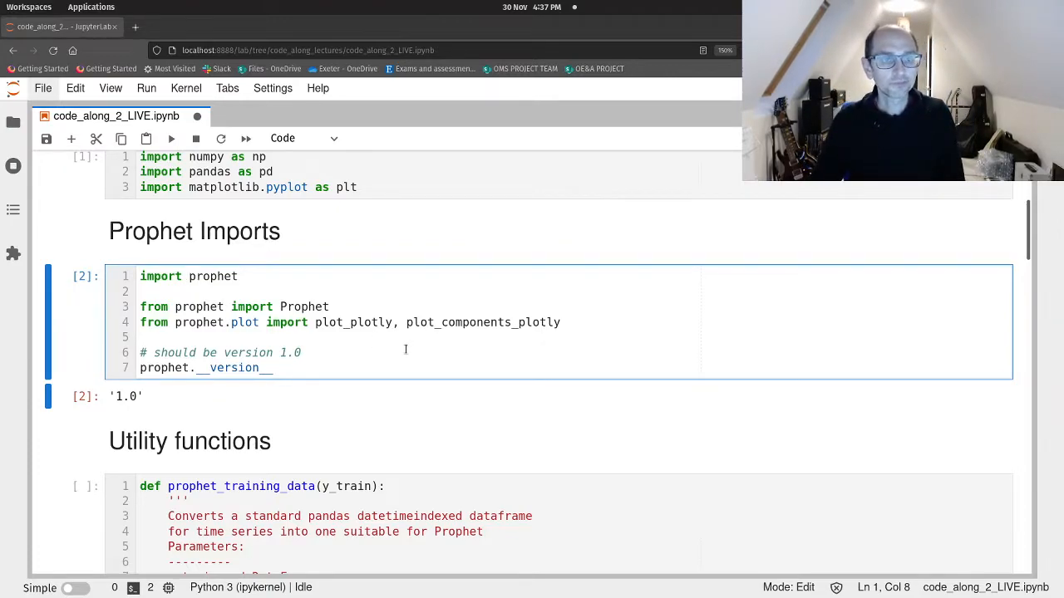
# Run the utility function and Step 1 data-loading cells, showing prophet_train.tail() ending 2018-07-30.
pyautogui.scroll(-3)
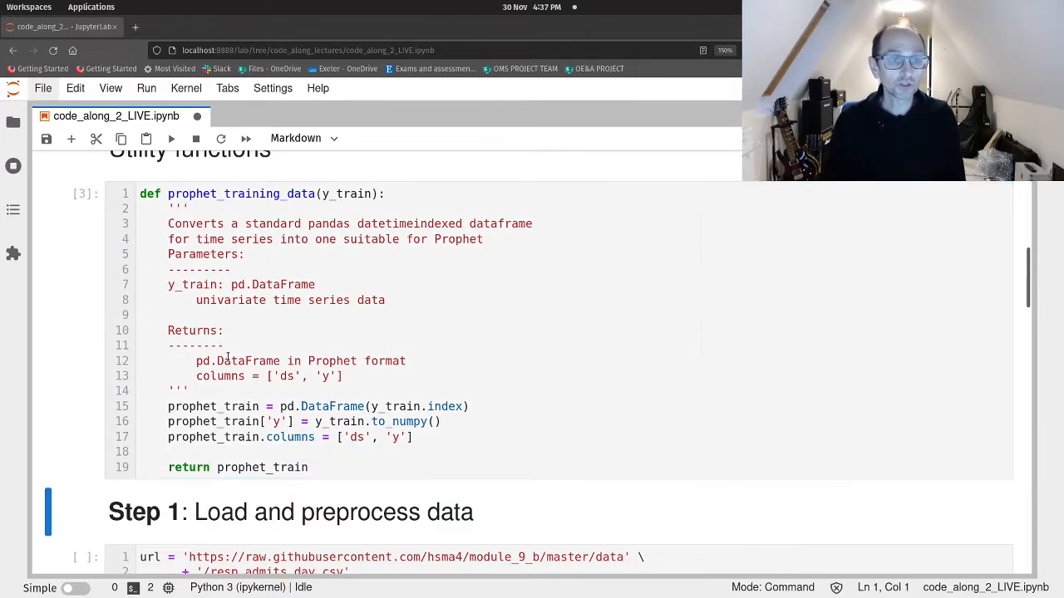
pyautogui.scroll(-3)
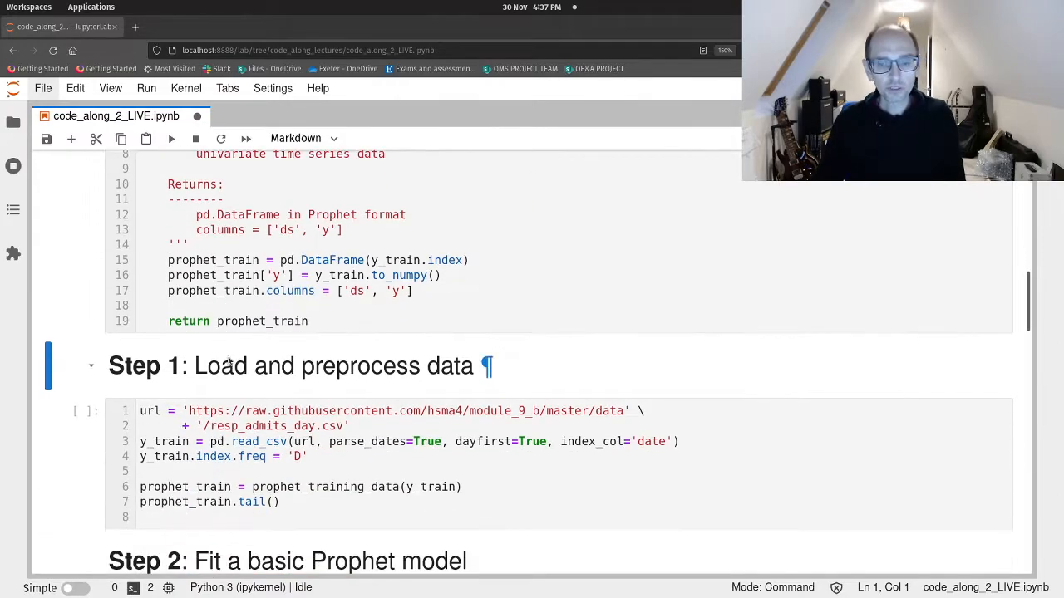
pyautogui.scroll(-3)
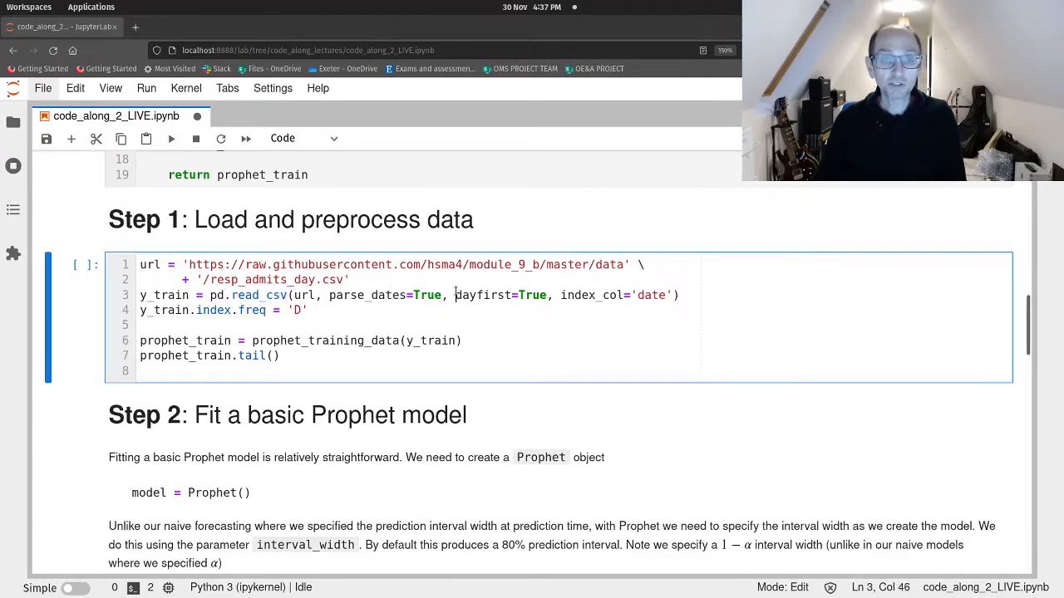
pyautogui.doubleClick(484, 295)
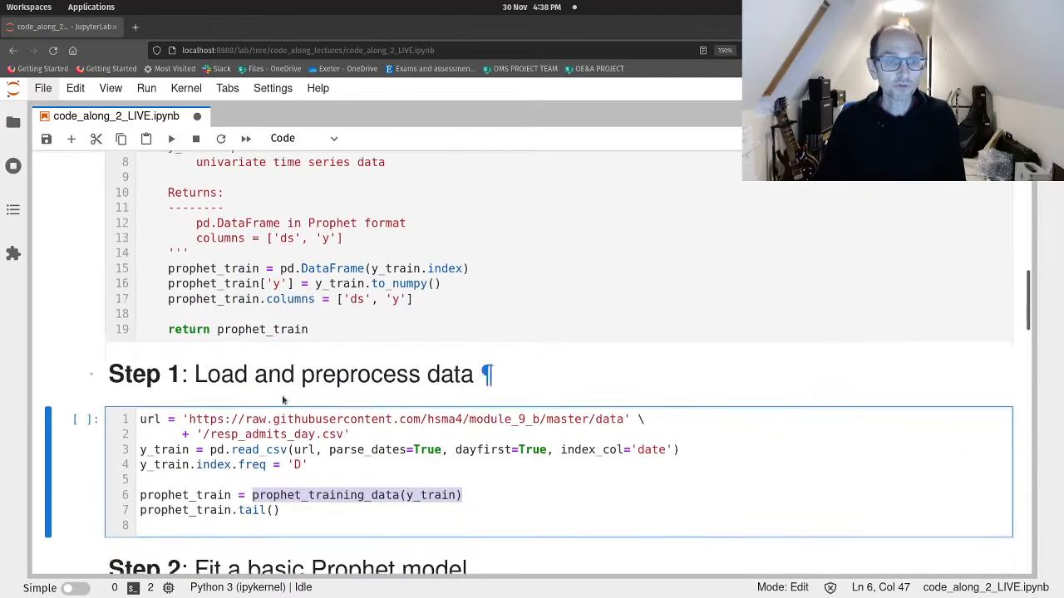
pyautogui.scroll(-3)
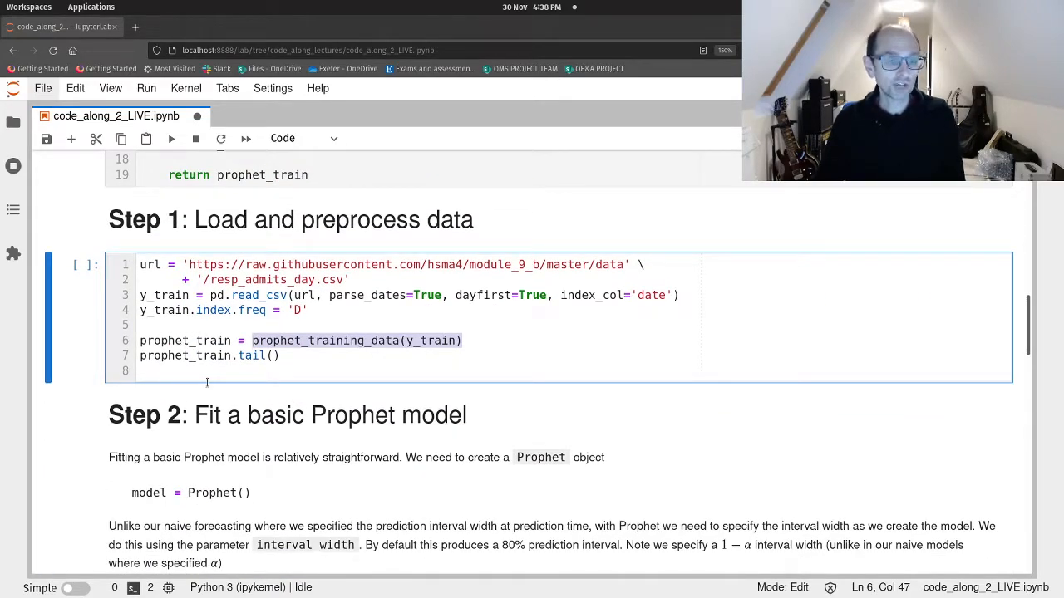
pyautogui.click(316, 356)
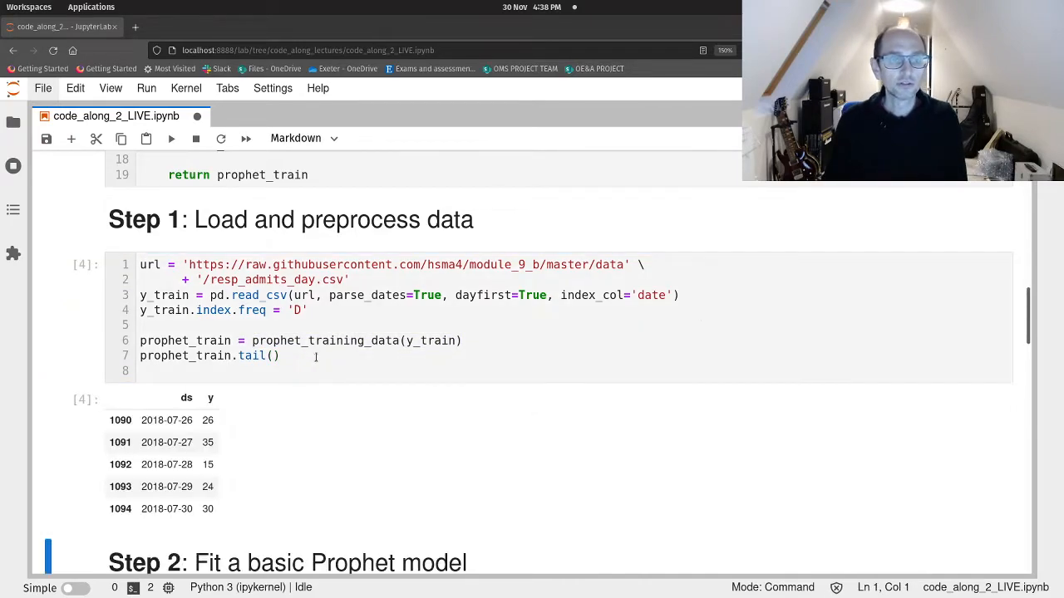
pyautogui.scroll(-3)
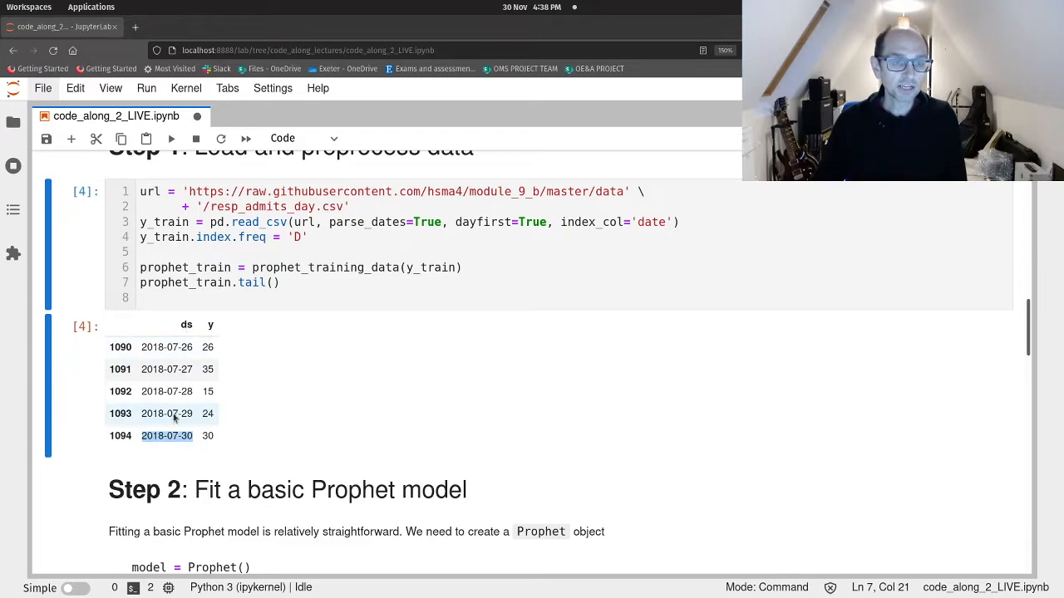
pyautogui.moveTo(301, 456)
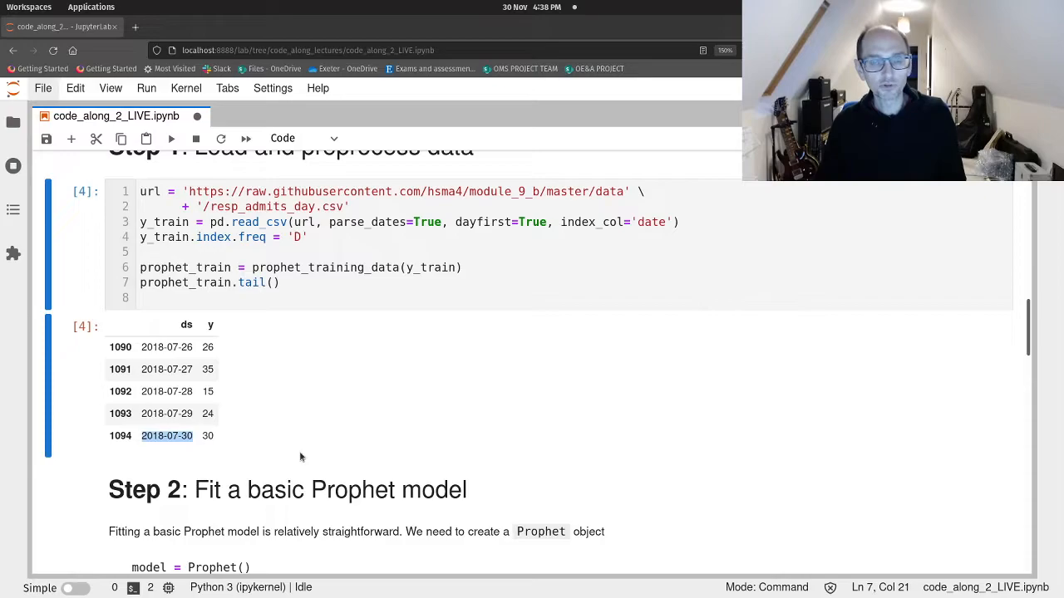
pyautogui.scroll(-3)
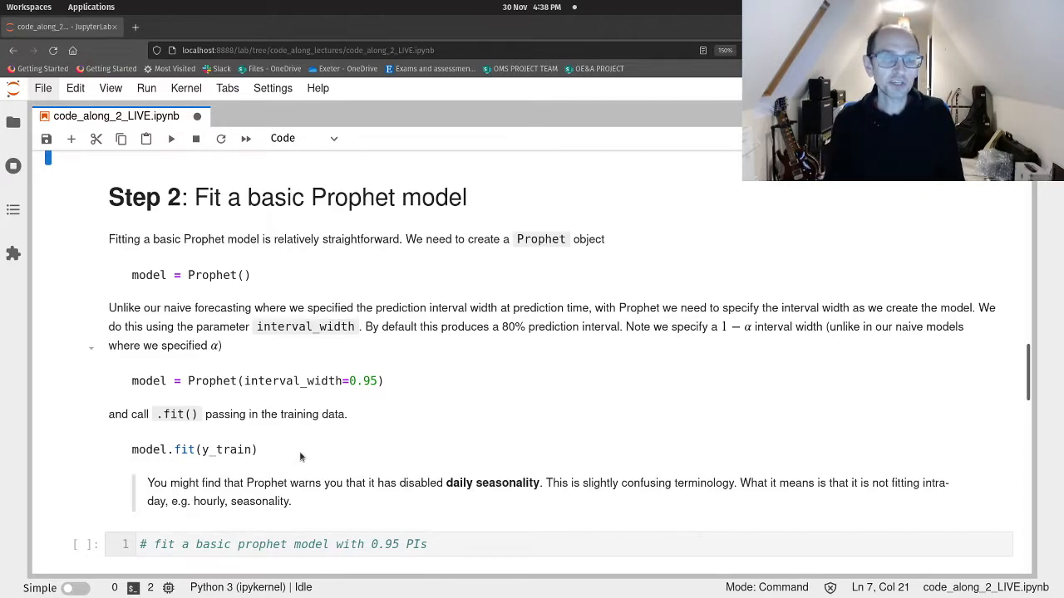
# Write model = Prophet() in the Step 2 cell and inspect the interval_width default of 0.8.
pyautogui.press('ctrl+s')
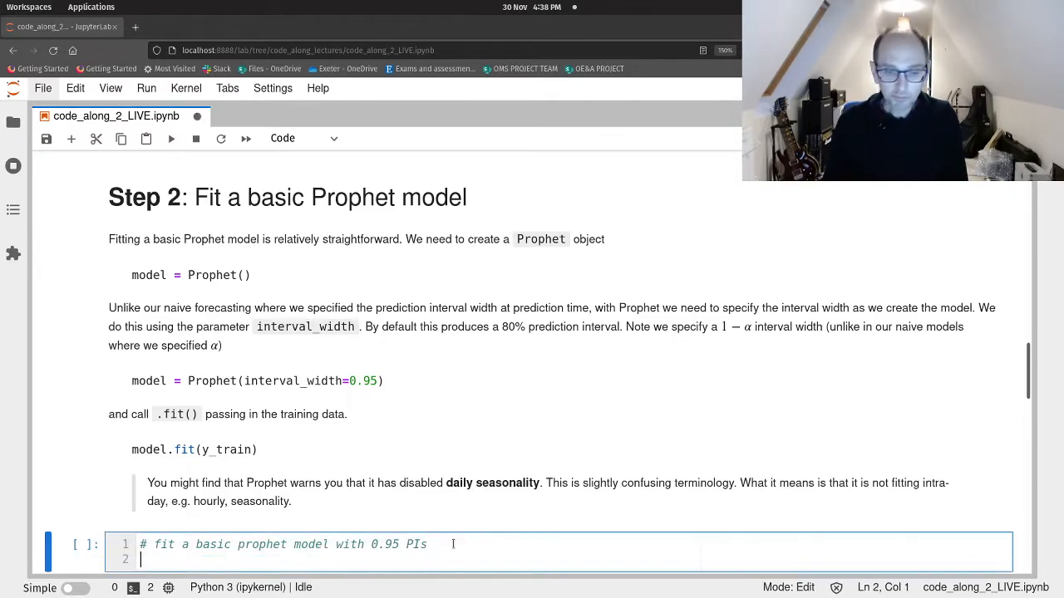
pyautogui.write('model =')
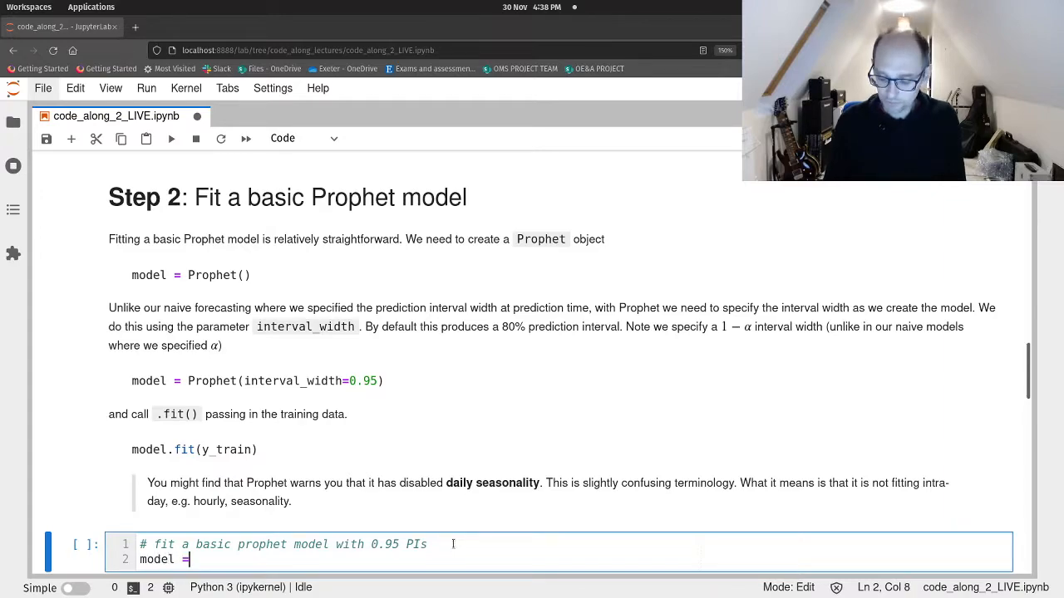
pyautogui.write('P')
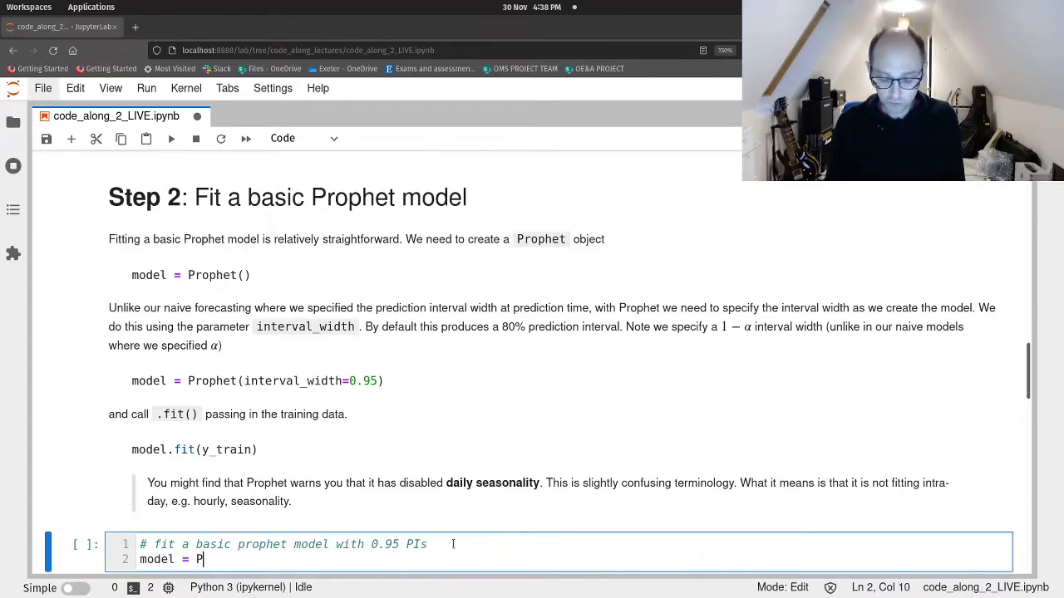
pyautogui.write('rophet()')
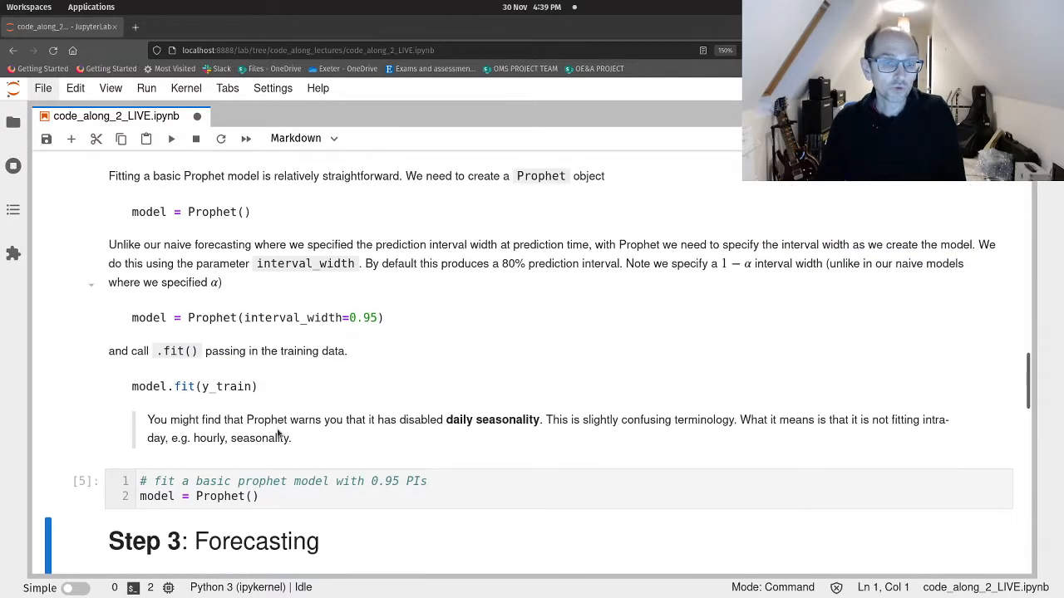
pyautogui.click(251, 496)
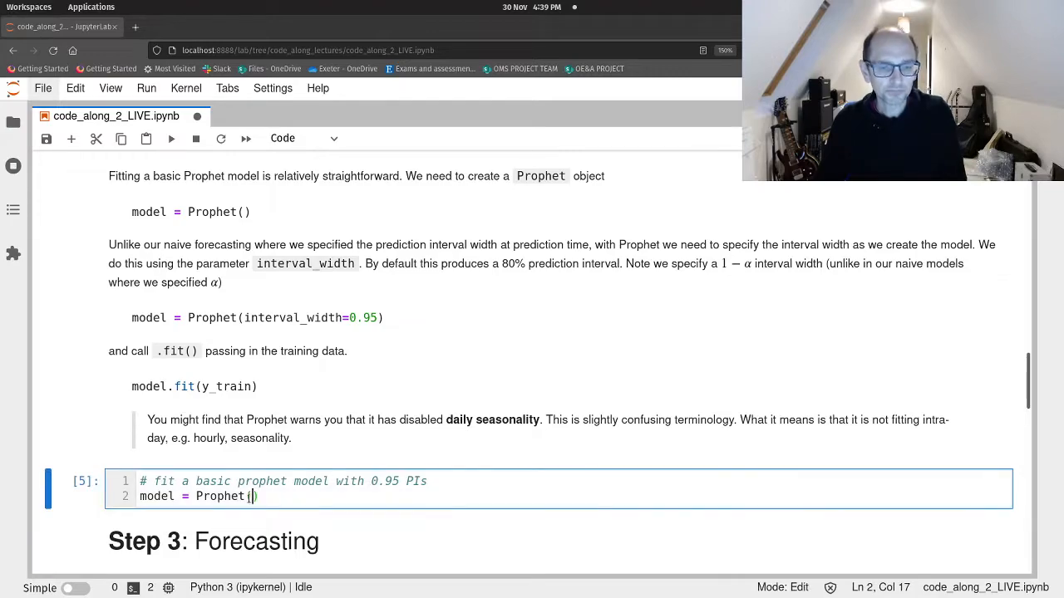
pyautogui.write('(')
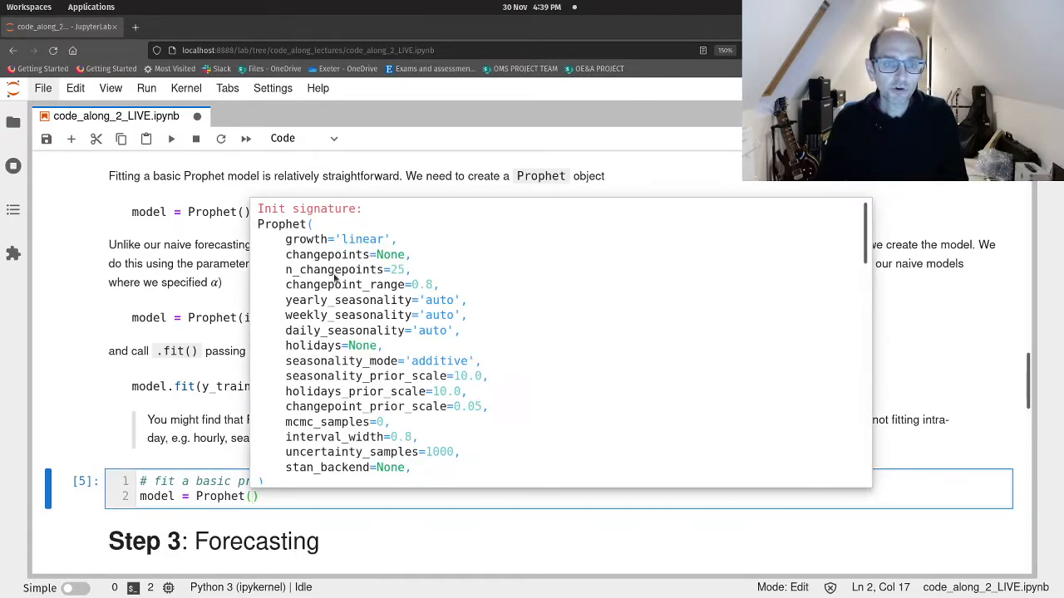
pyautogui.moveTo(551, 475)
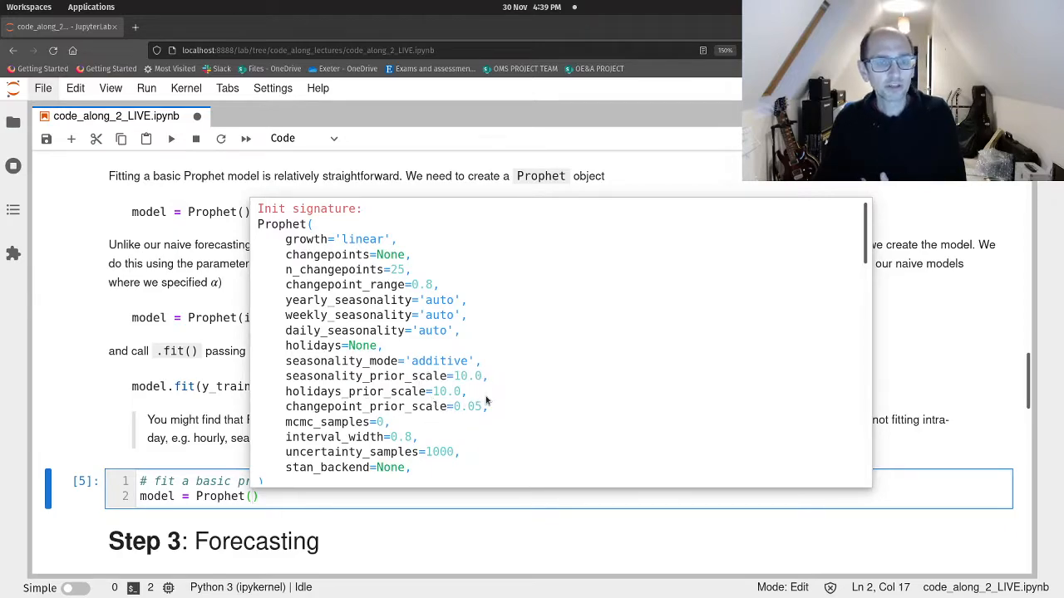
pyautogui.moveTo(411, 424)
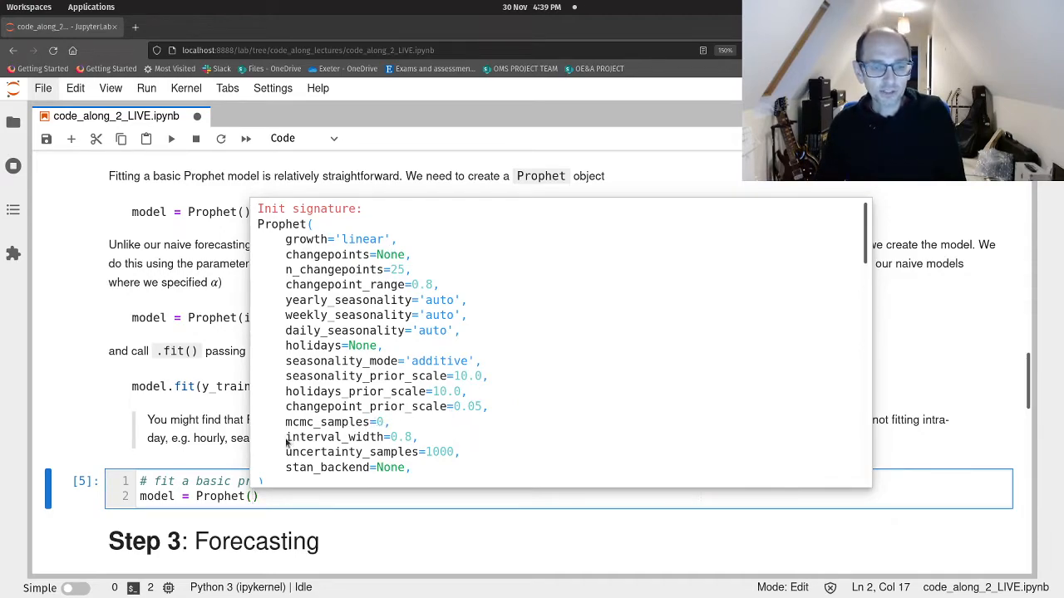
pyautogui.doubleClick(335, 437)
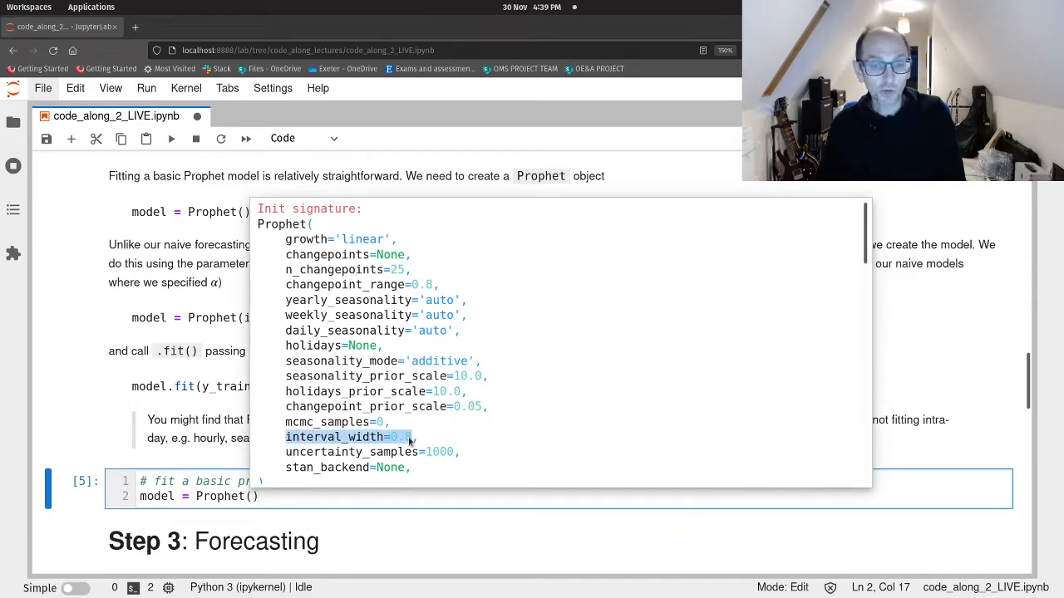
pyautogui.moveTo(546, 431)
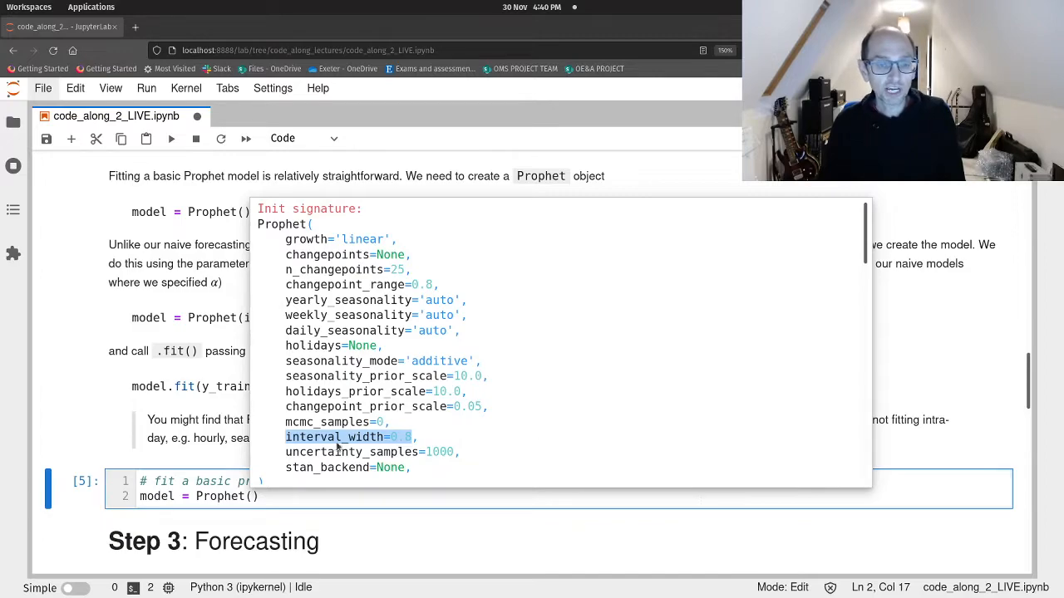
pyautogui.moveTo(395, 445)
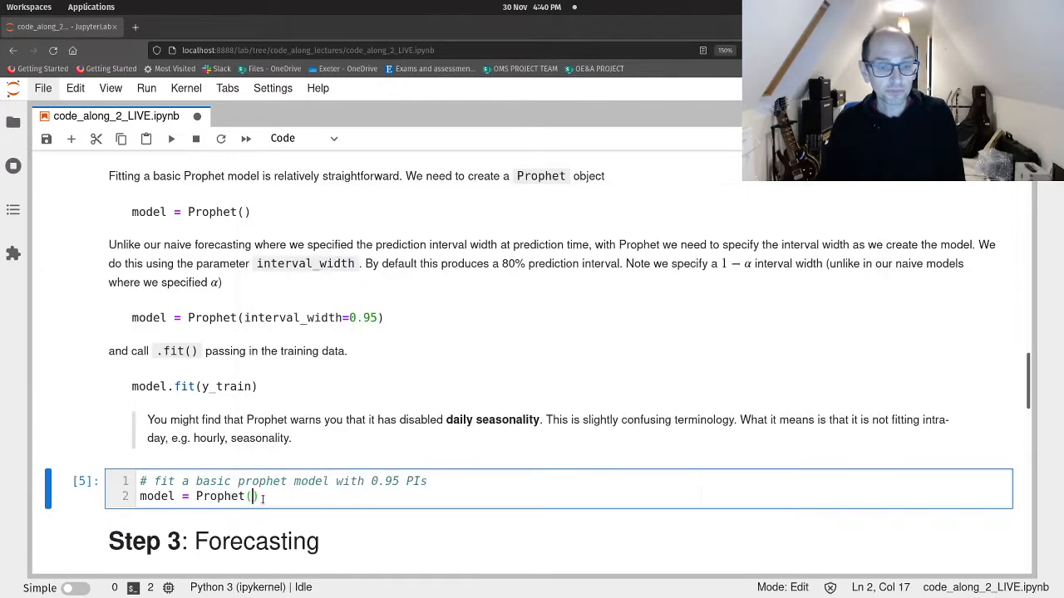
# Set interval_width=0.95 in the Prophet constructor and add a model.fit() call.
pyautogui.write('inter')
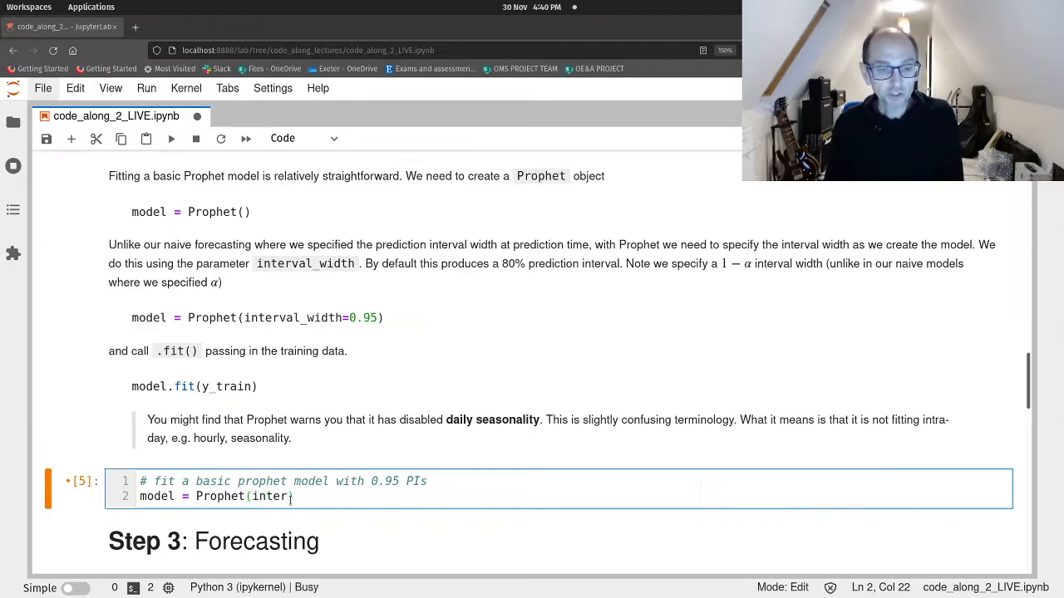
pyautogui.write('val_width=v')
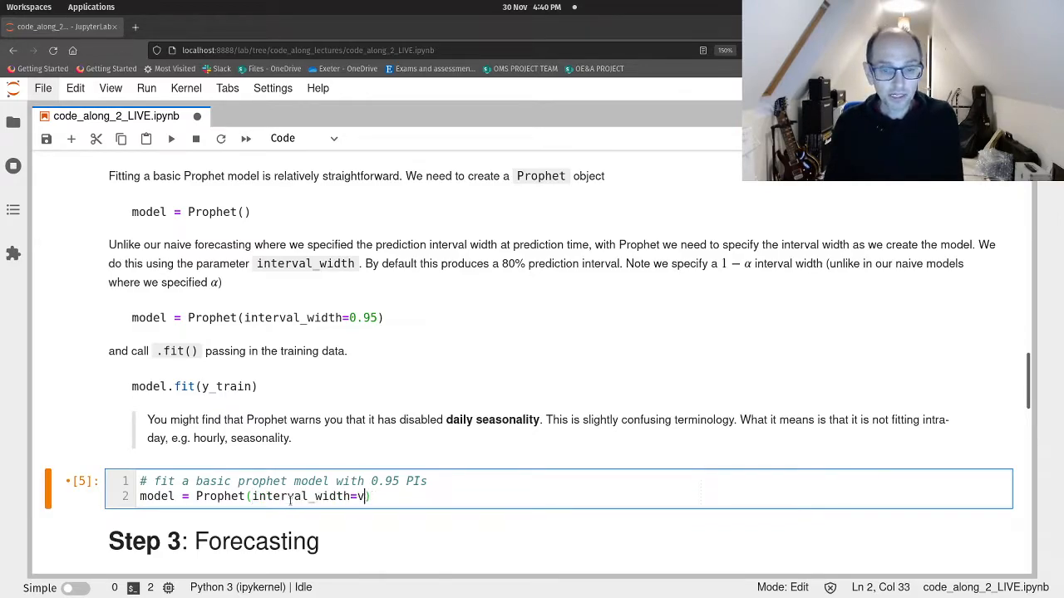
pyautogui.write('0.9')
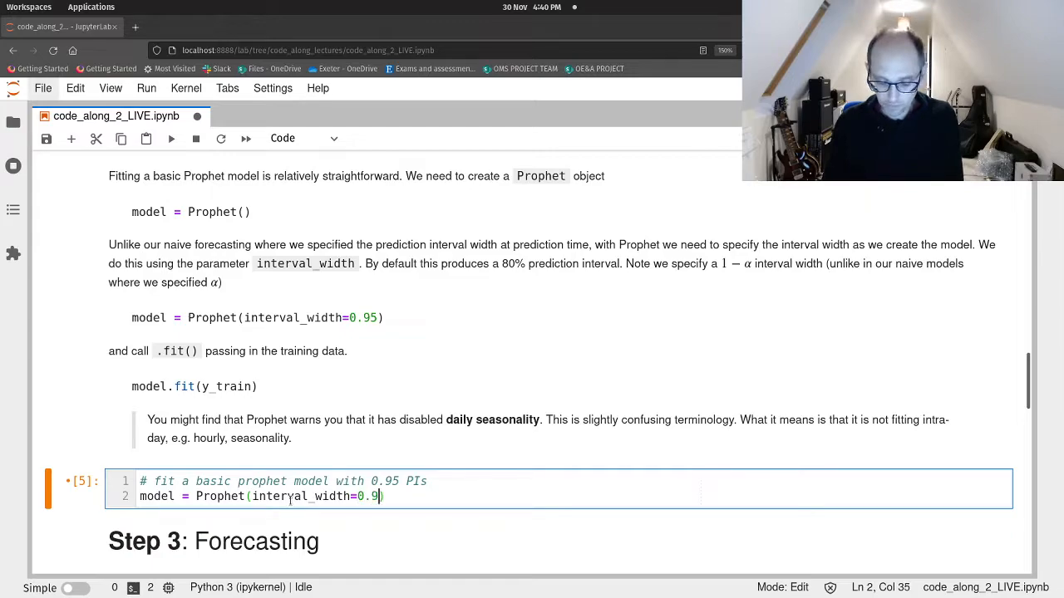
pyautogui.write('5')
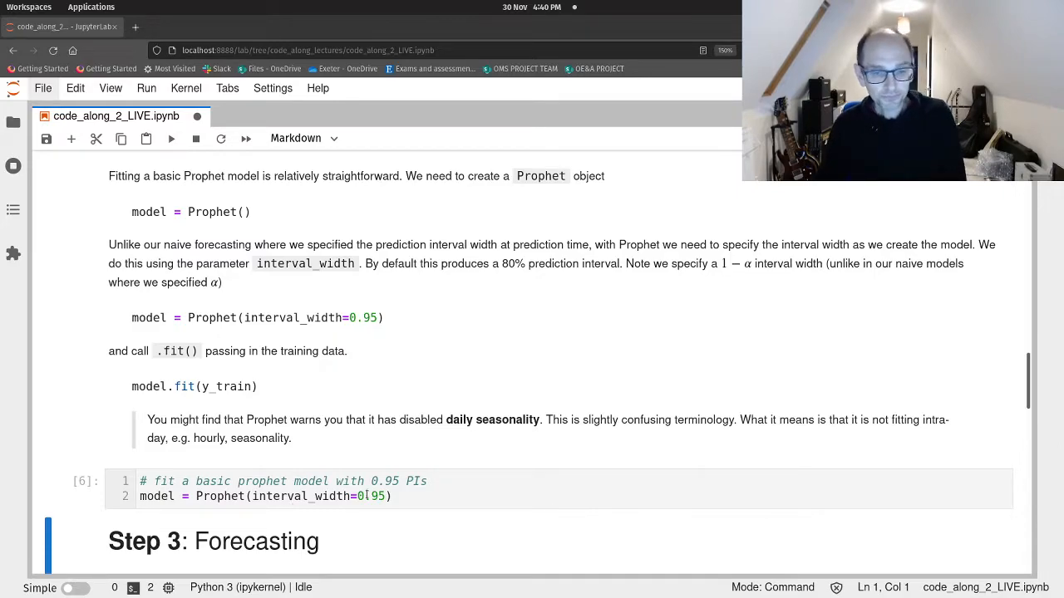
pyautogui.write('model')
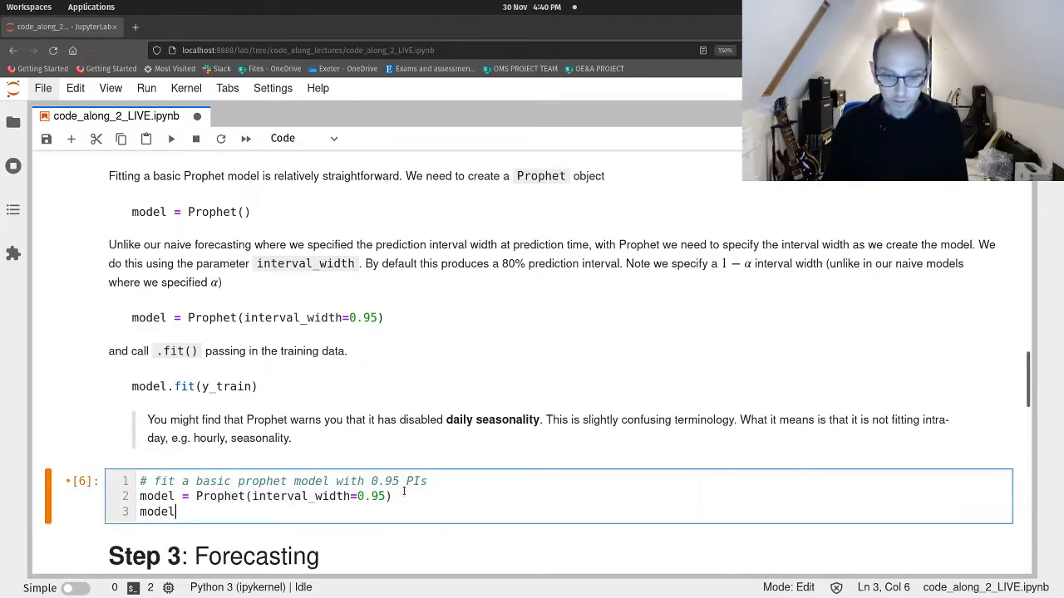
pyautogui.write('.f')
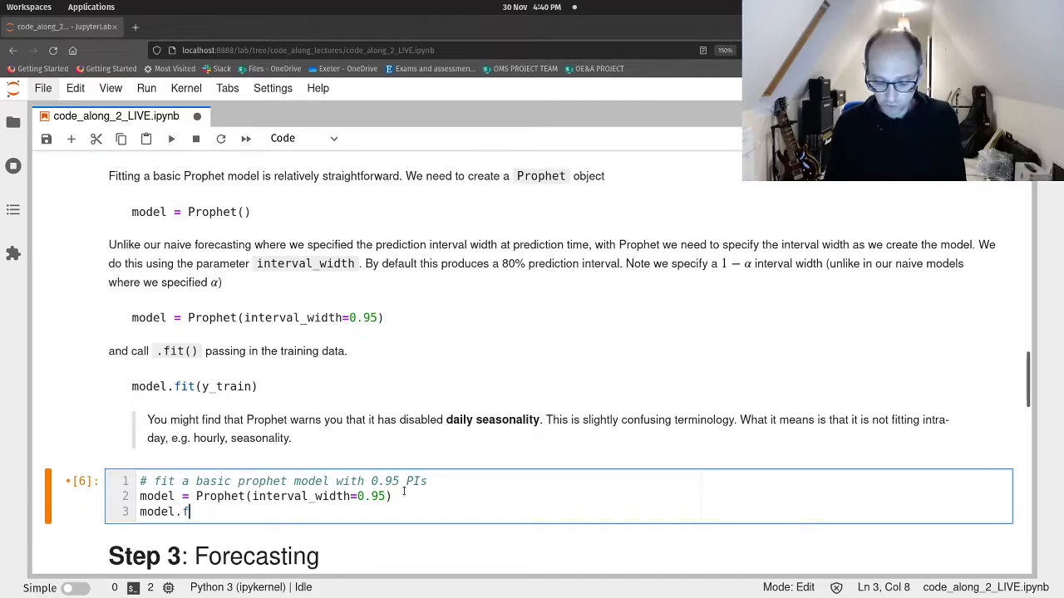
pyautogui.write('it')
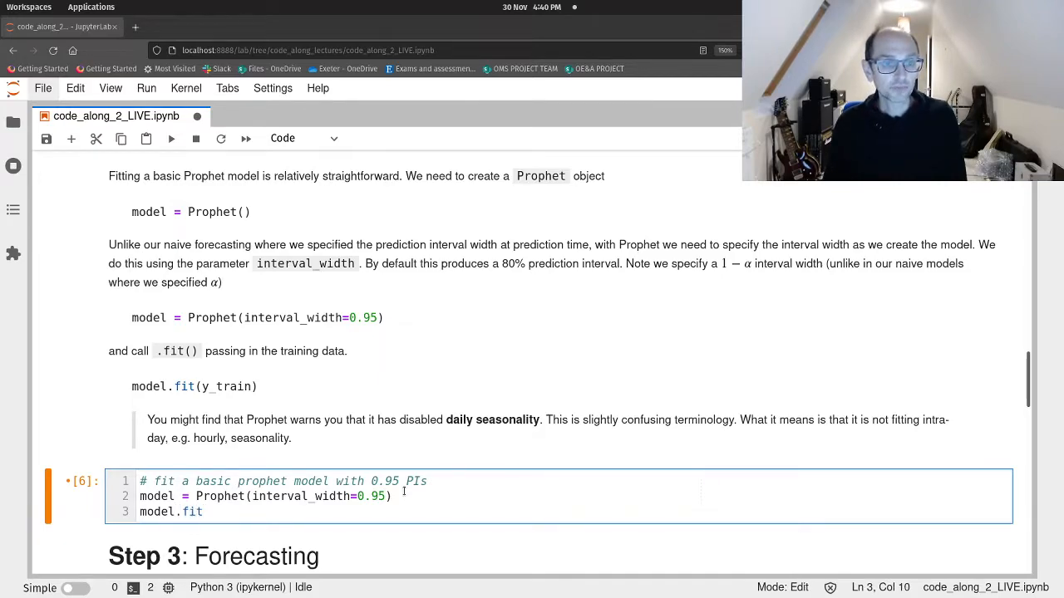
pyautogui.write('()')
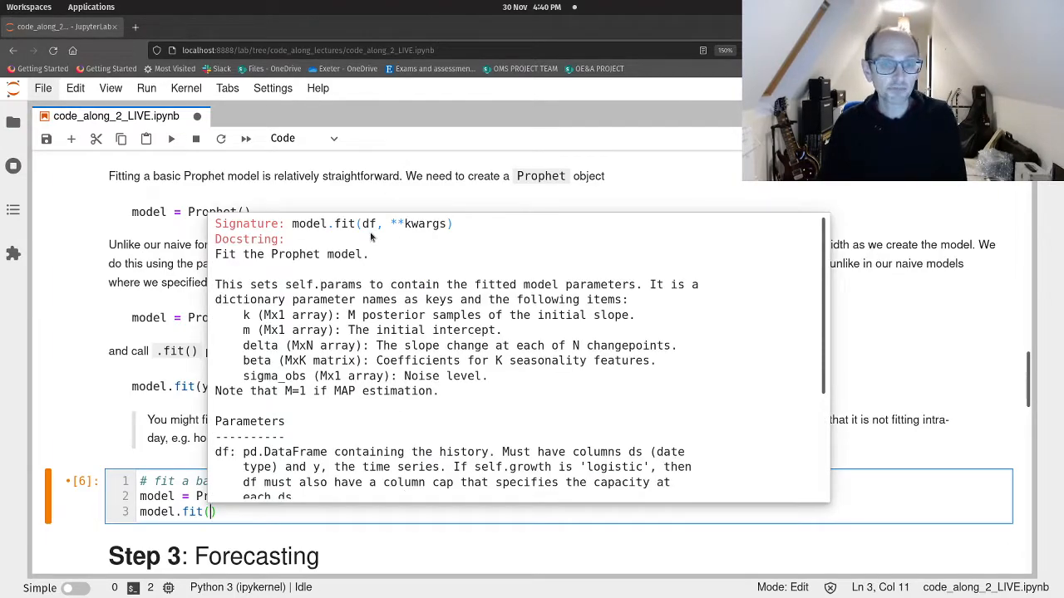
# Fit the model on prophet_train, then prefix the fit line with '_ =' to suppress output.
pyautogui.click(218, 512)
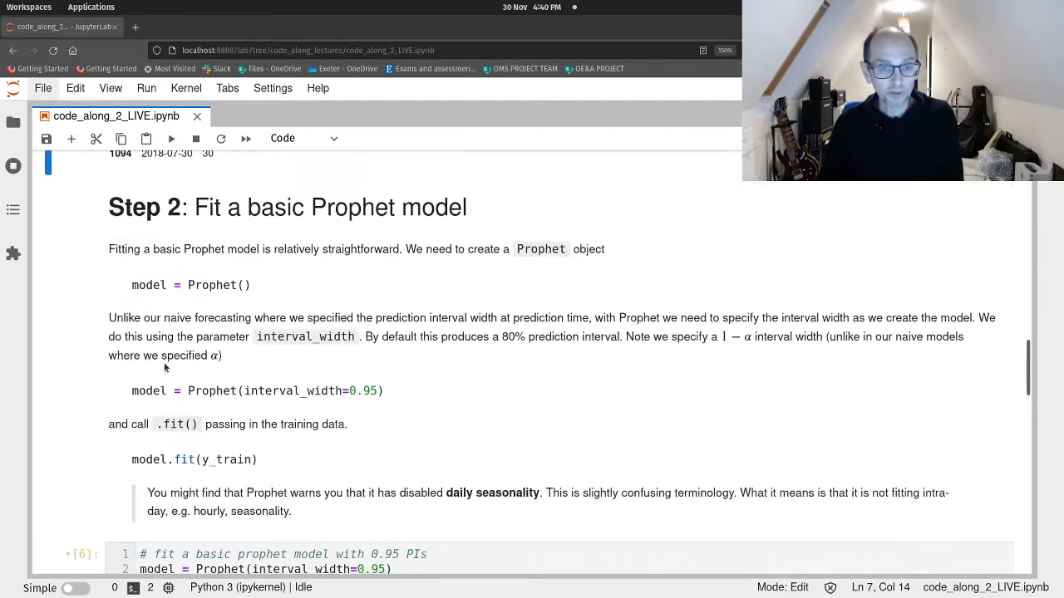
pyautogui.scroll(-3)
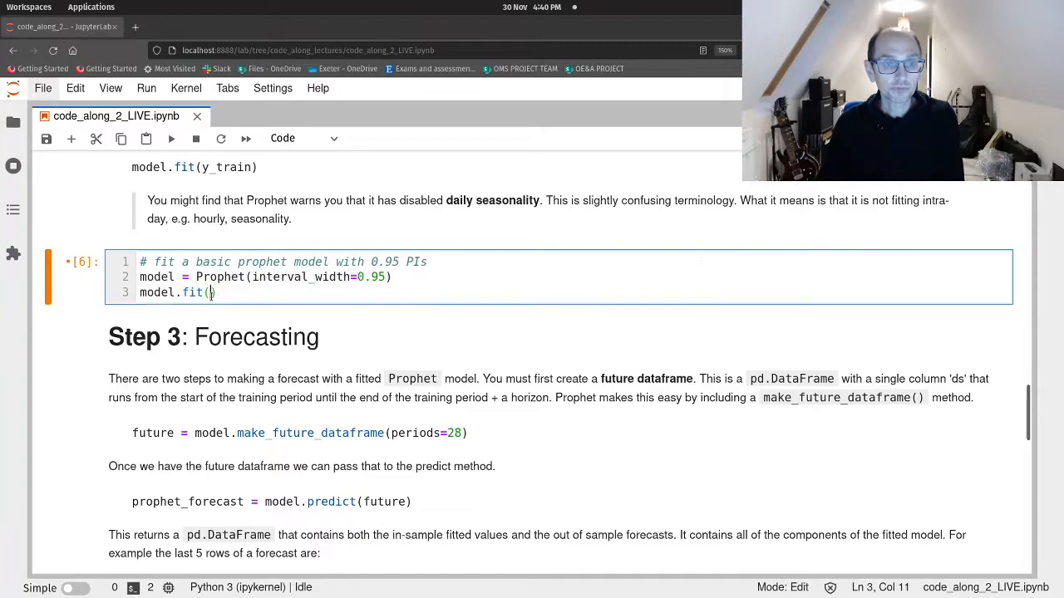
pyautogui.write('prophet_train')
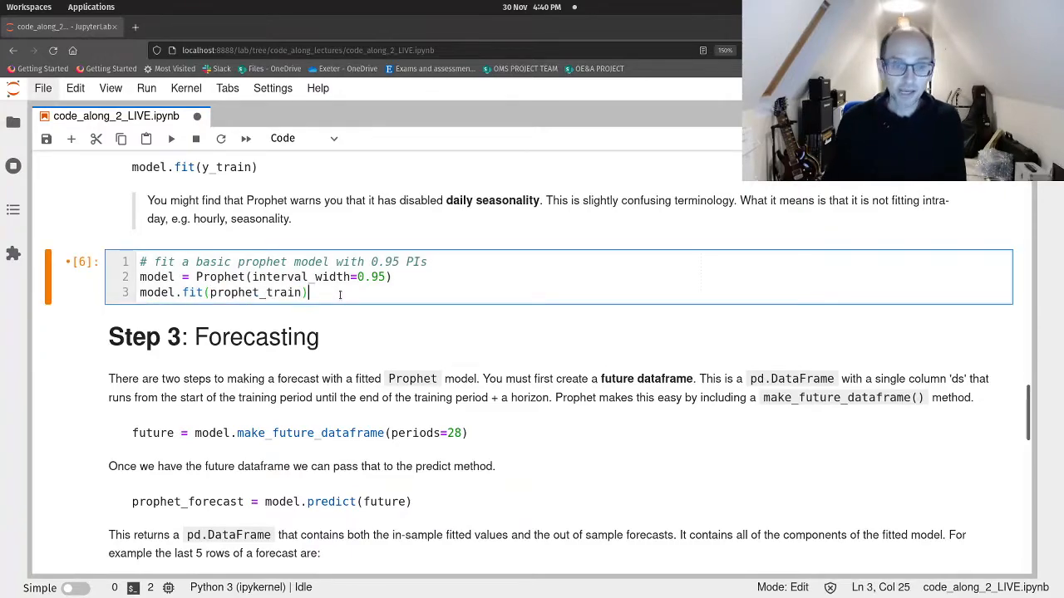
pyautogui.click(171, 139)
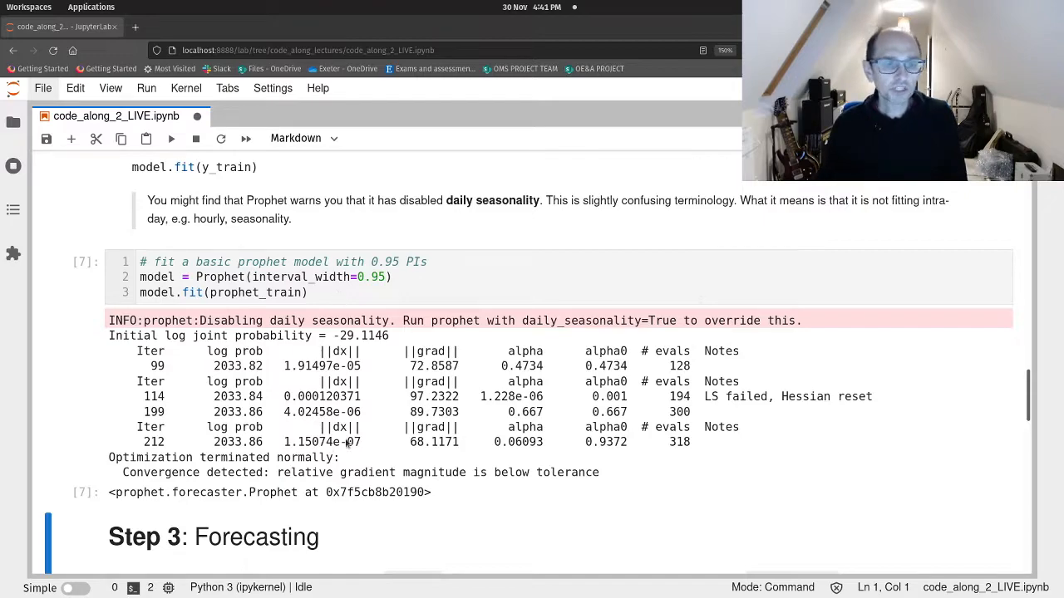
pyautogui.moveTo(380, 374)
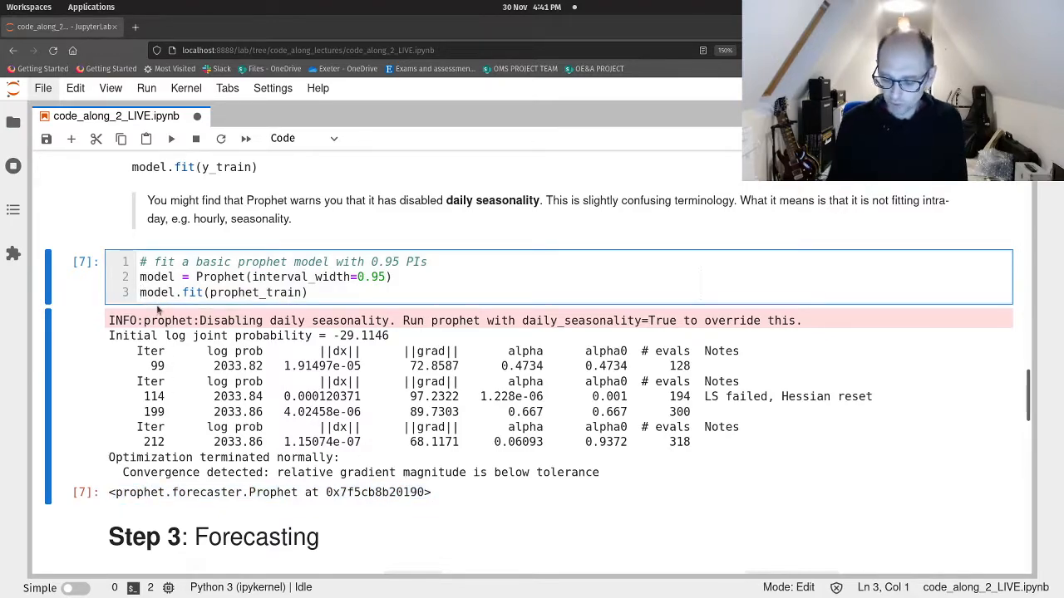
pyautogui.write('_ =')
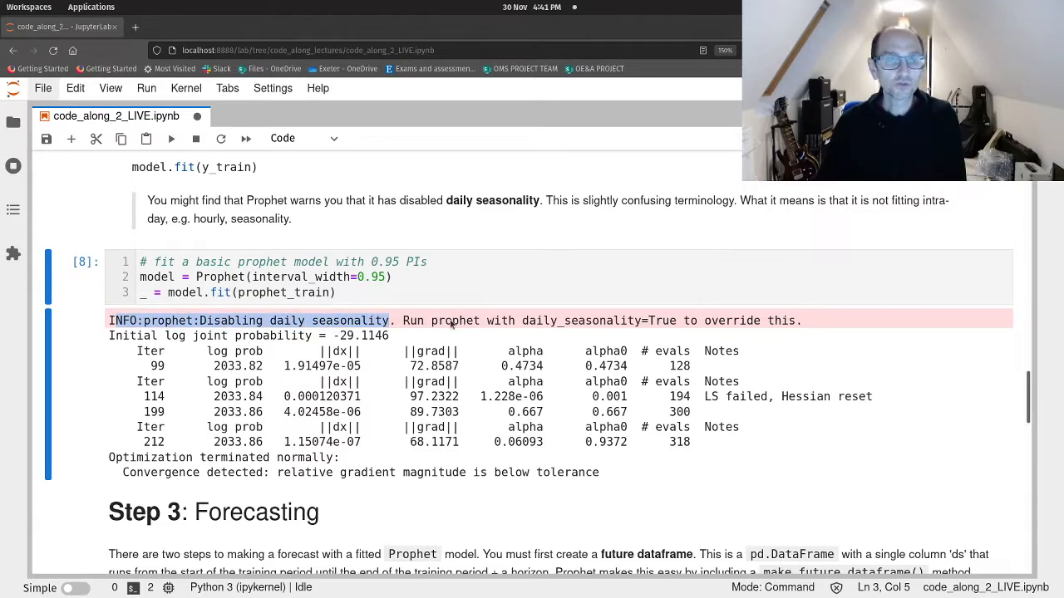
# Highlight the 'Disabling daily seasonality' warning in the refit output.
pyautogui.moveTo(391, 320); pyautogui.dragTo(681, 320)
pyautogui.write(', ')
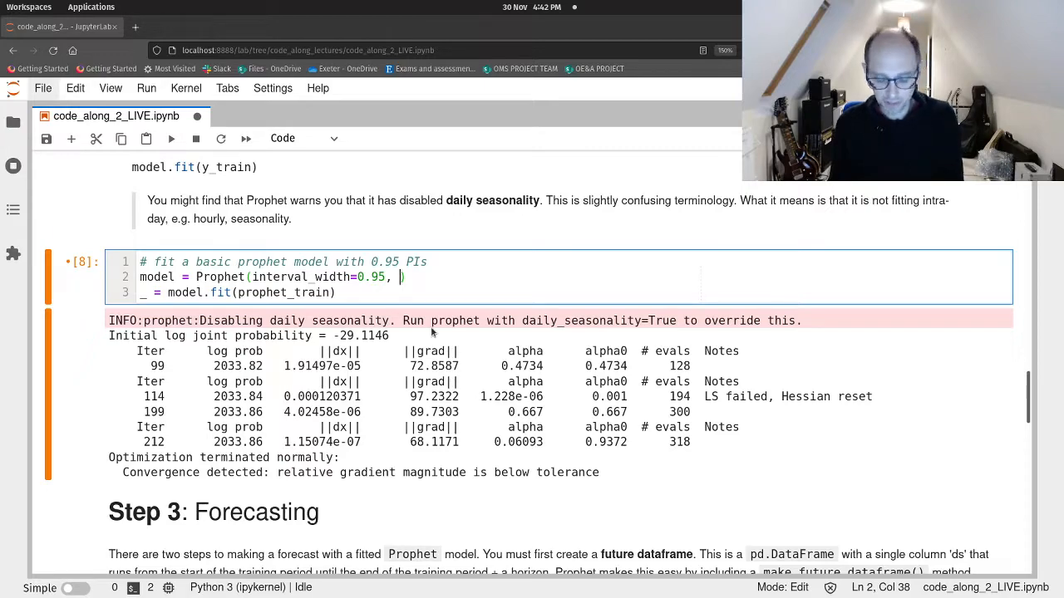
# Add daily_seasonality=False to the Prophet constructor after interval_width=0.95.
pyautogui.write('daily_seasonality=Fals')
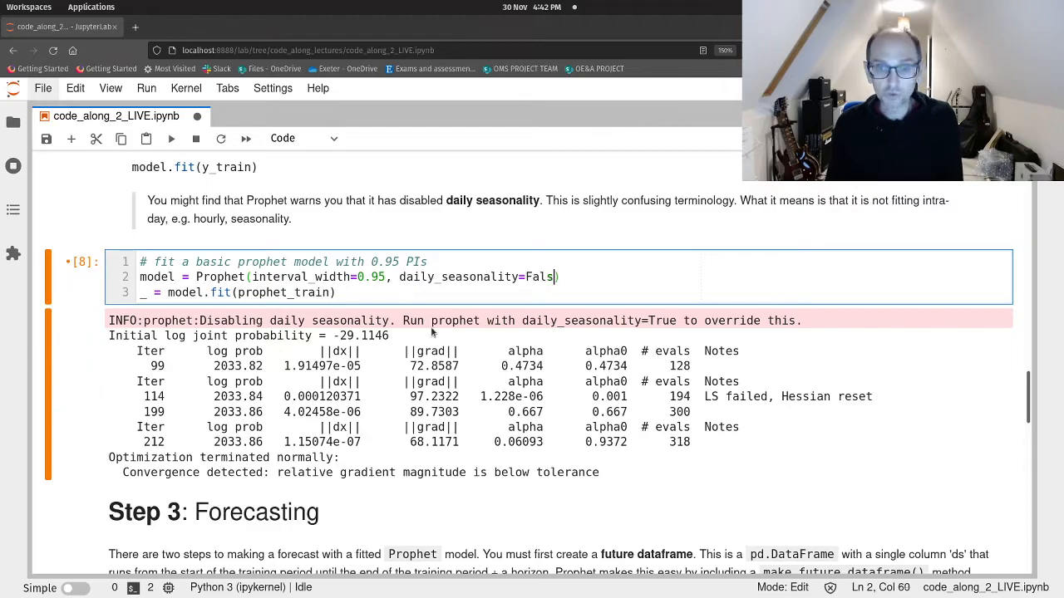
pyautogui.write('e)')
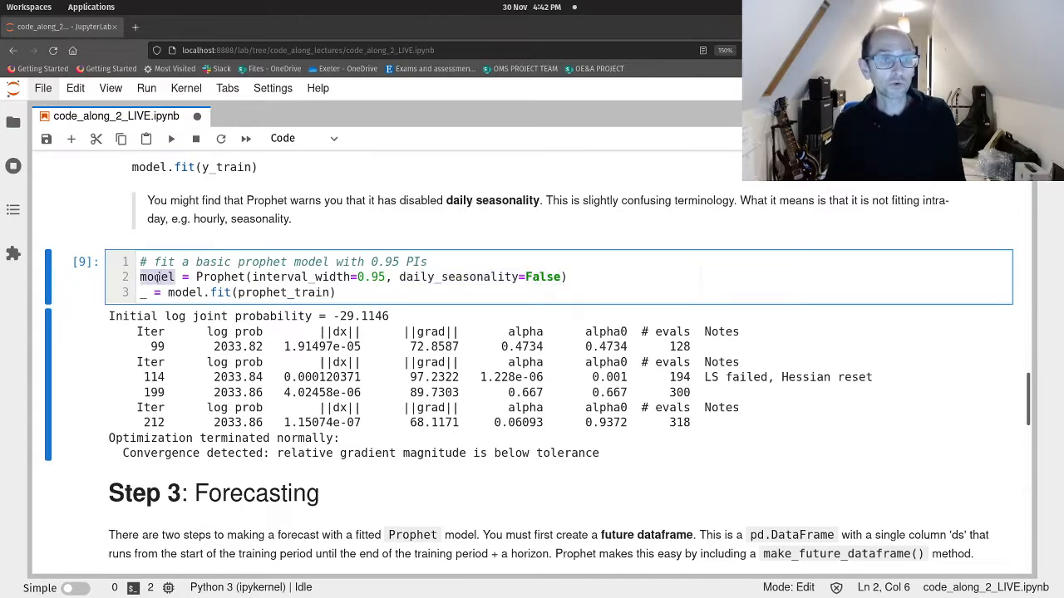
# Rerun the fit without the daily seasonality warning and move down to Step 3: Forecasting.
pyautogui.press('ctrl+s')
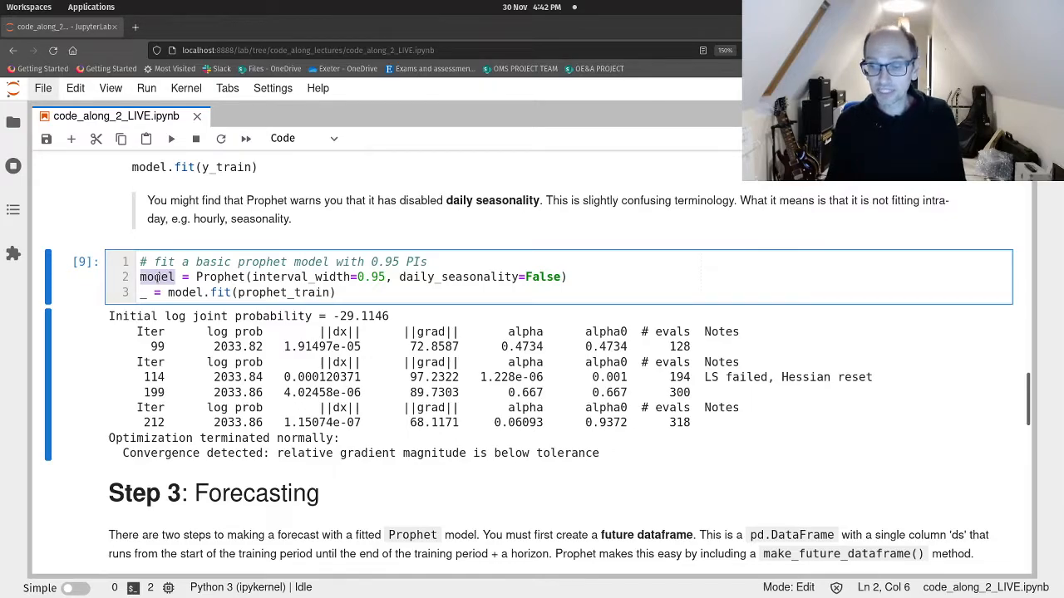
pyautogui.scroll(-3)
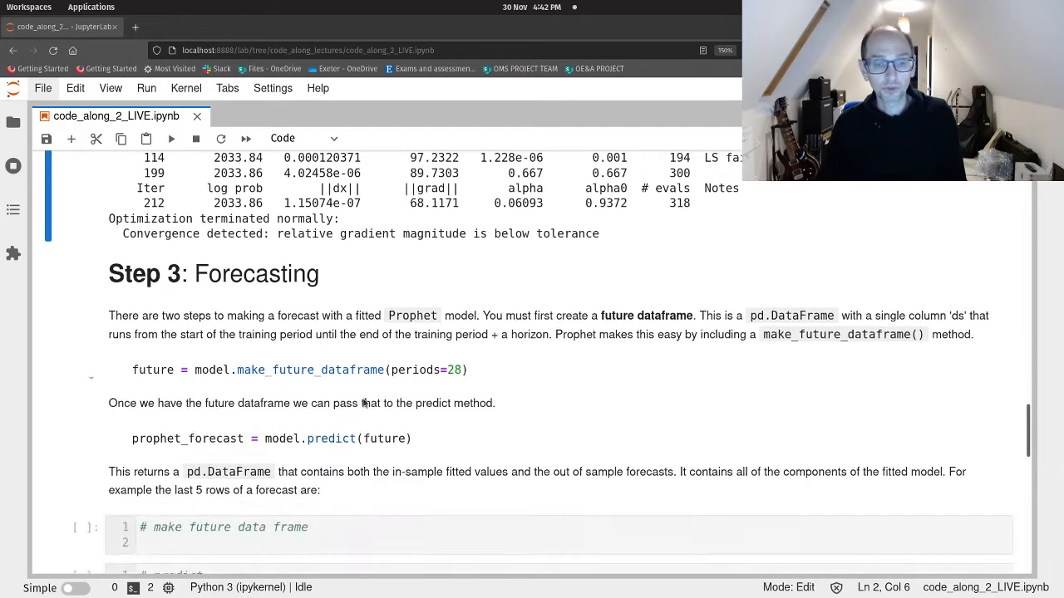
pyautogui.scroll(-3)
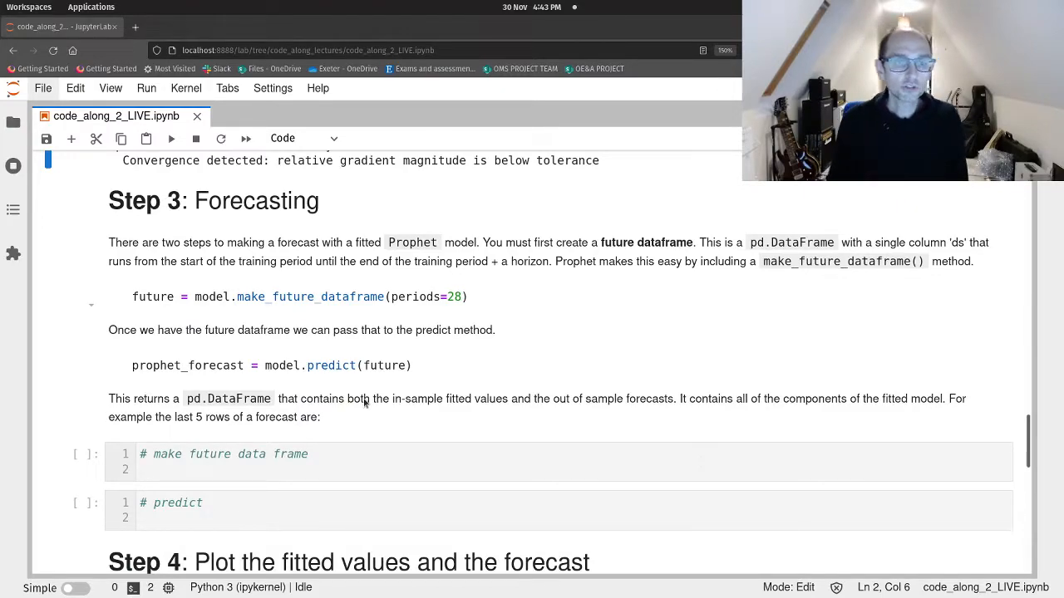
pyautogui.moveTo(339, 306)
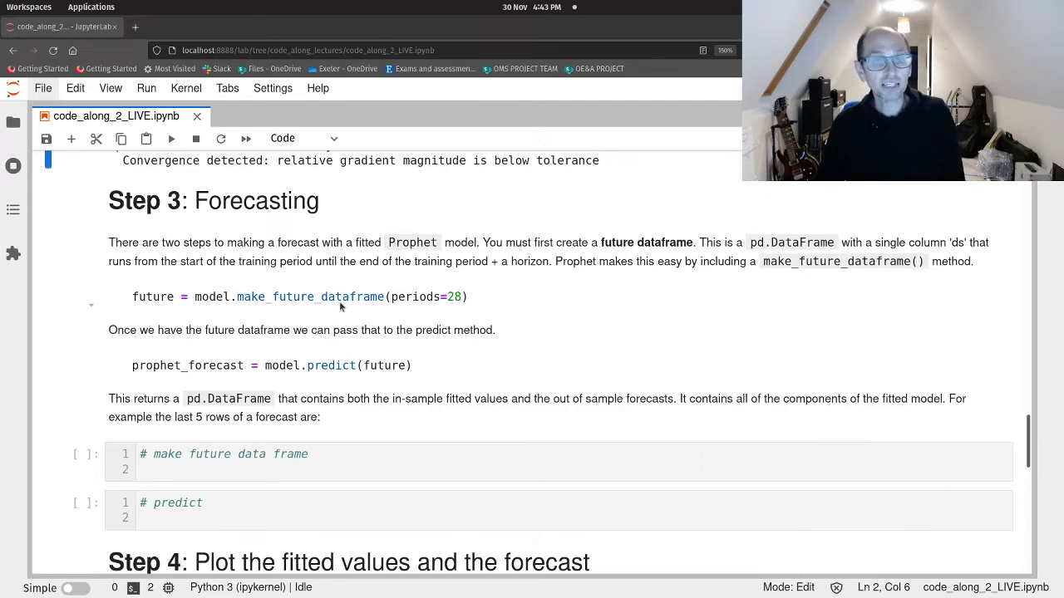
pyautogui.moveTo(393, 303)
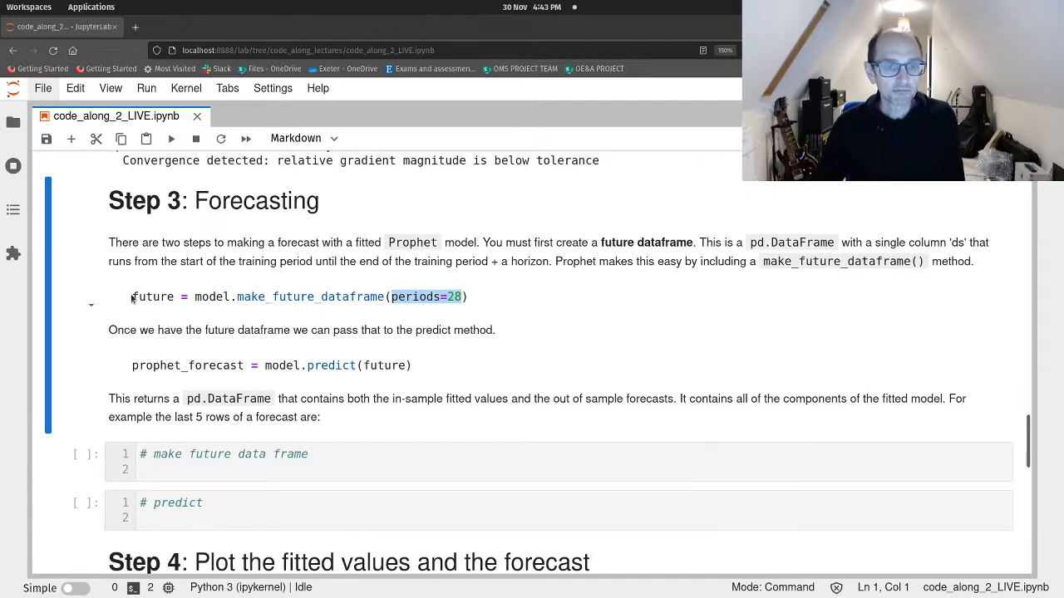
# Build the future dataframe with periods=28 from the copied example and preview future.head().
pyautogui.rightClick(291, 297)
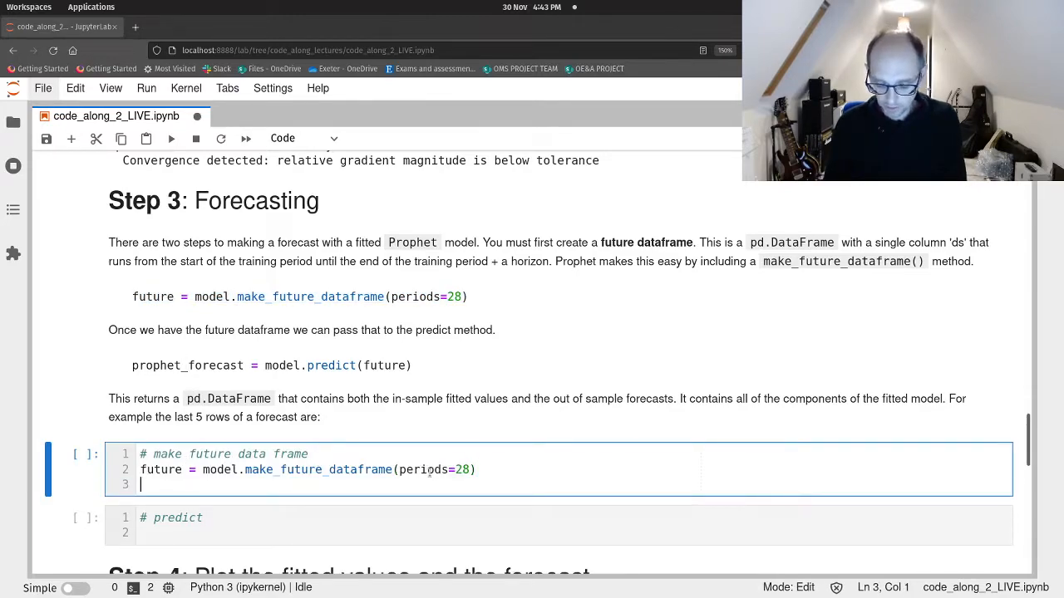
pyautogui.write('future.head(')
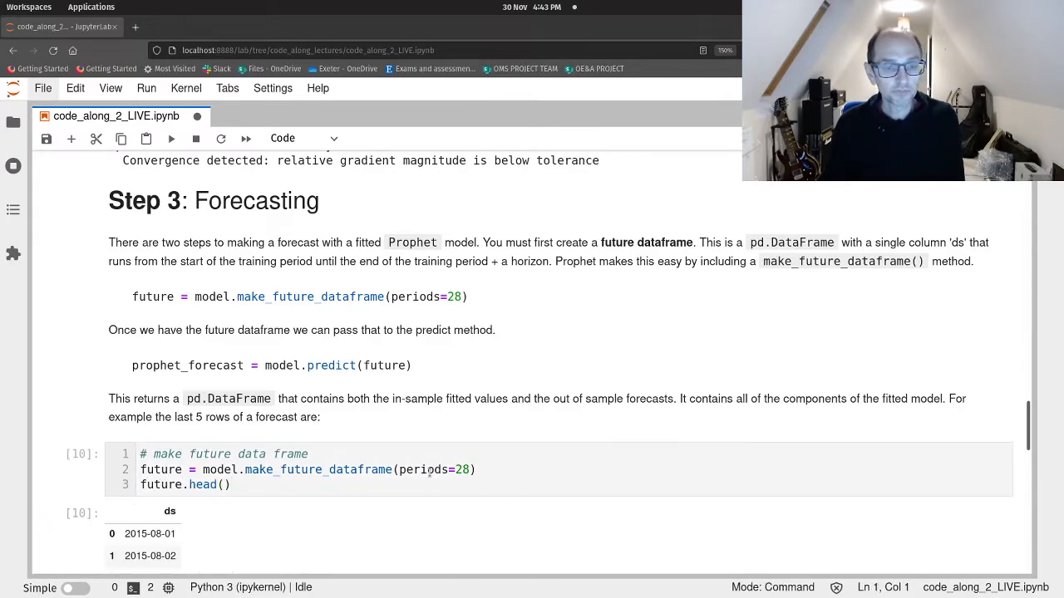
pyautogui.scroll(-3)
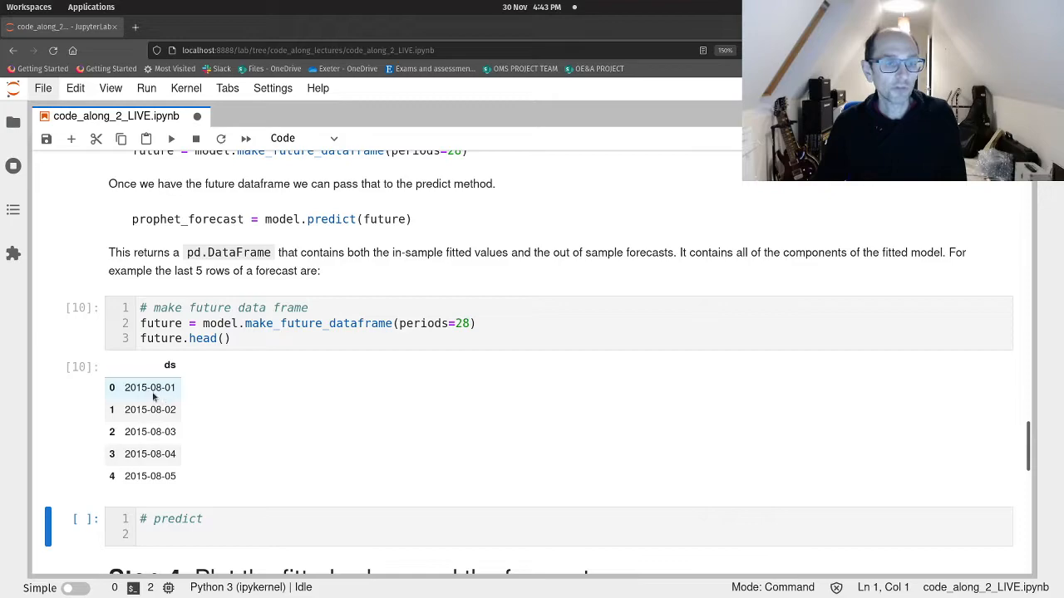
pyautogui.moveTo(142, 398)
pyautogui.write('tail')
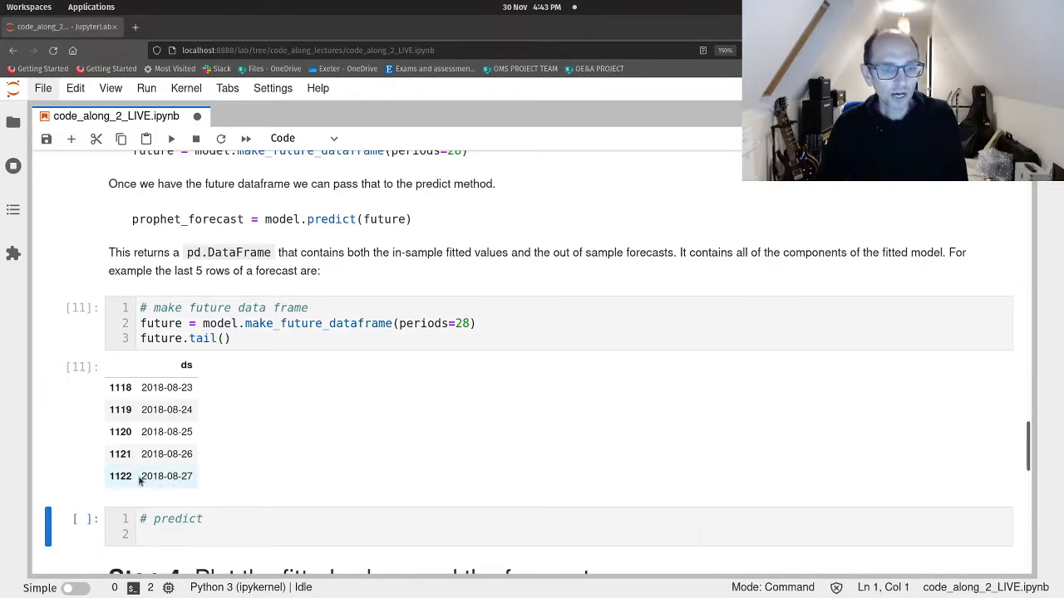
pyautogui.click(166, 475)
pyautogui.write('prophet_train.t')
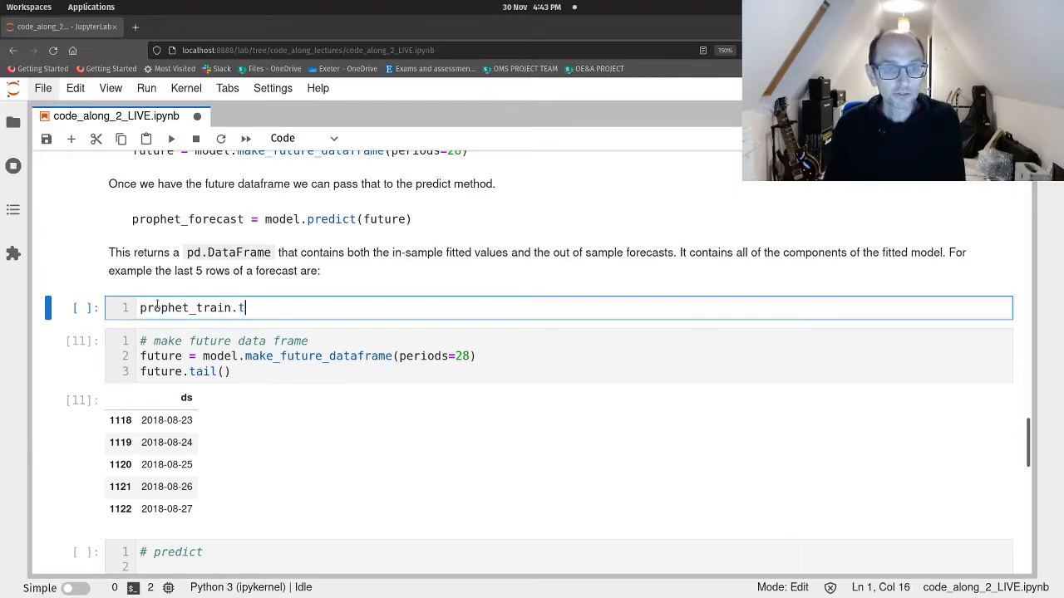
# Run prophet_train.tail(2) showing training data ends 2018-07-30 with y of 30.
pyautogui.write('ail(2)')
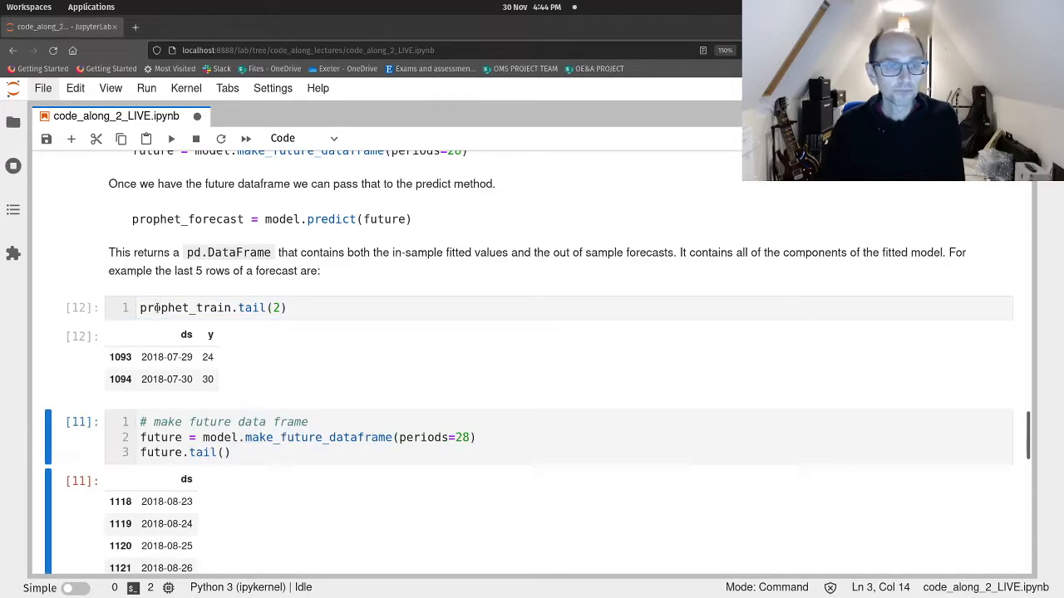
pyautogui.scroll(-3)
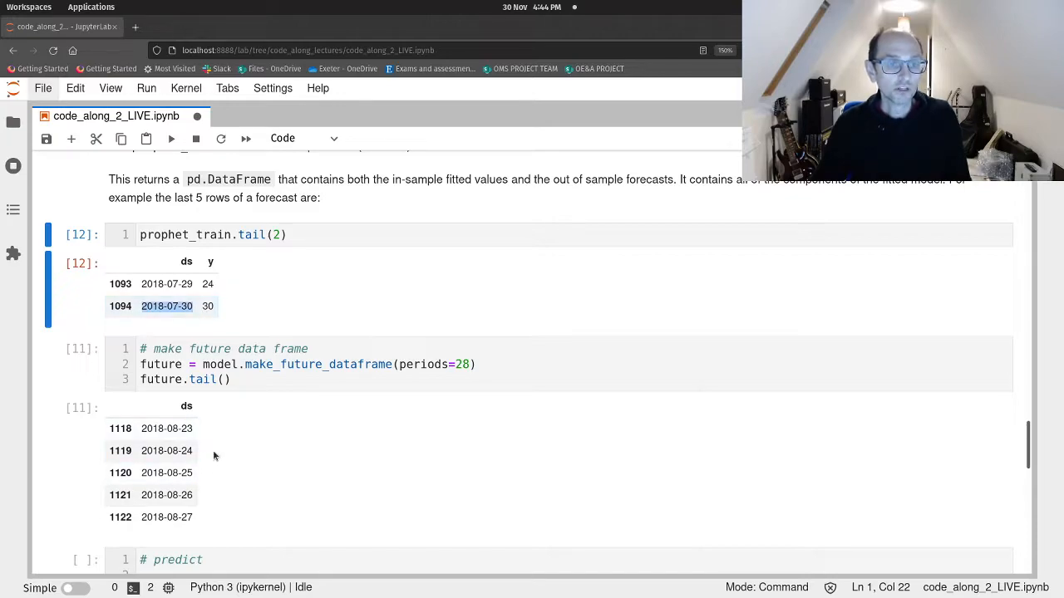
pyautogui.scroll(-3)
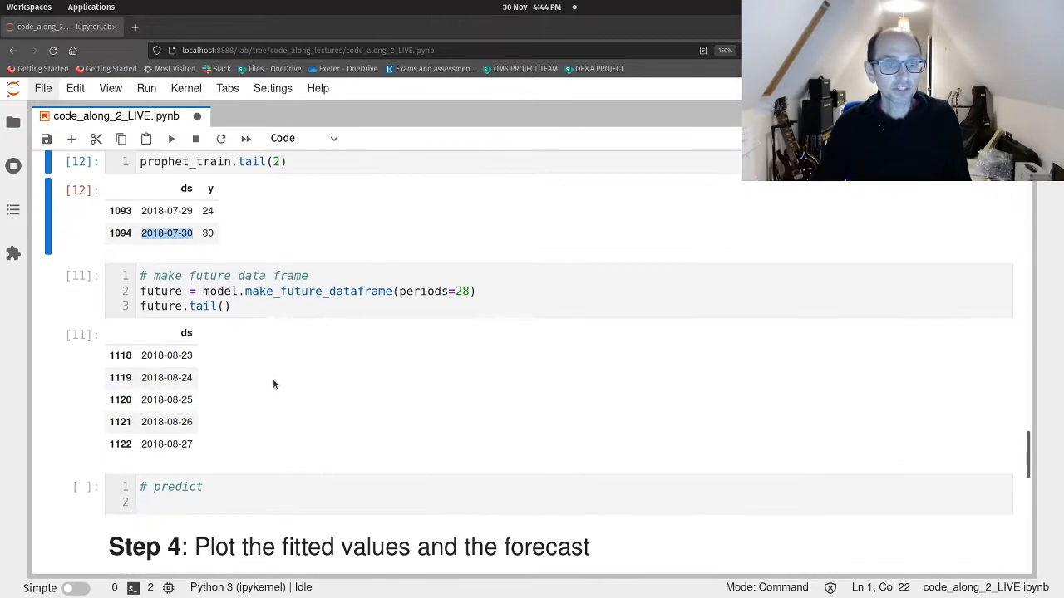
pyautogui.moveTo(206, 408)
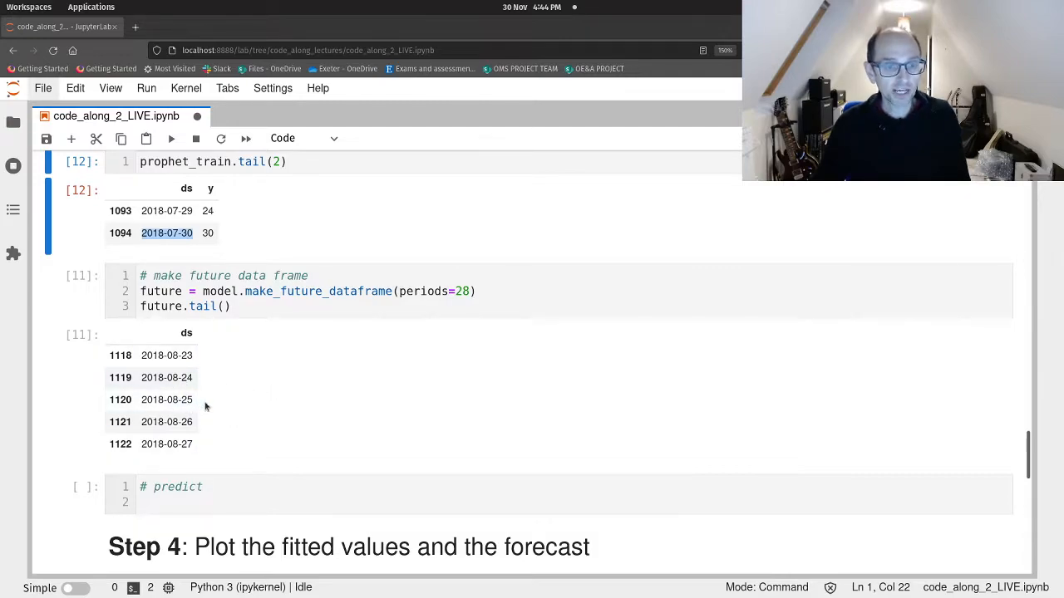
pyautogui.moveTo(229, 397)
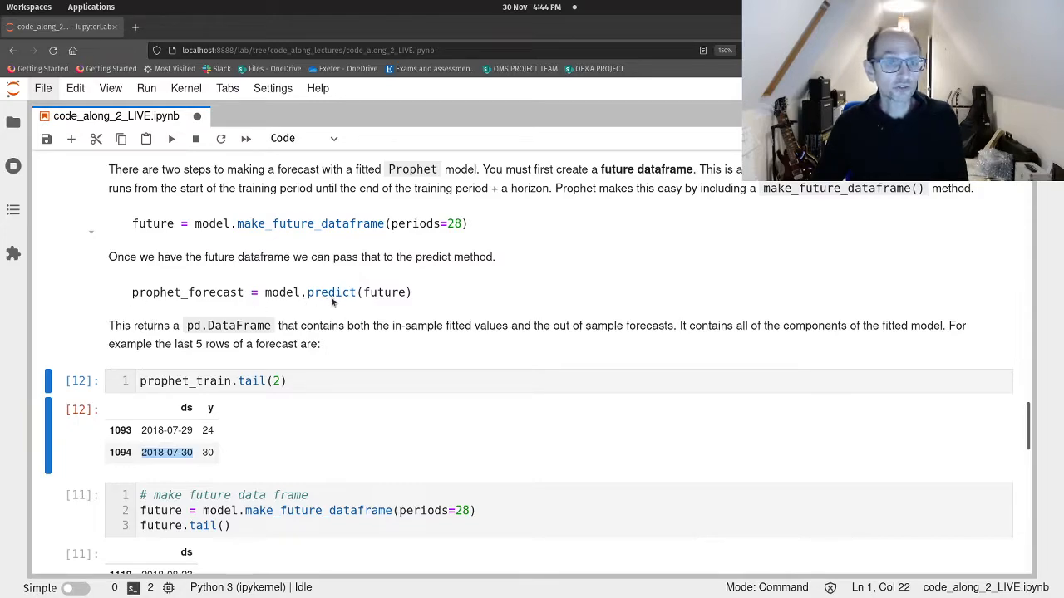
pyautogui.moveTo(370, 293)
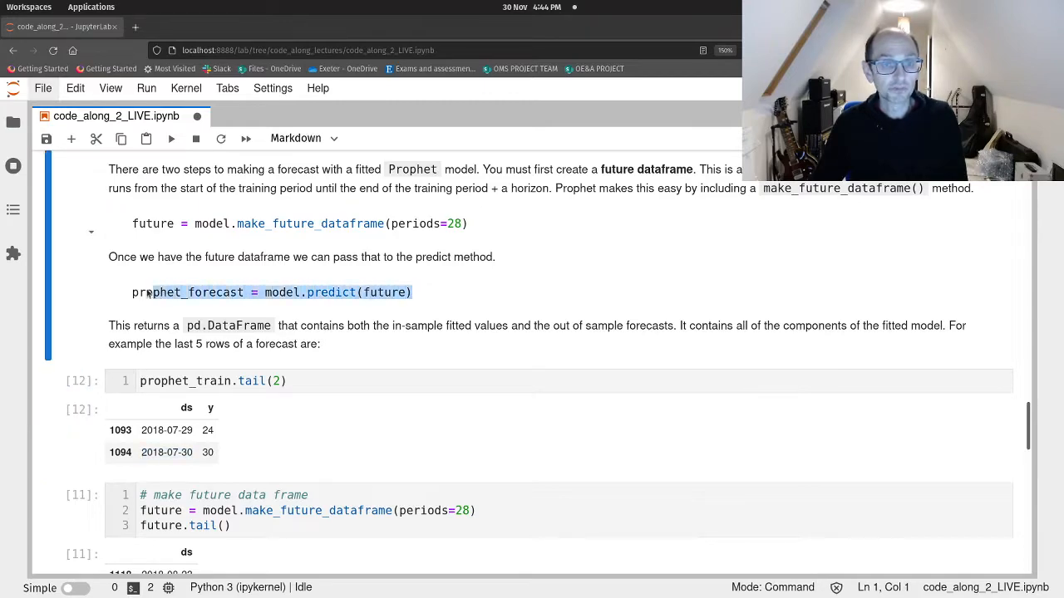
# Create prophet_forecast with model.predict(future) and preview prophet_forecast.head(2).
pyautogui.rightClick(145, 292)
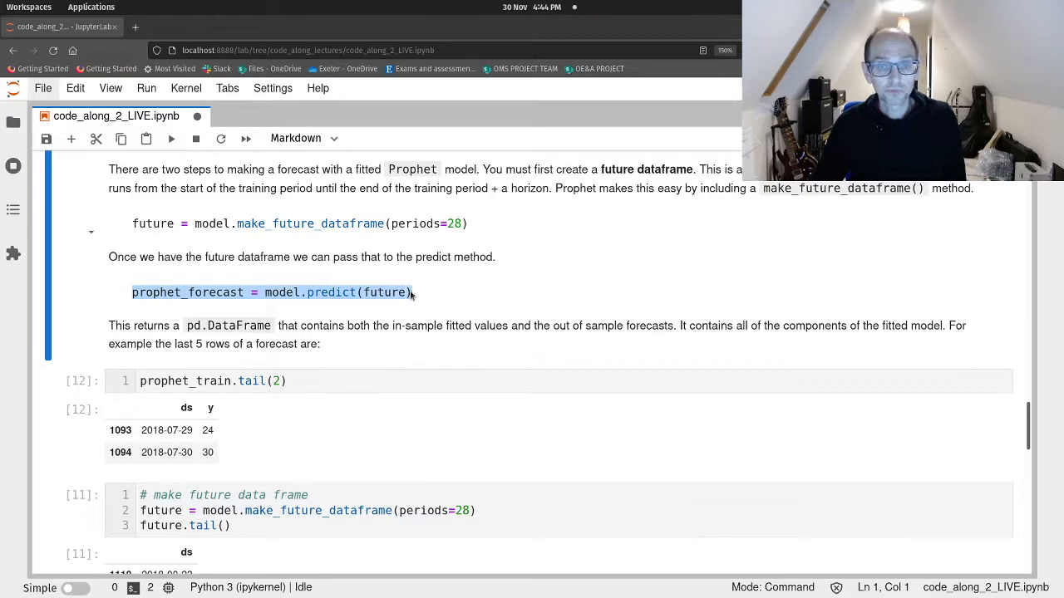
pyautogui.scroll(-3)
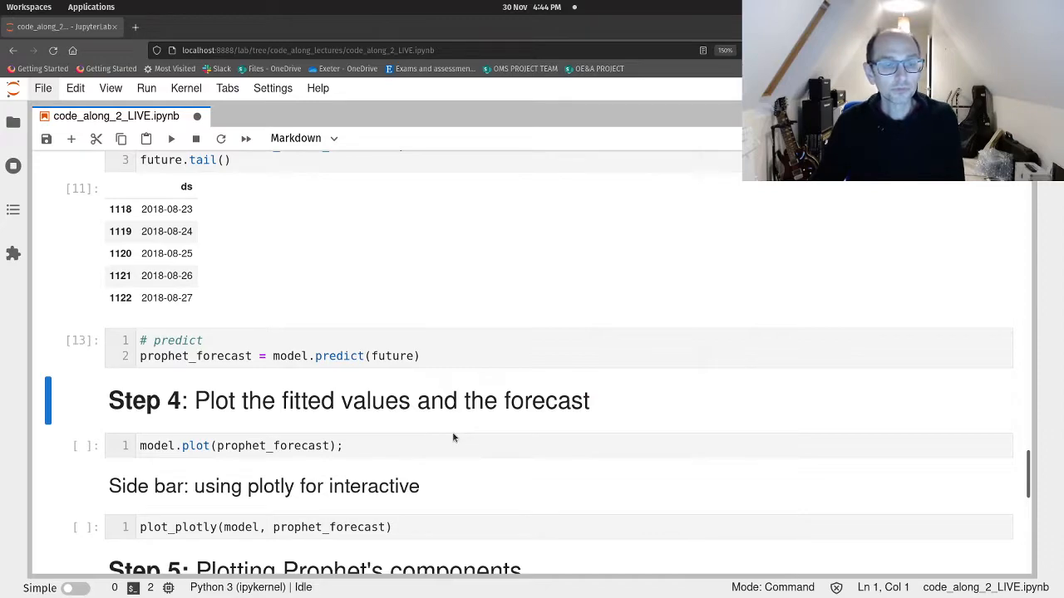
pyautogui.press('ctrl+s')
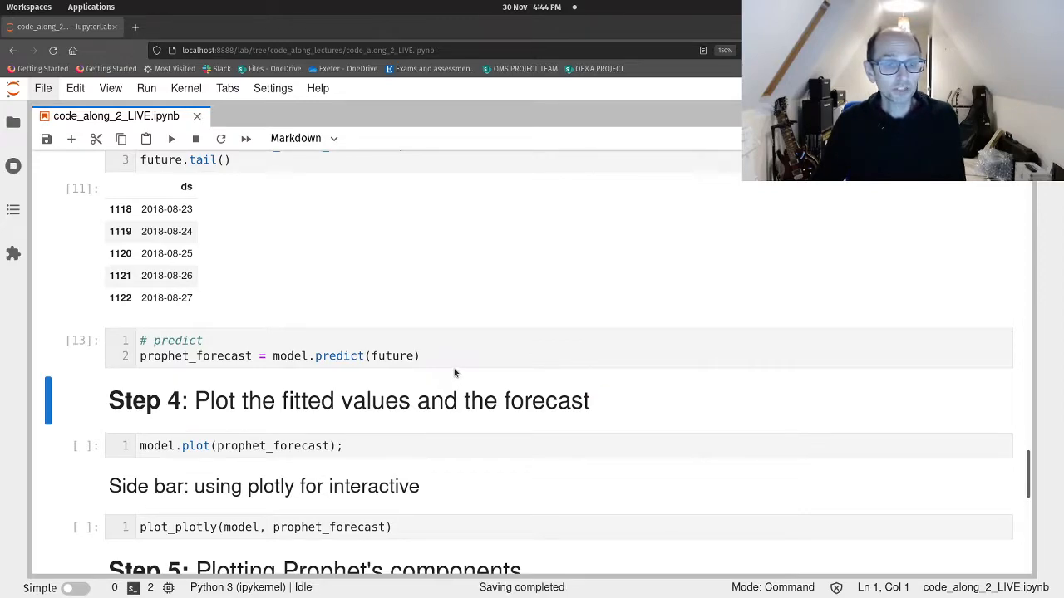
pyautogui.click(449, 356)
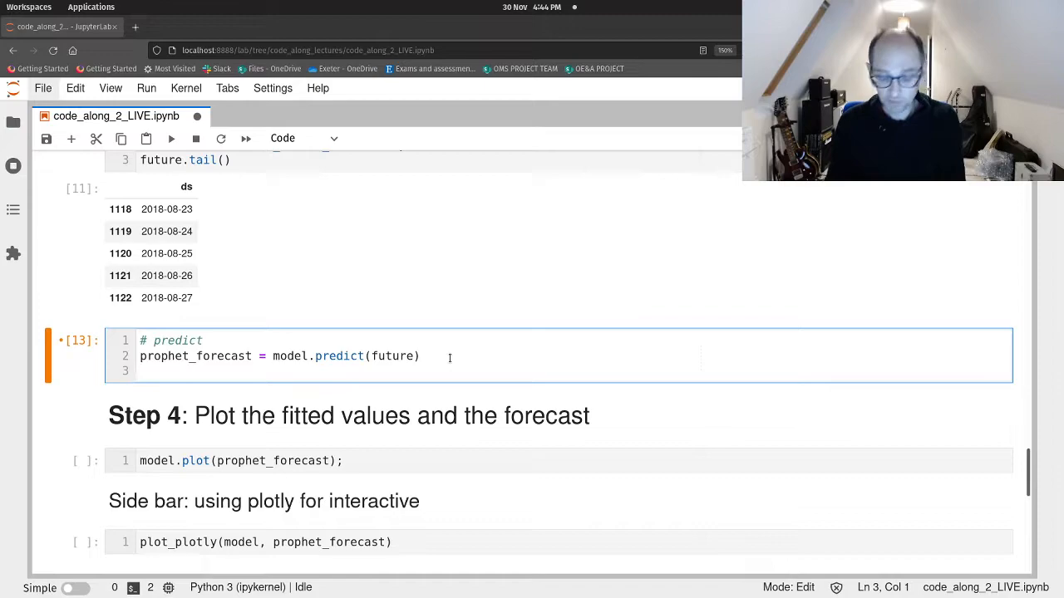
pyautogui.write('prophet')
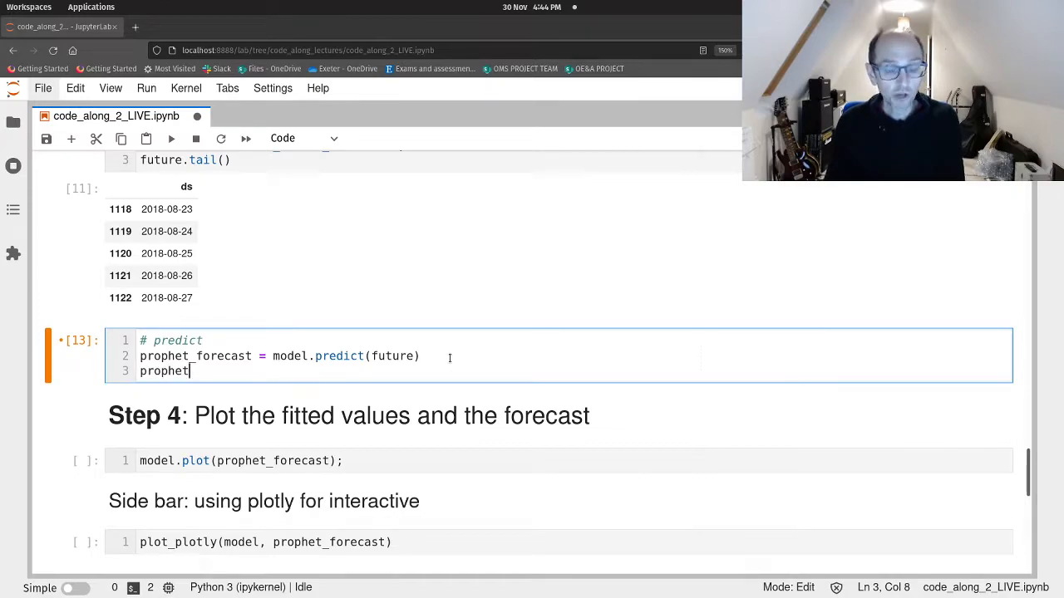
pyautogui.write('.head(2')
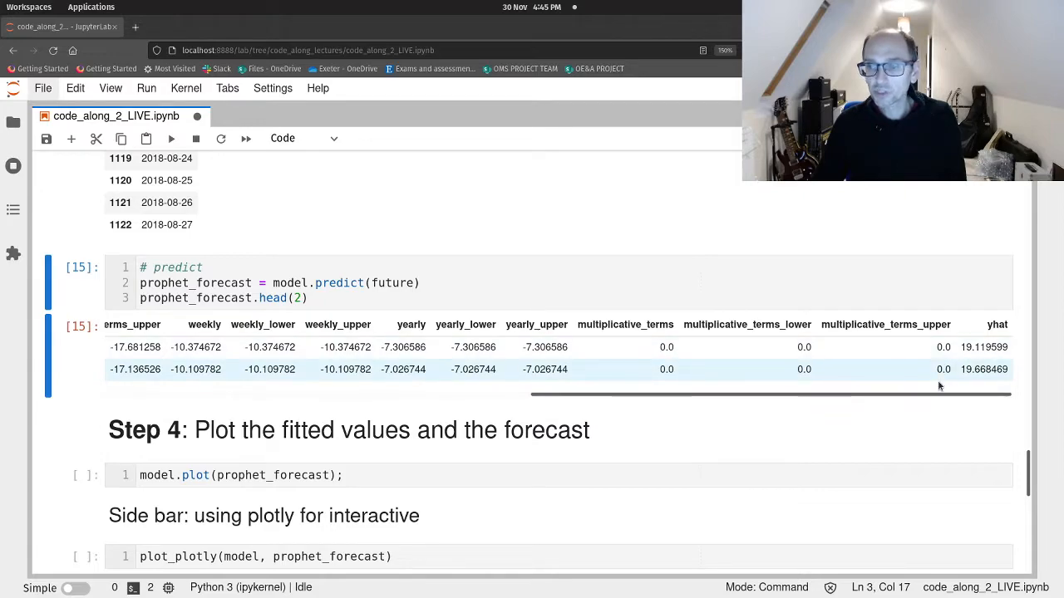
pyautogui.moveTo(981, 380)
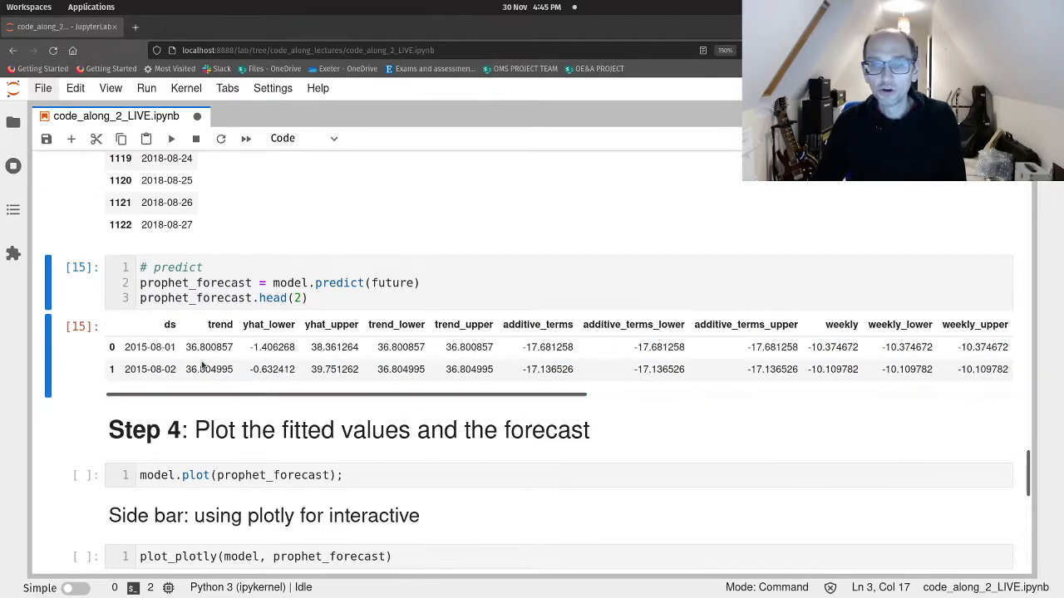
# Change the preview to prophet_forecast.tail(2) and rerun the predict cell.
pyautogui.click(150, 347)
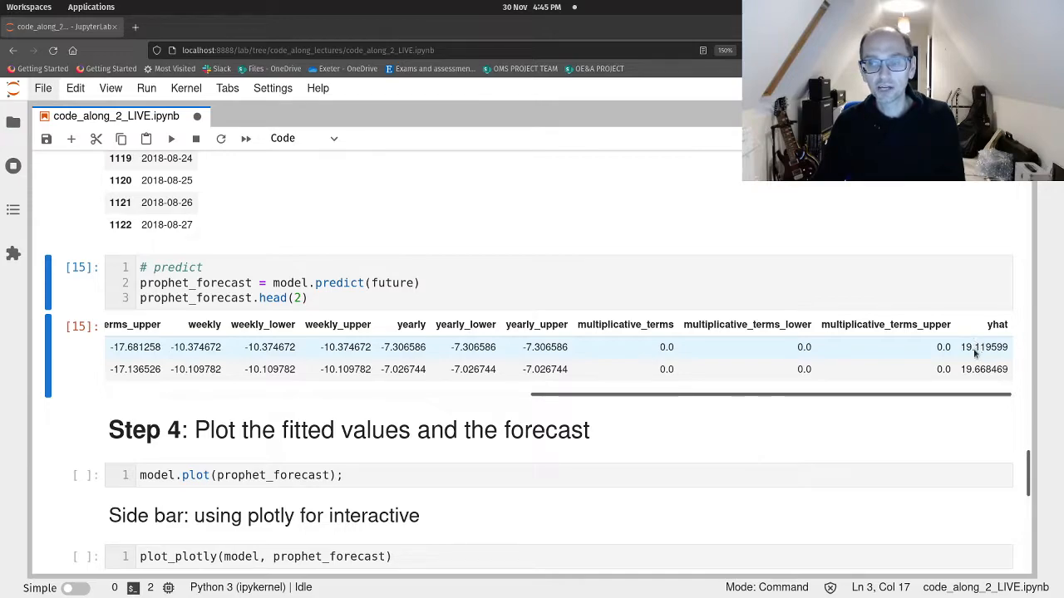
pyautogui.hscroll(-3)
pyautogui.write('tail')
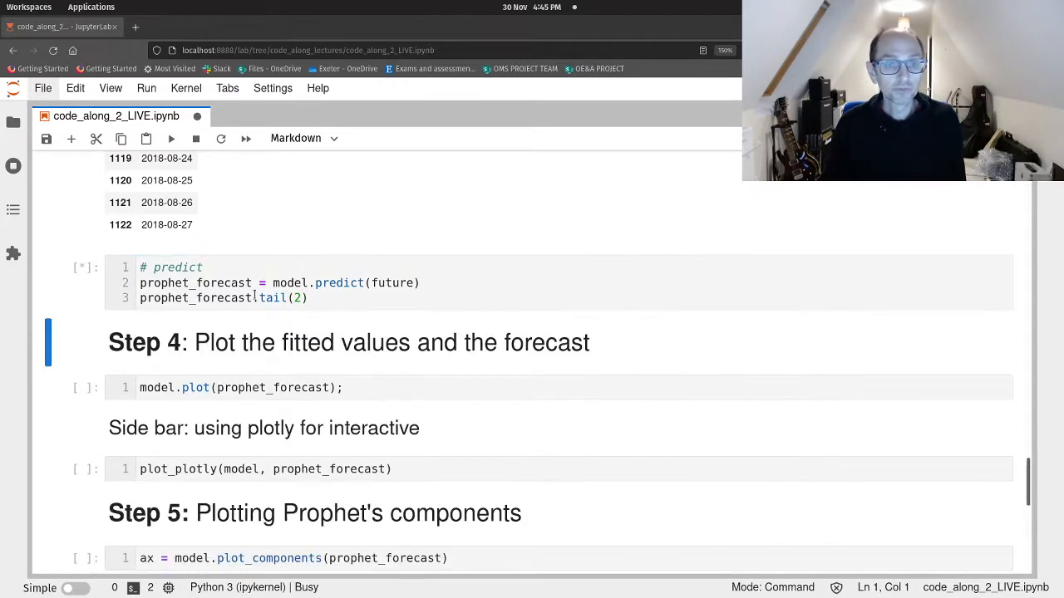
# Review the tail(2) forecast rows for 2018-08-26 and 2018-08-27 across to yhat, then draw model.plot(prophet_forecast).
pyautogui.click(170, 139)
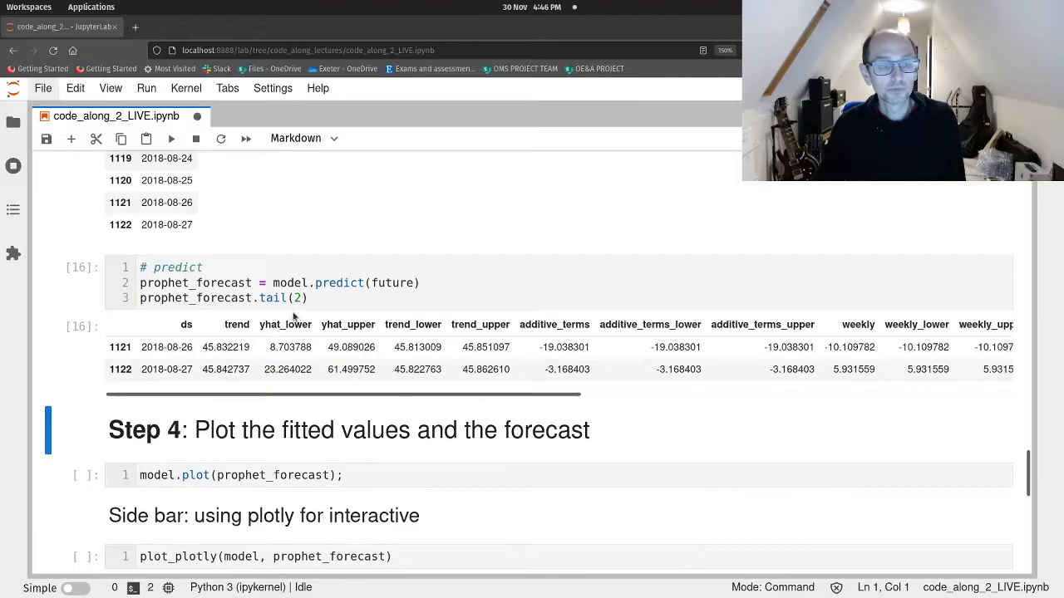
pyautogui.click(181, 369)
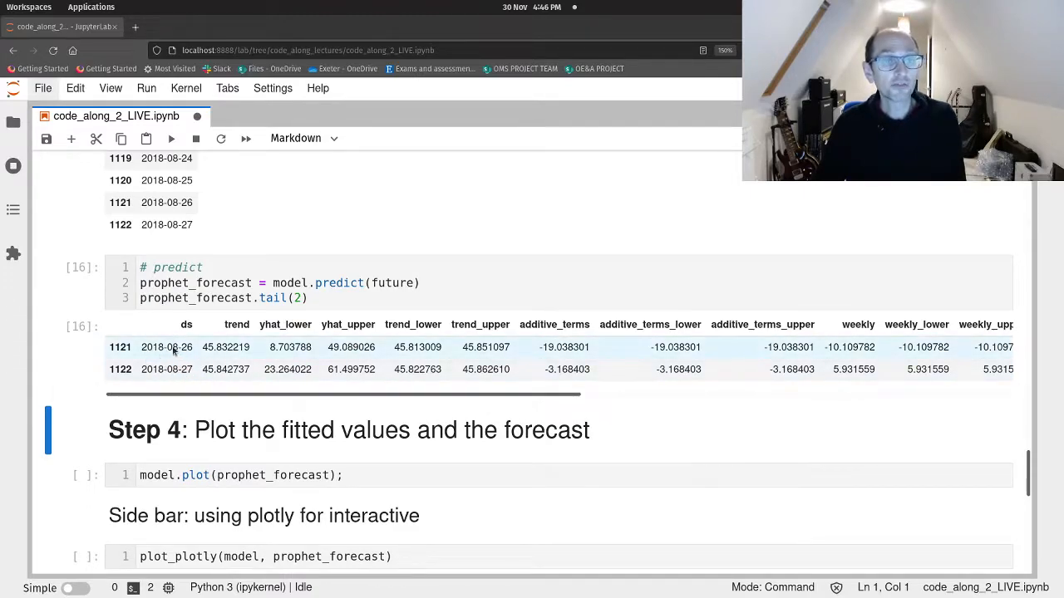
pyautogui.moveTo(164, 364)
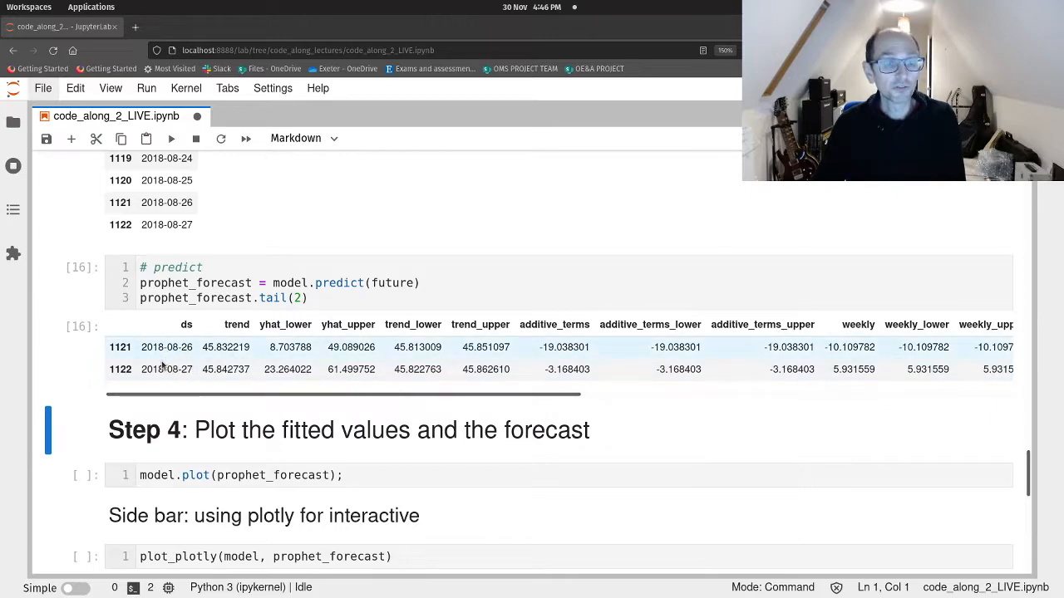
pyautogui.hscroll(3)
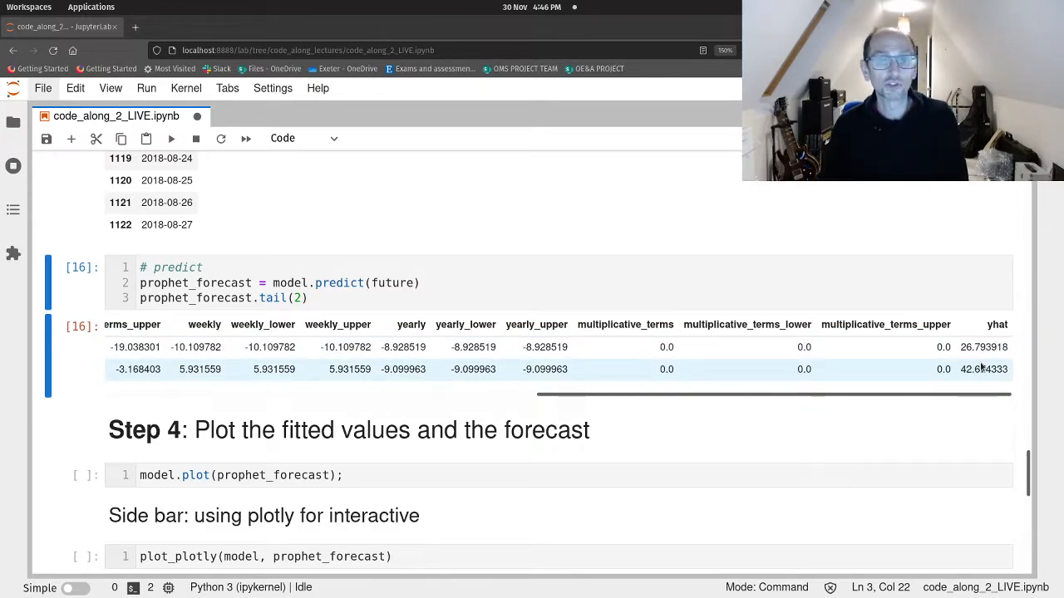
pyautogui.scroll(-3)
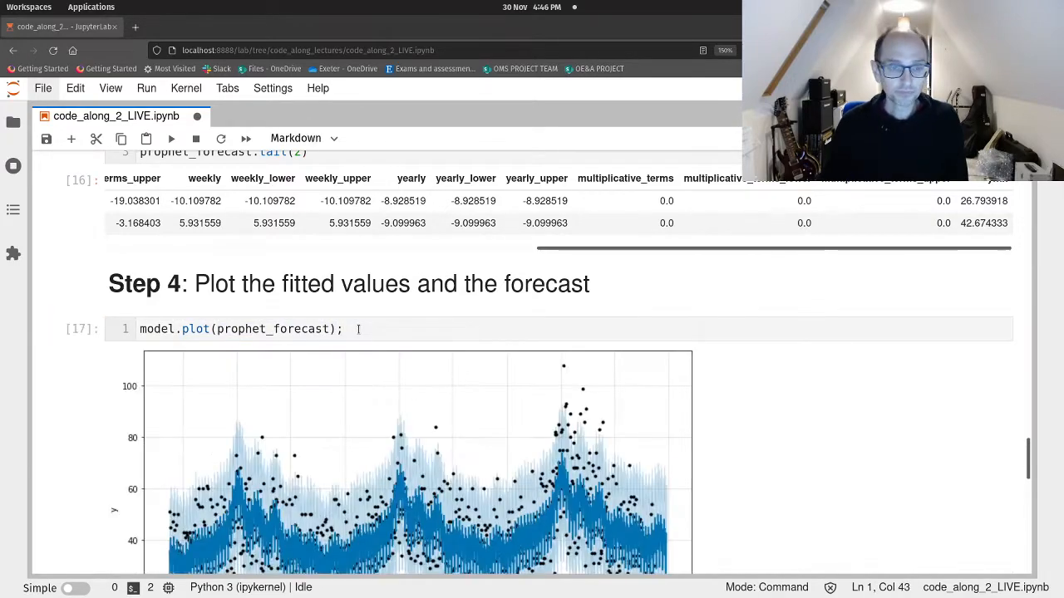
# Save the notebook and move past the static plot to run plot_plotly(model, prophet_forecast).
pyautogui.scroll(-3)
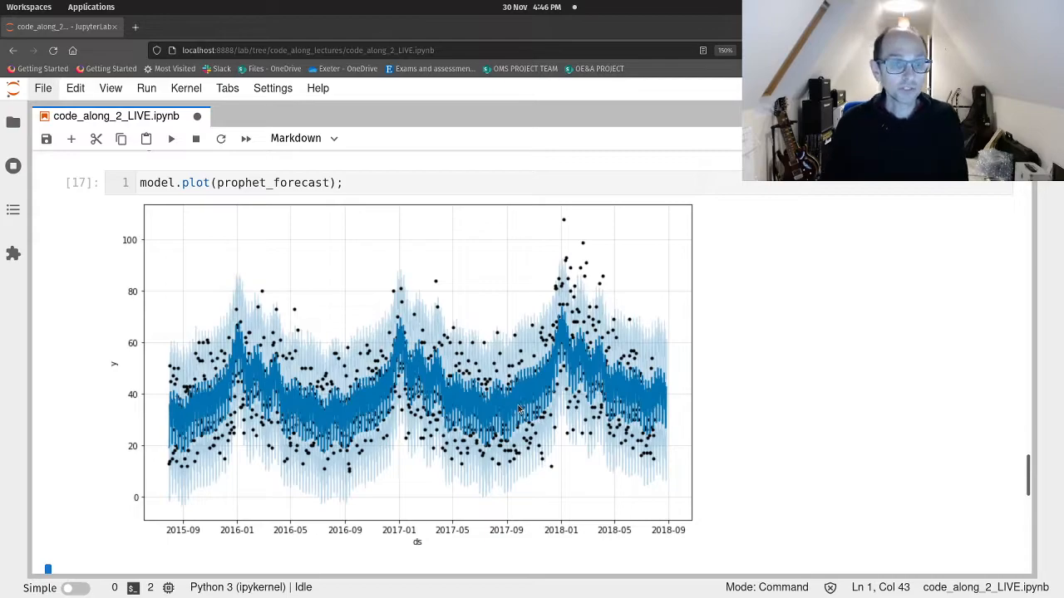
pyautogui.moveTo(276, 307)
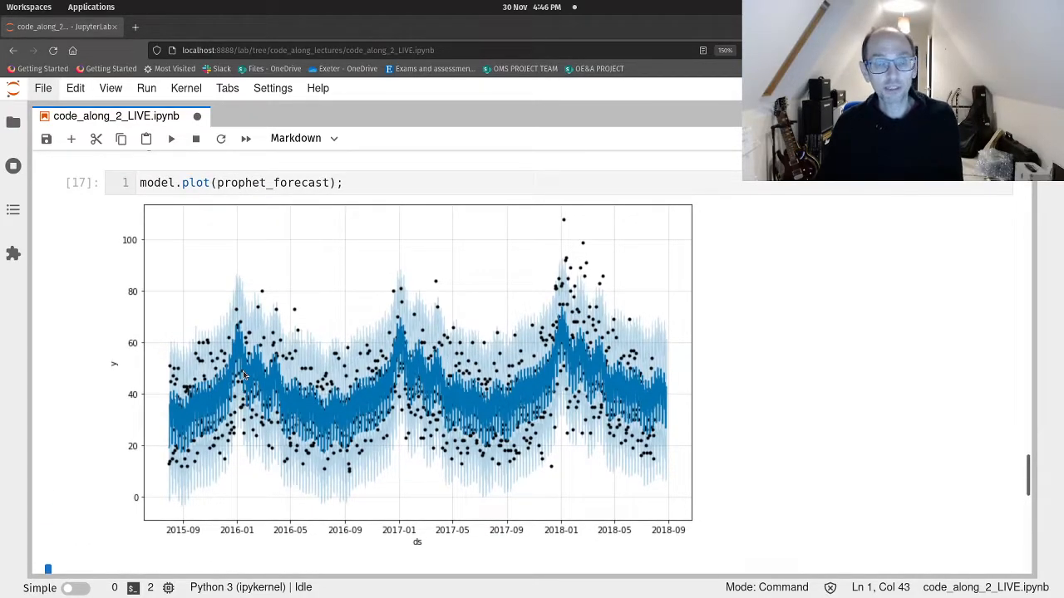
pyautogui.press('ctrl+s')
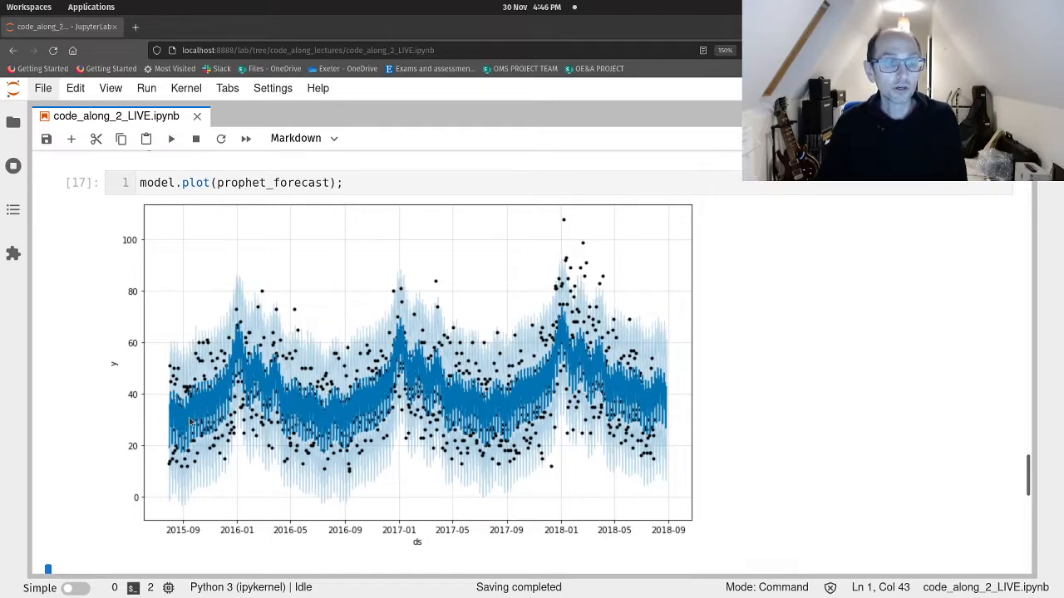
pyautogui.moveTo(380, 386)
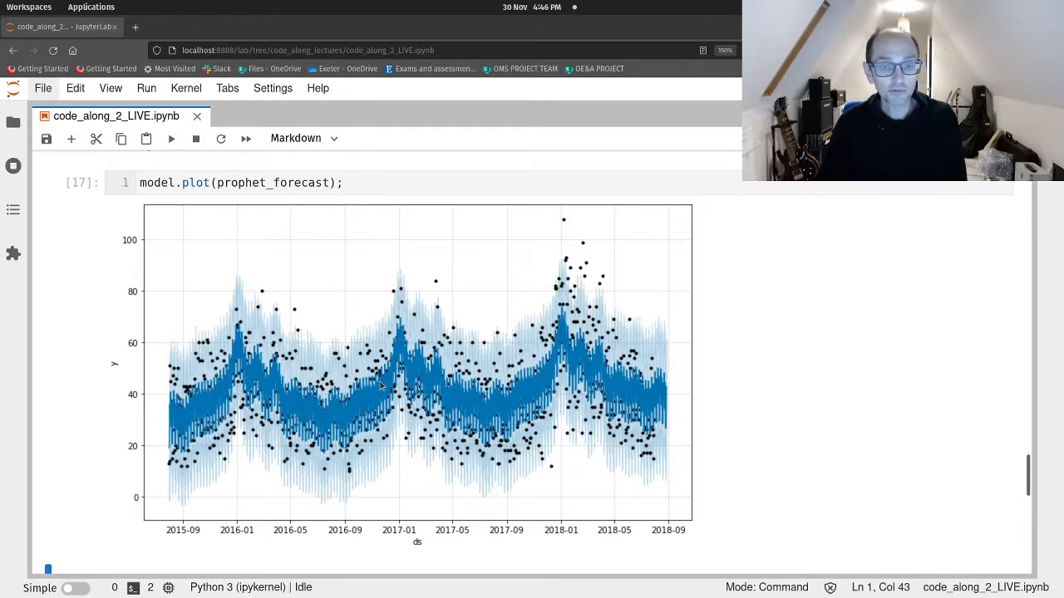
pyautogui.moveTo(572, 351)
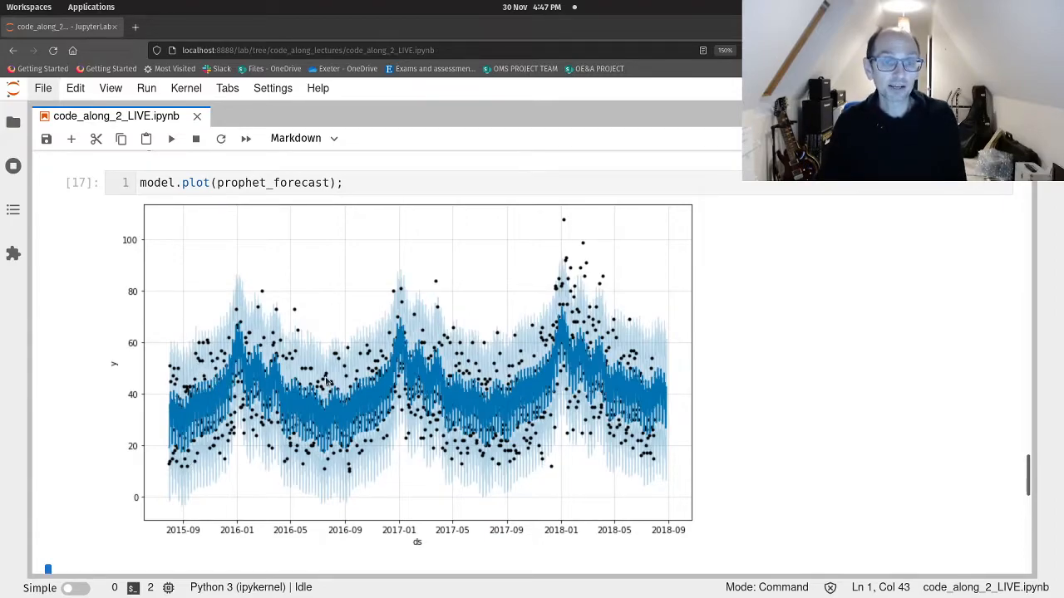
pyautogui.moveTo(486, 405)
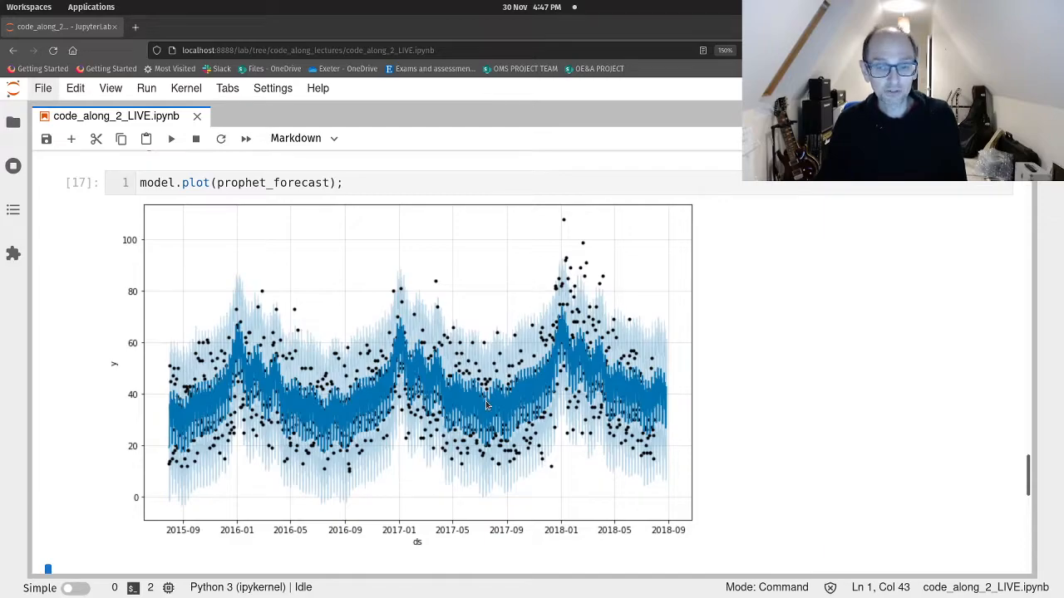
pyautogui.moveTo(415, 401)
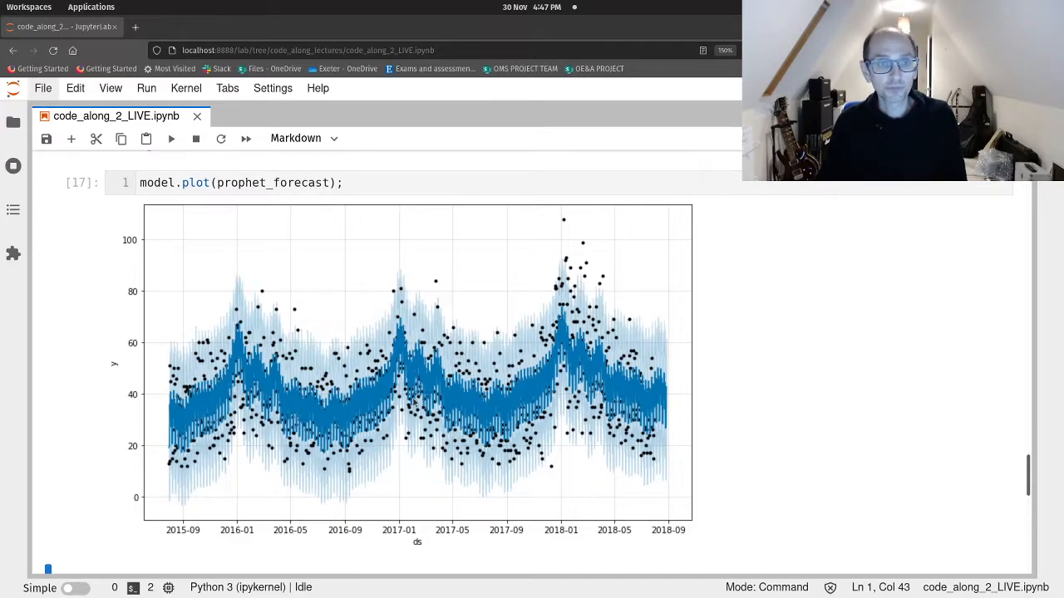
pyautogui.scroll(-3)
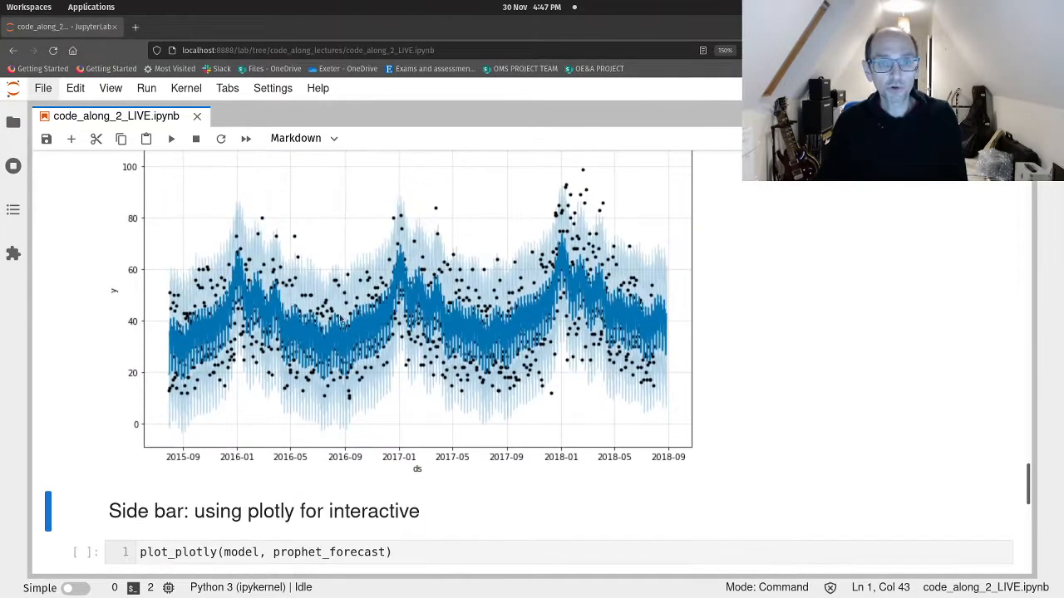
pyautogui.scroll(-3)
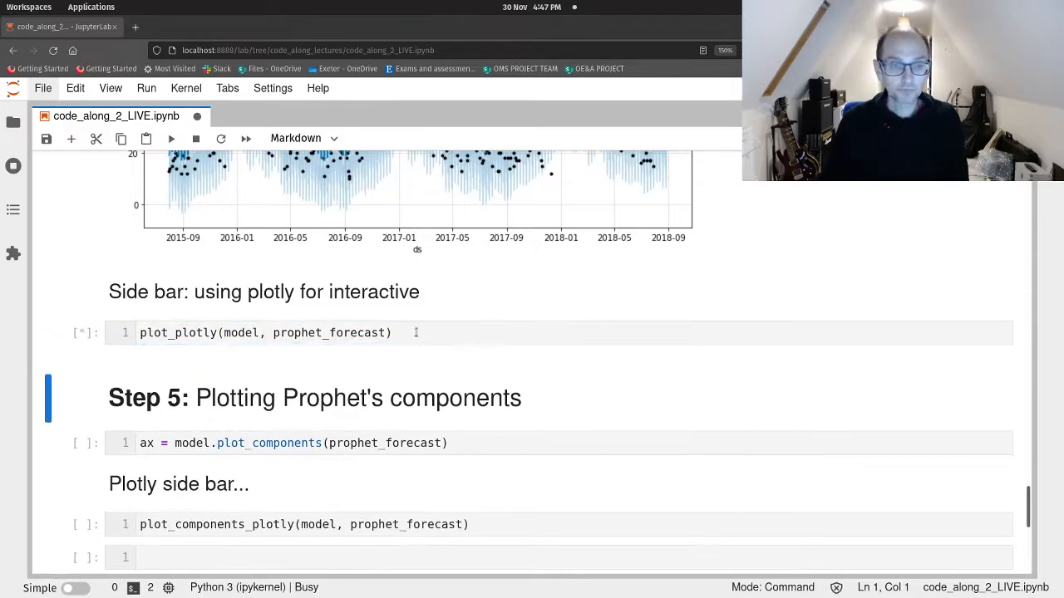
# Zoom the interactive plotly forecast to the most recent months via the range button and slider handle.
pyautogui.click(171, 138)
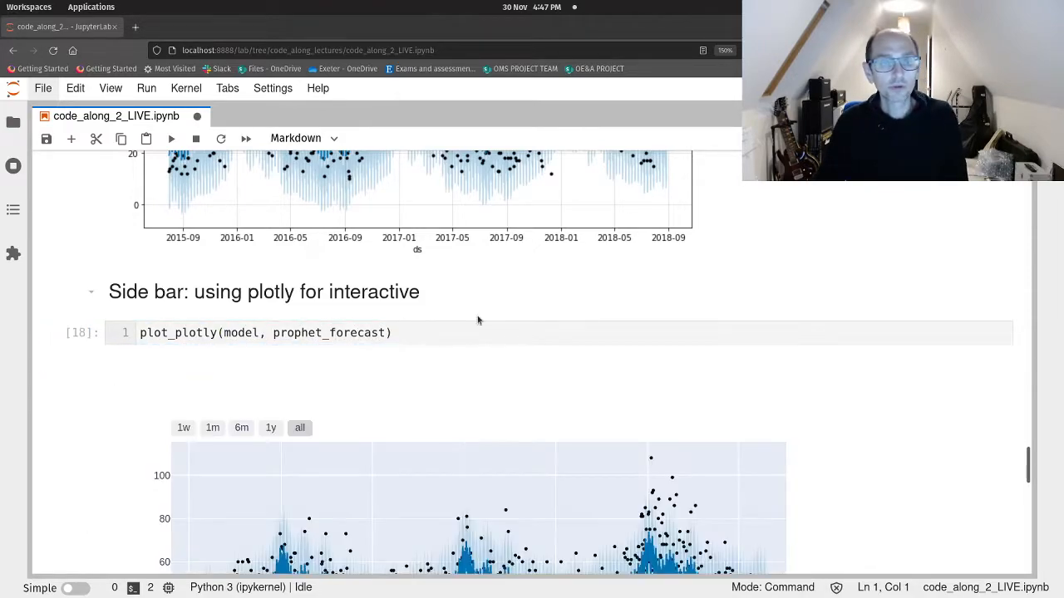
pyautogui.scroll(-3)
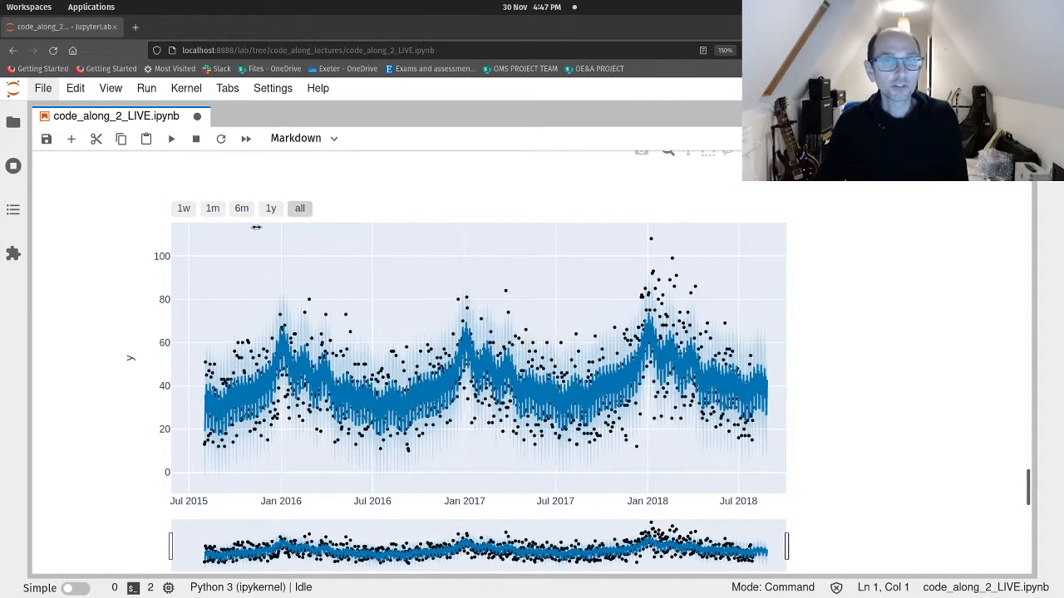
pyautogui.click(241, 208)
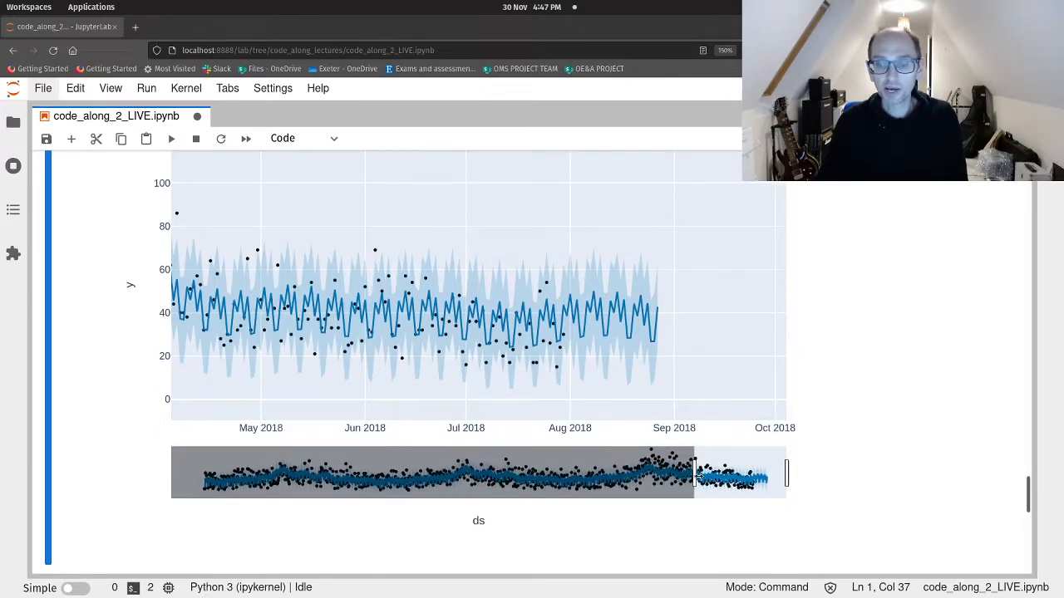
pyautogui.moveTo(694, 473); pyautogui.dragTo(731, 474)
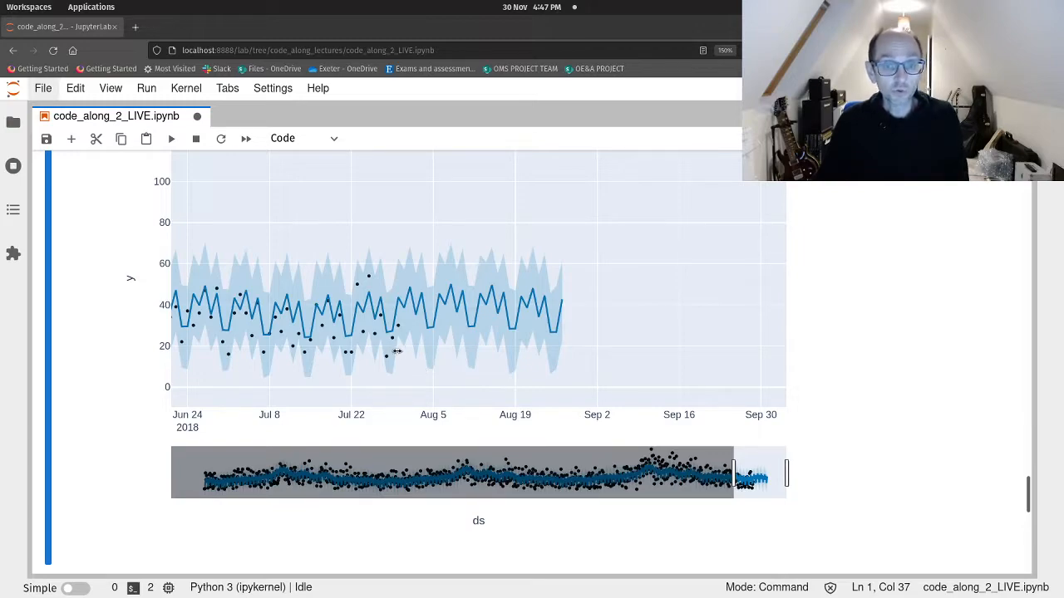
pyautogui.moveTo(416, 308)
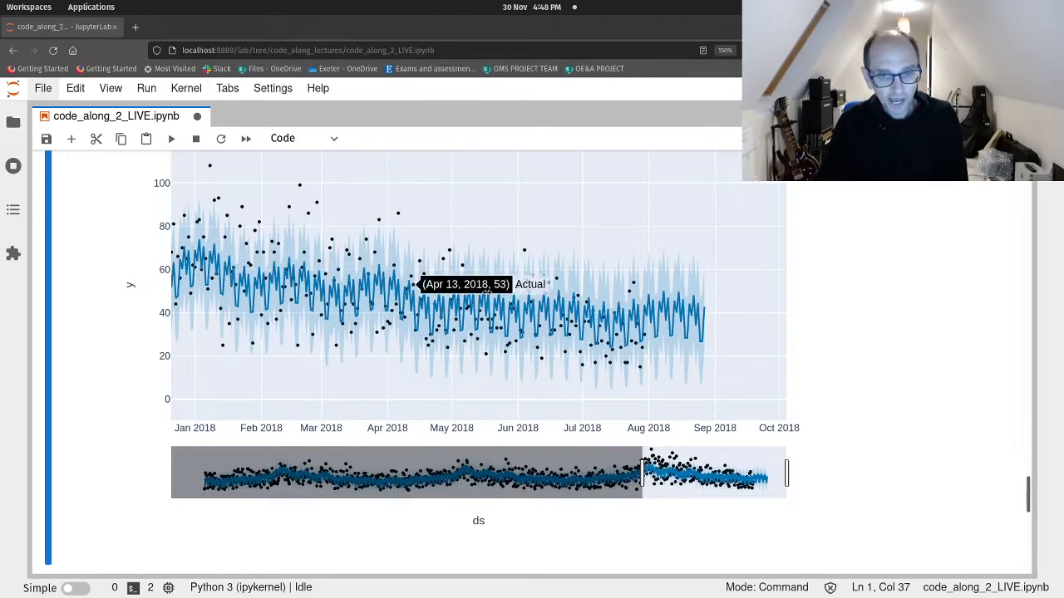
pyautogui.moveTo(789, 391)
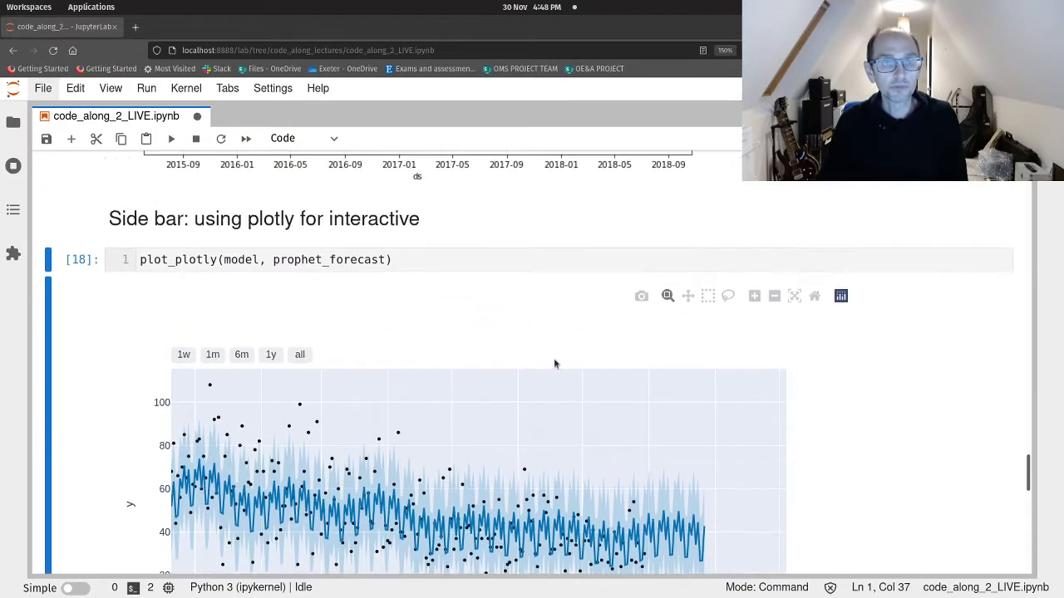
pyautogui.scroll(-3)
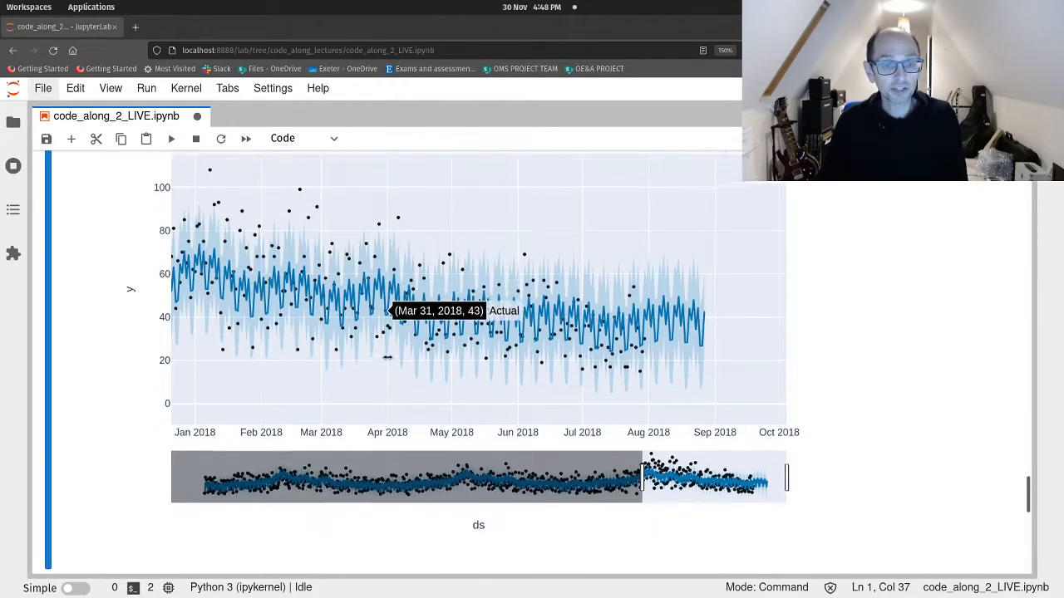
pyautogui.scroll(-3)
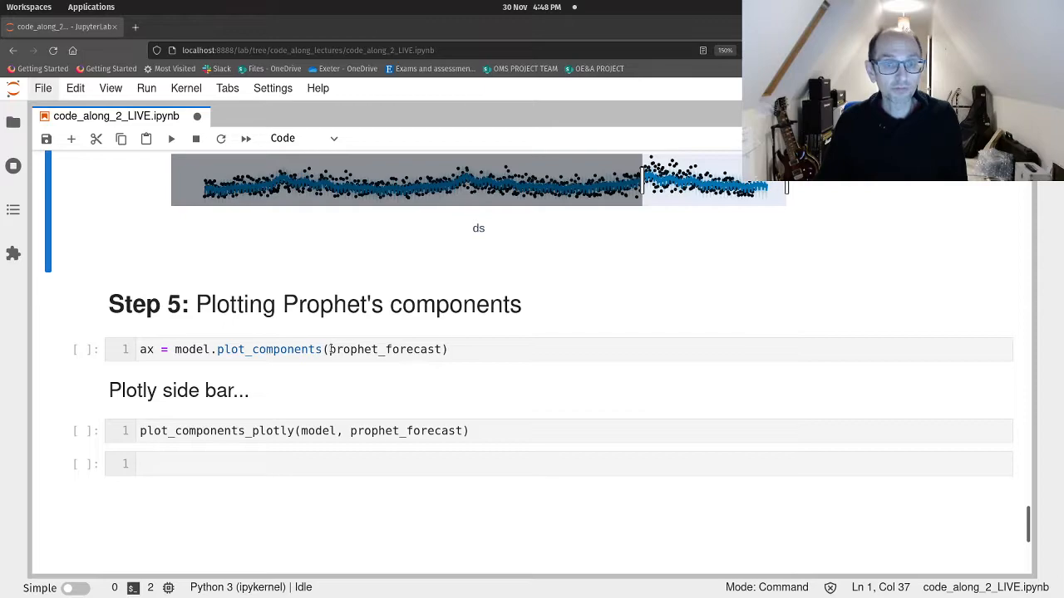
# Run the components plotting cell to show trend, weekly and yearly seasonality plots.
pyautogui.click(446, 349)
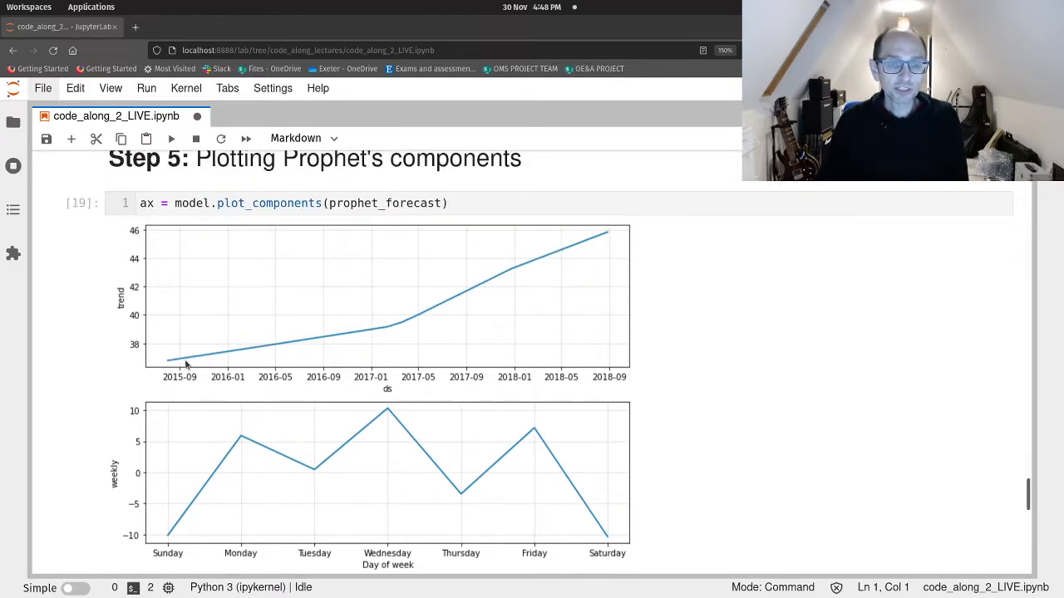
pyautogui.moveTo(387, 378)
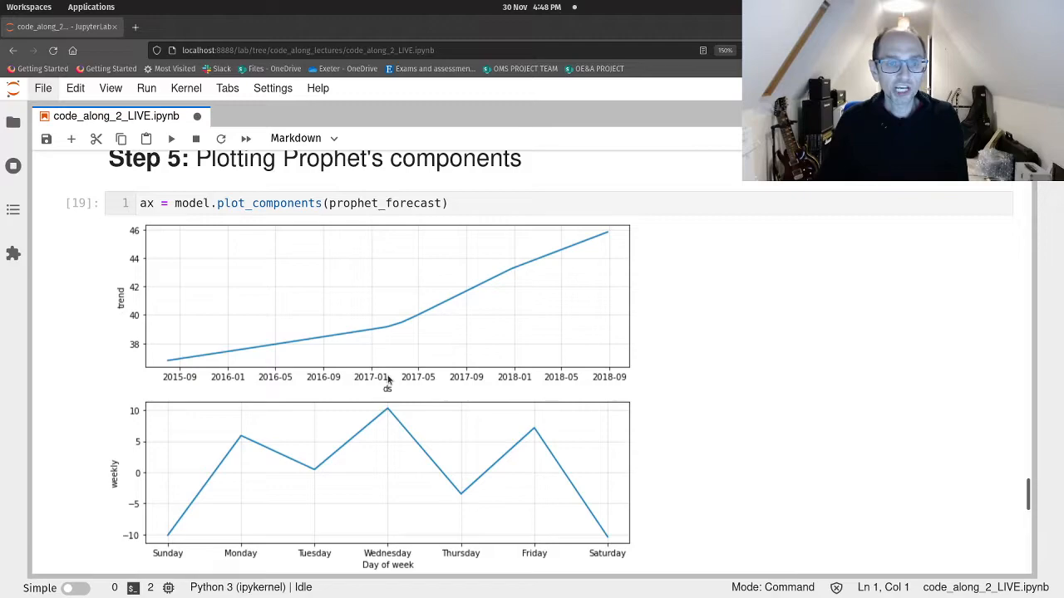
pyautogui.moveTo(524, 362)
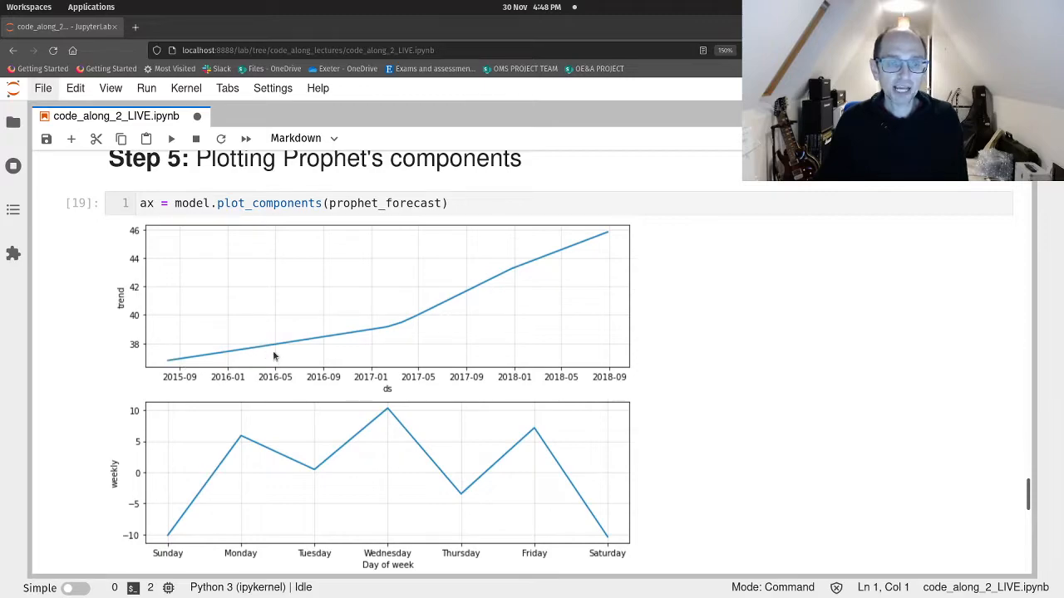
pyautogui.moveTo(396, 357)
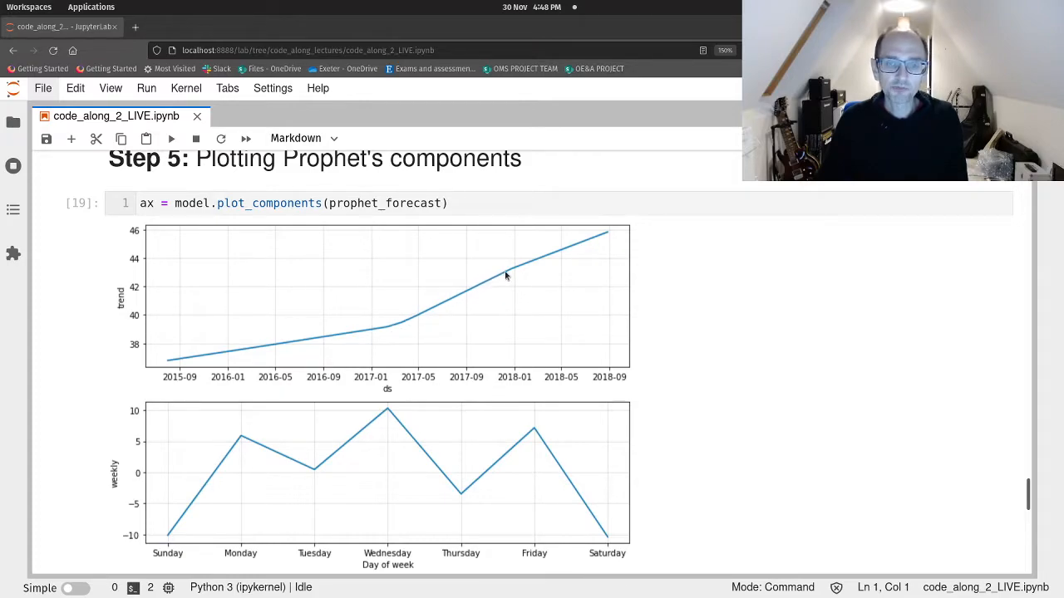
pyautogui.moveTo(509, 354)
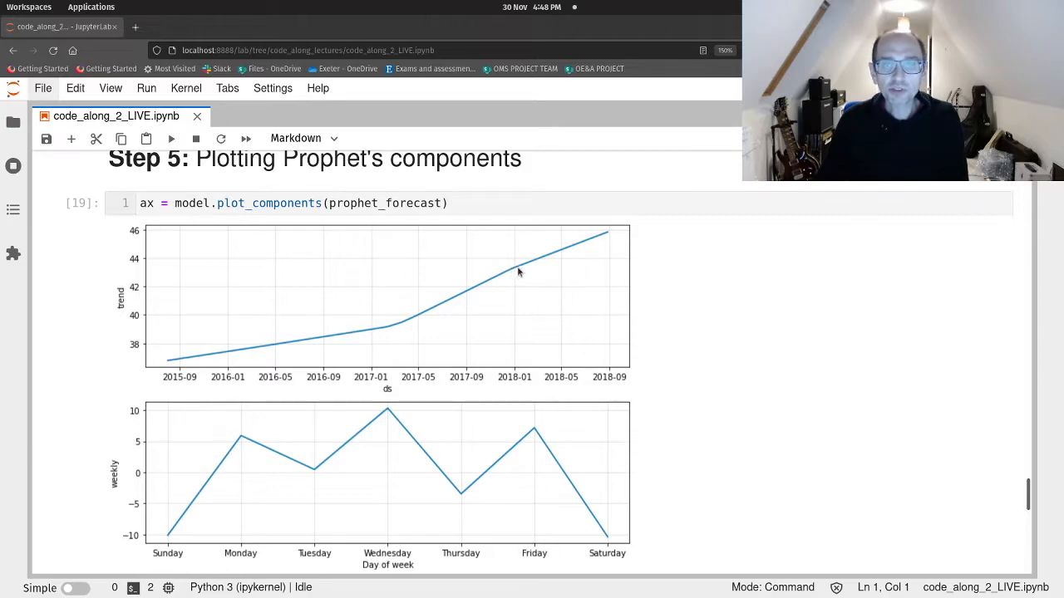
pyautogui.moveTo(357, 294)
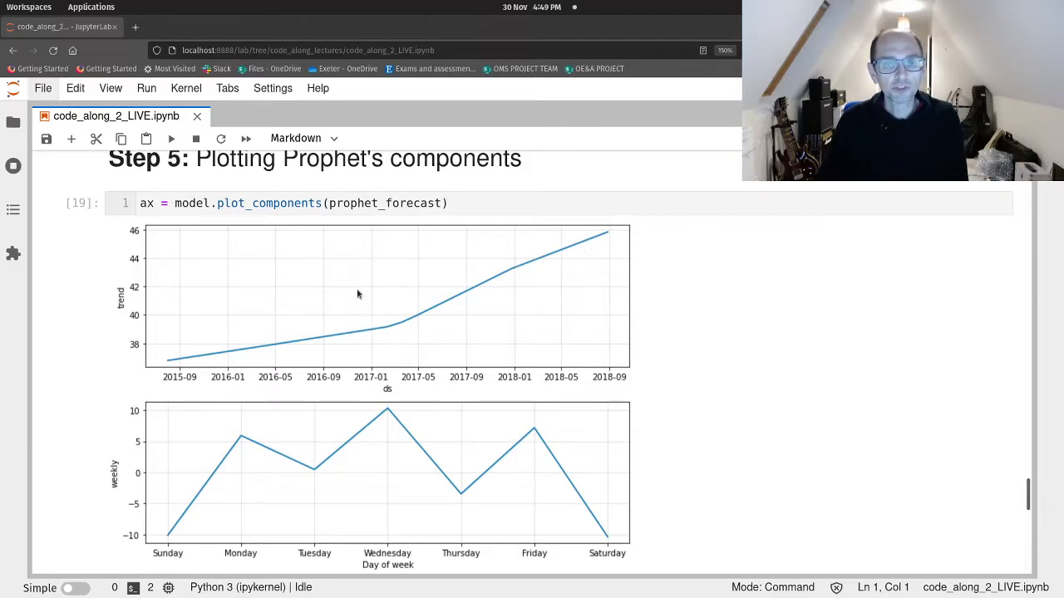
pyautogui.moveTo(536, 400)
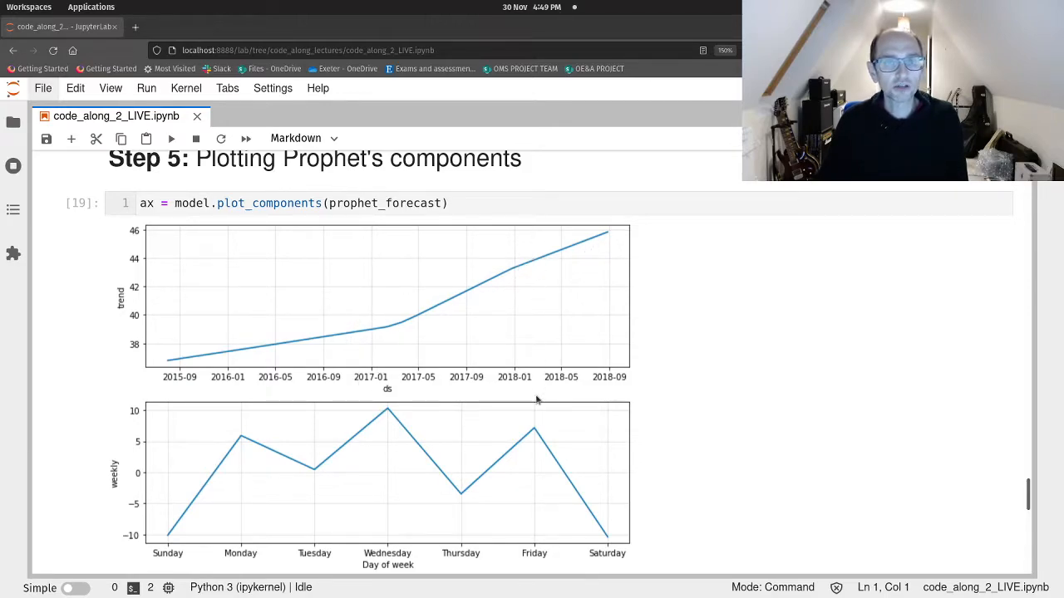
pyautogui.scroll(-3)
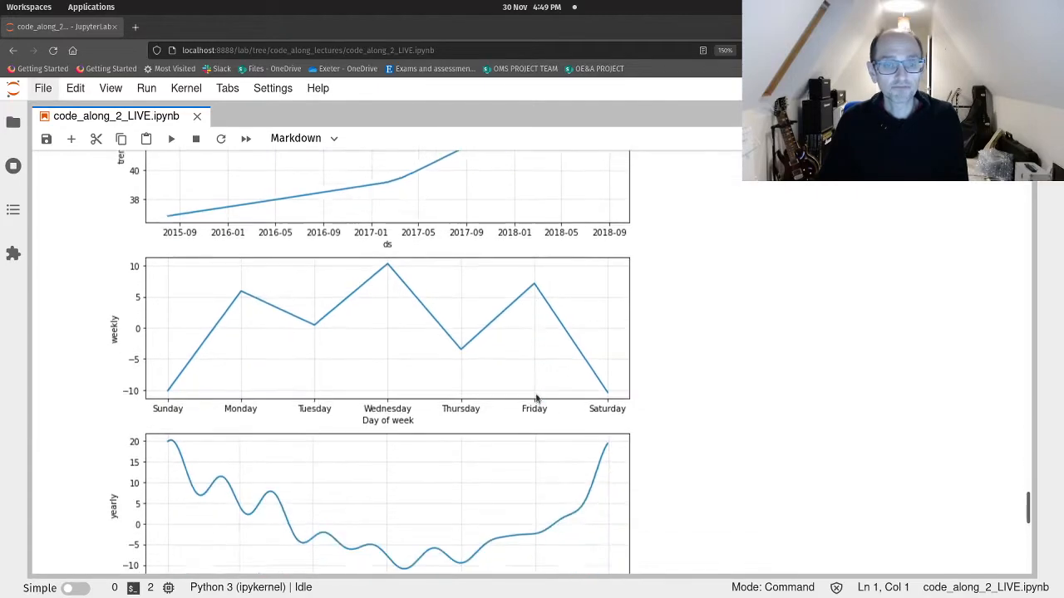
pyautogui.scroll(-3)
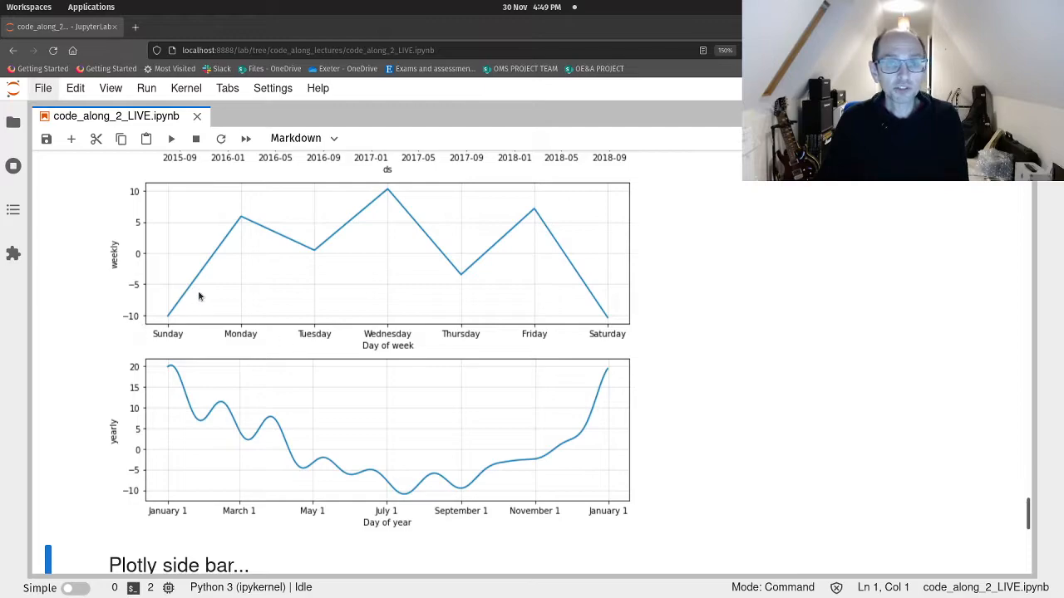
pyautogui.moveTo(177, 306)
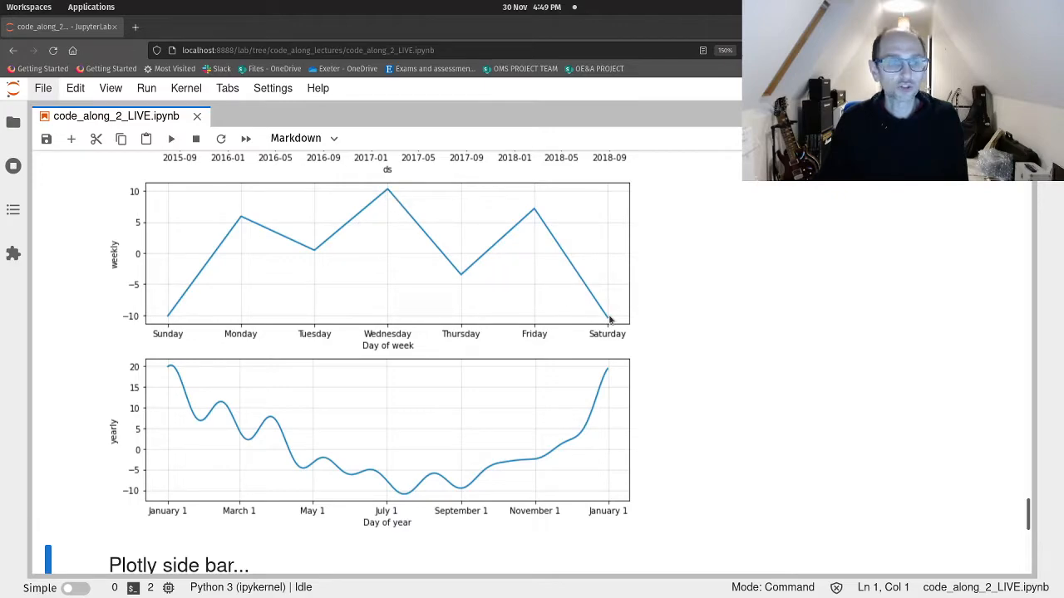
pyautogui.moveTo(214, 251)
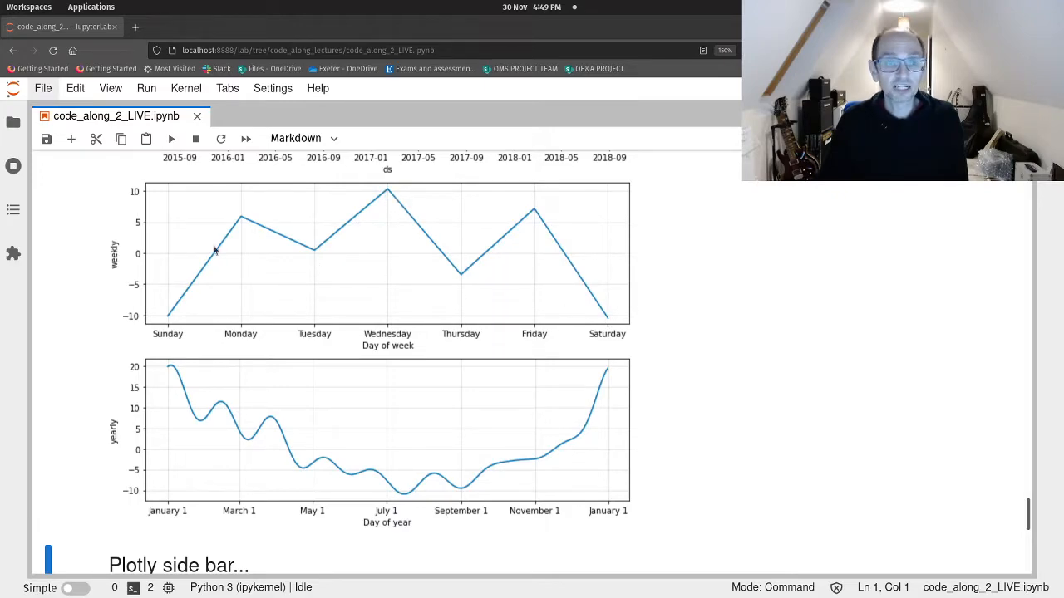
pyautogui.moveTo(275, 299)
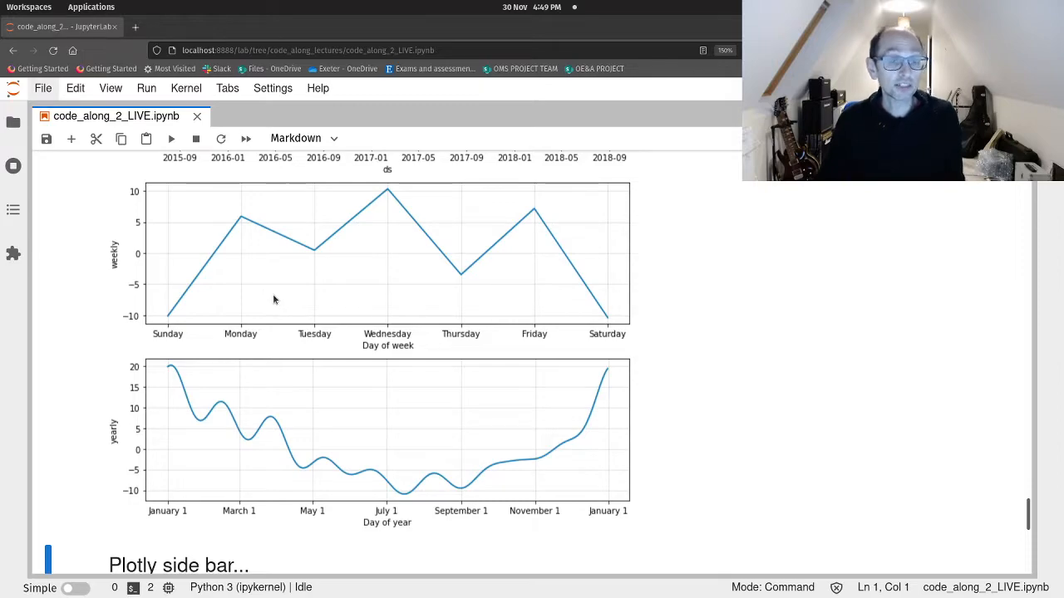
pyautogui.moveTo(257, 312)
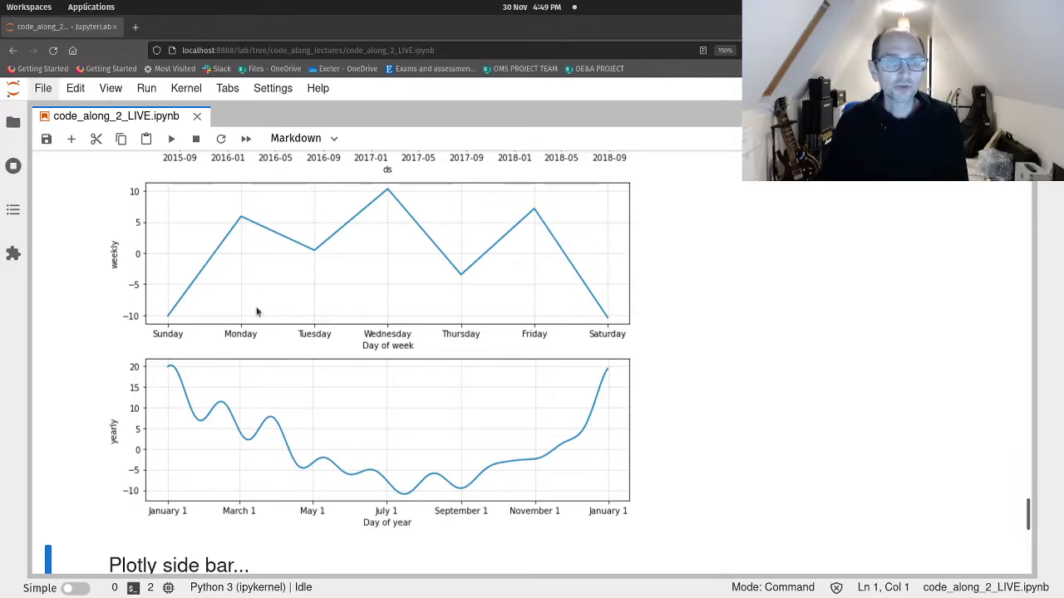
pyautogui.moveTo(169, 325)
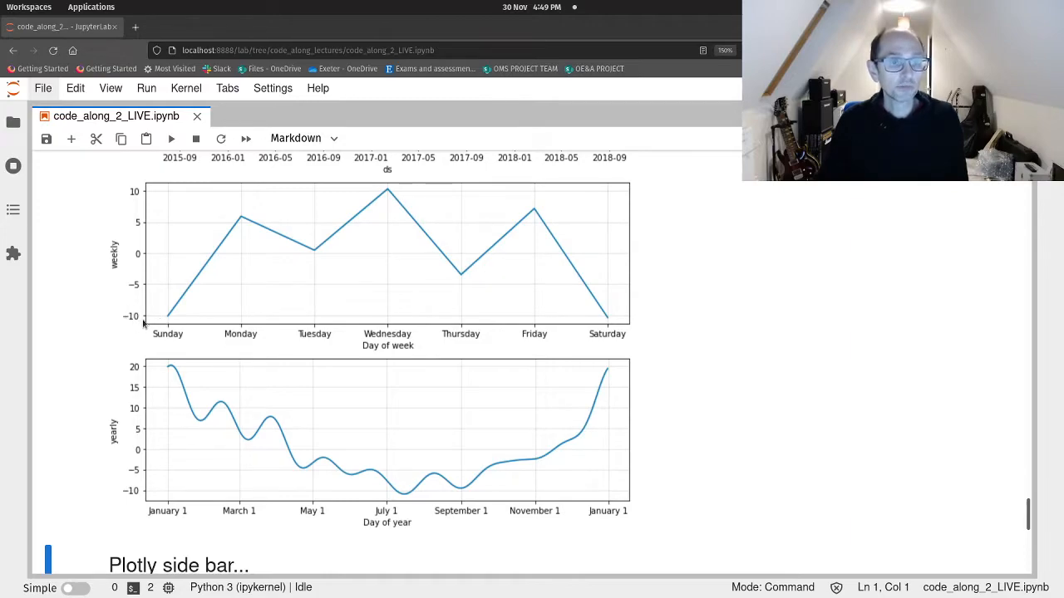
pyautogui.moveTo(389, 193)
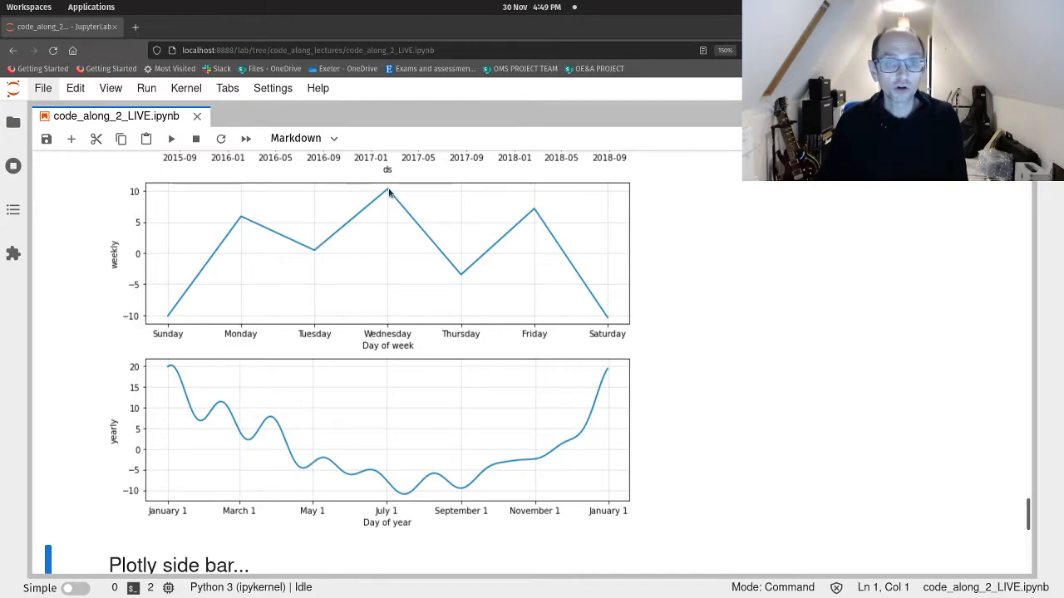
pyautogui.moveTo(384, 222)
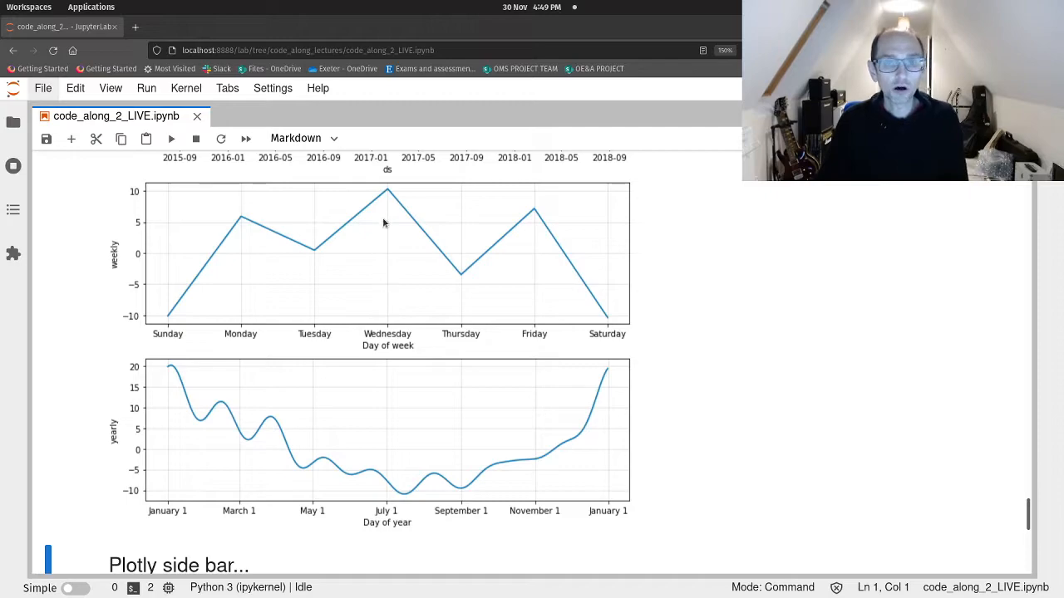
pyautogui.moveTo(387, 199)
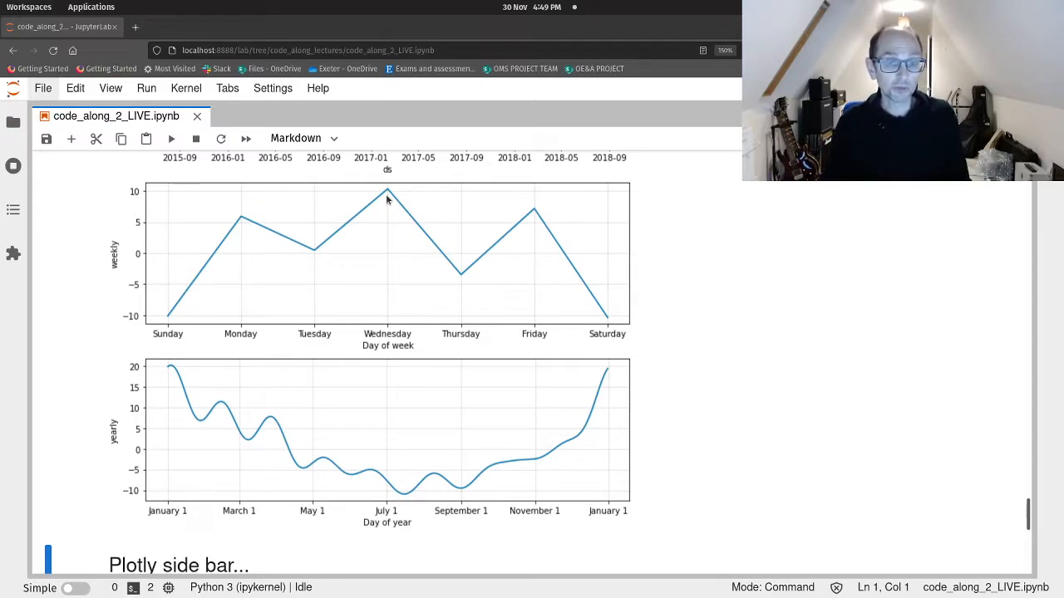
pyautogui.scroll(-3)
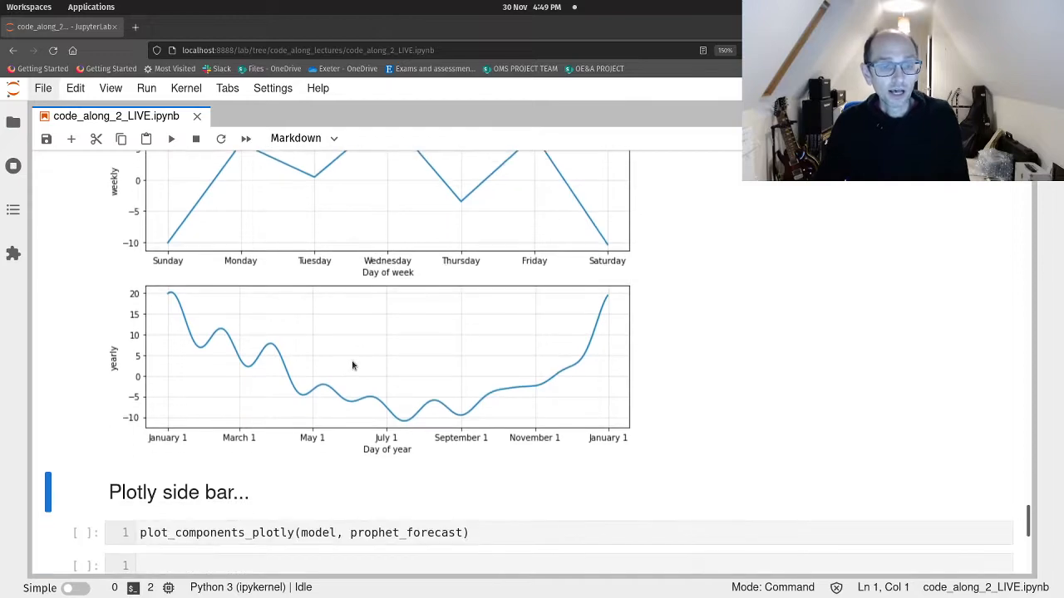
pyautogui.moveTo(591, 391)
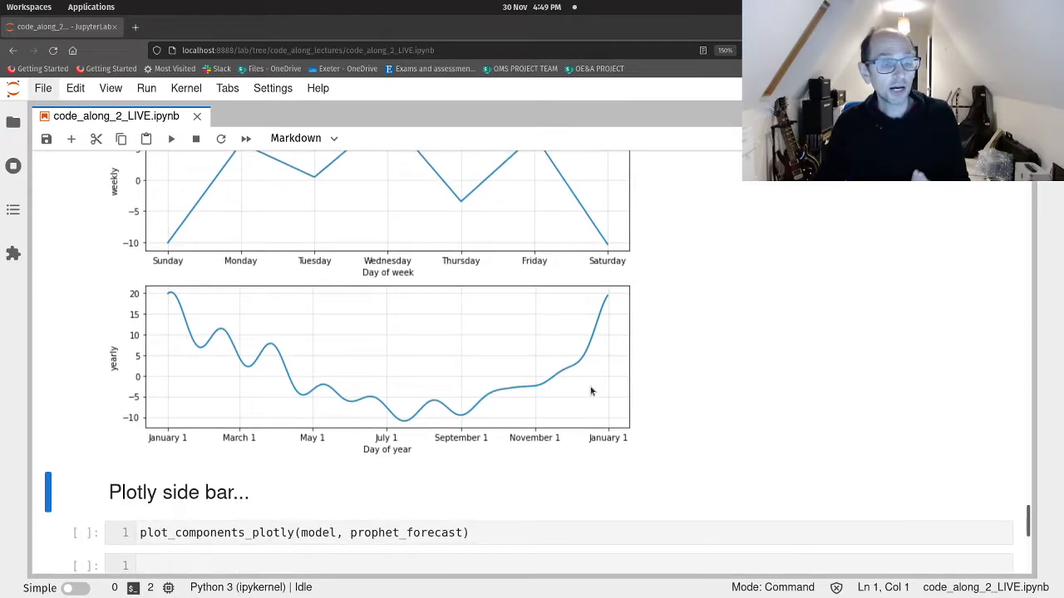
pyautogui.moveTo(257, 417)
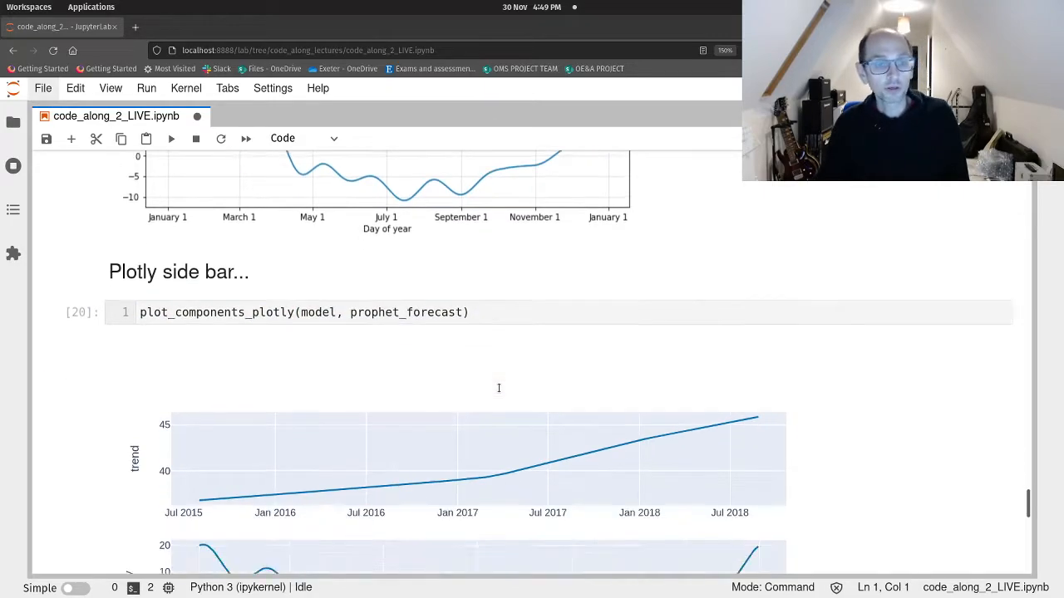
pyautogui.scroll(-3)
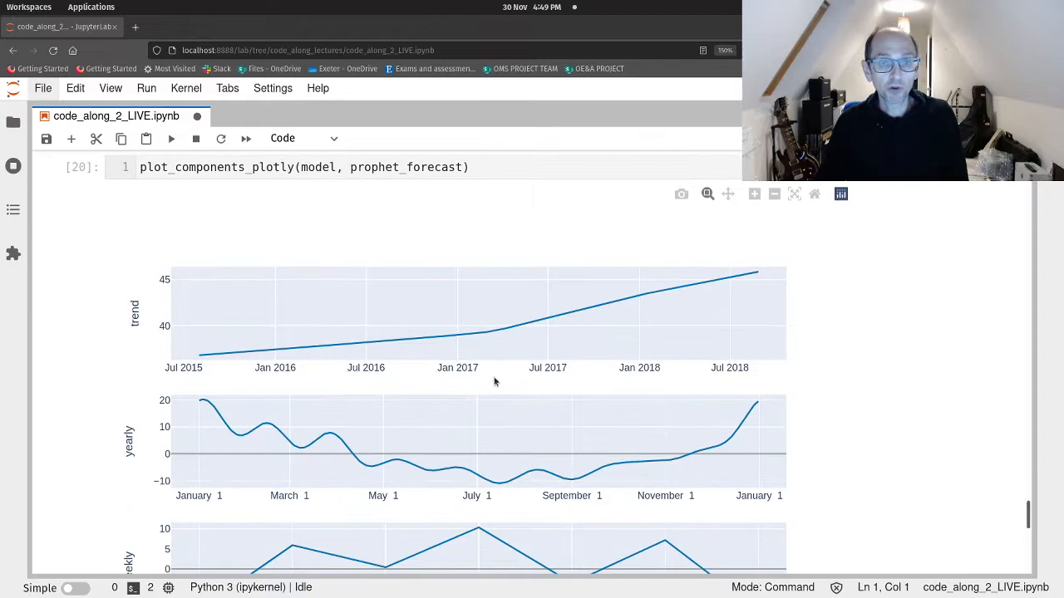
pyautogui.moveTo(405, 253)
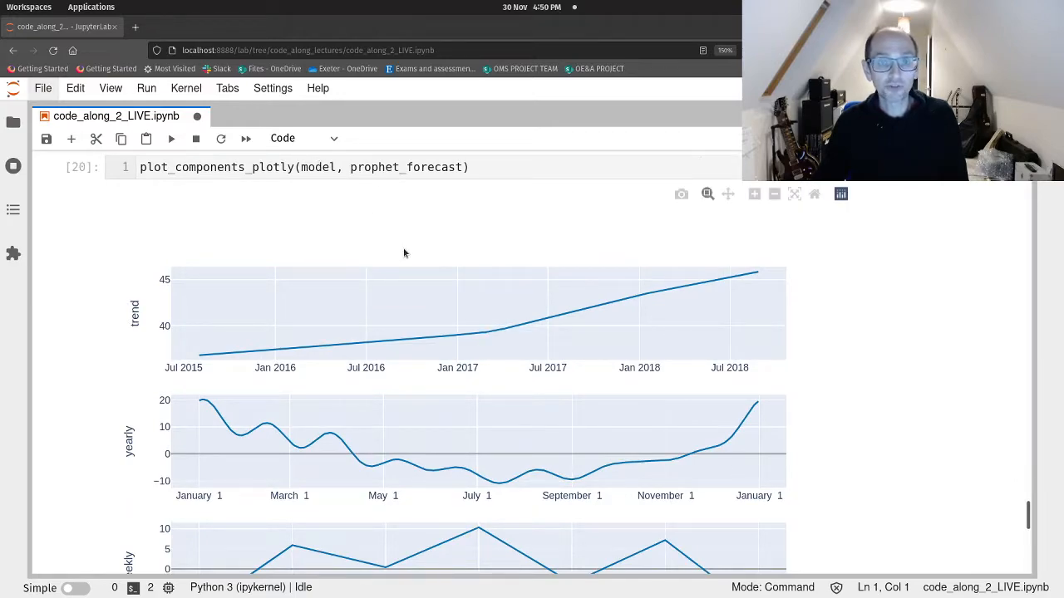
pyautogui.scroll(-3)
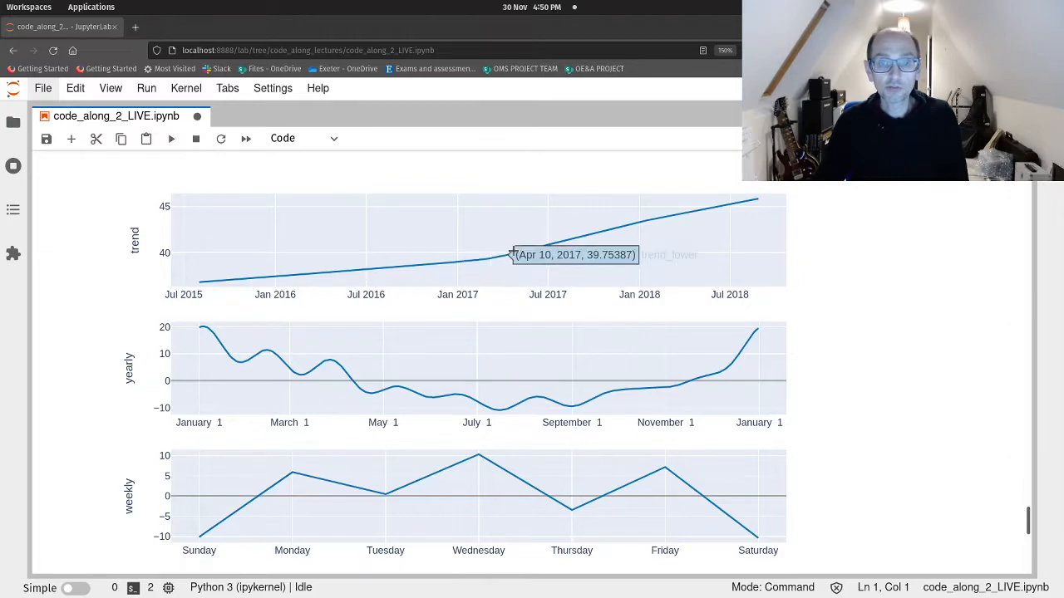
pyautogui.moveTo(758, 204)
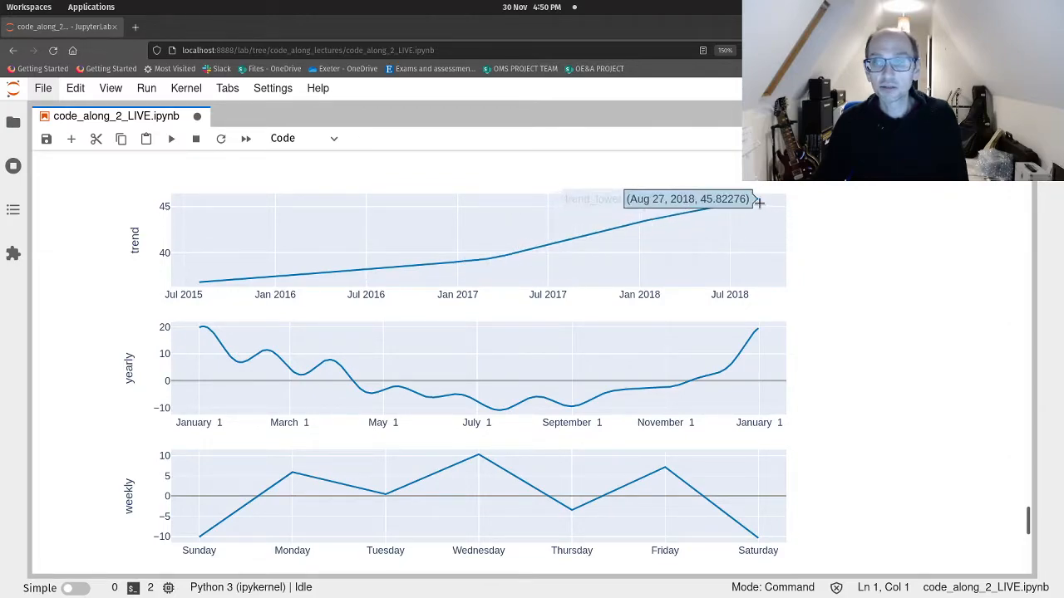
pyautogui.moveTo(293, 371)
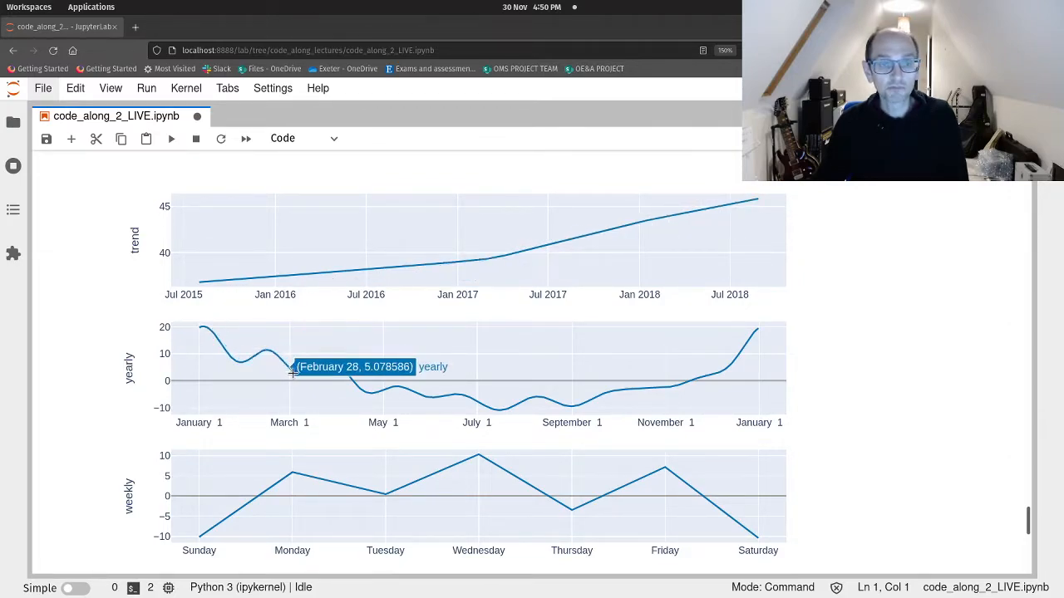
pyautogui.moveTo(439, 454)
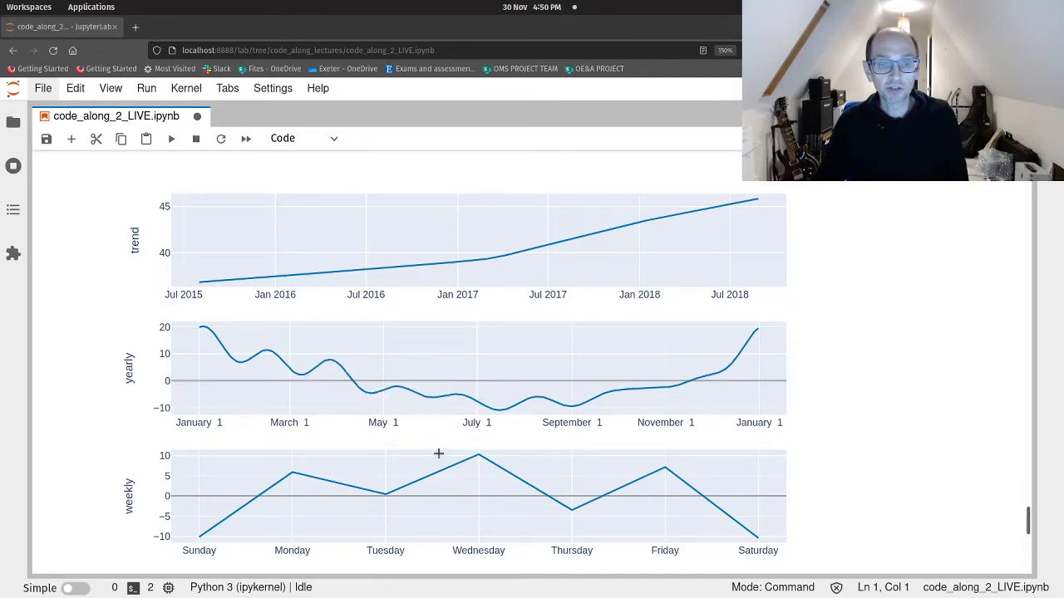
pyautogui.moveTo(481, 455)
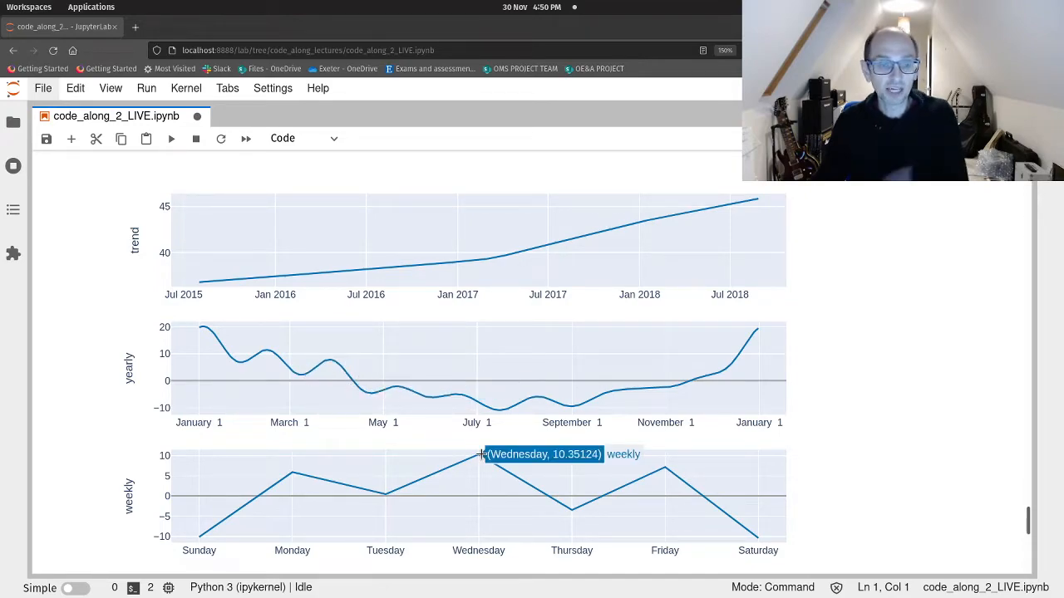
pyautogui.scroll(-3)
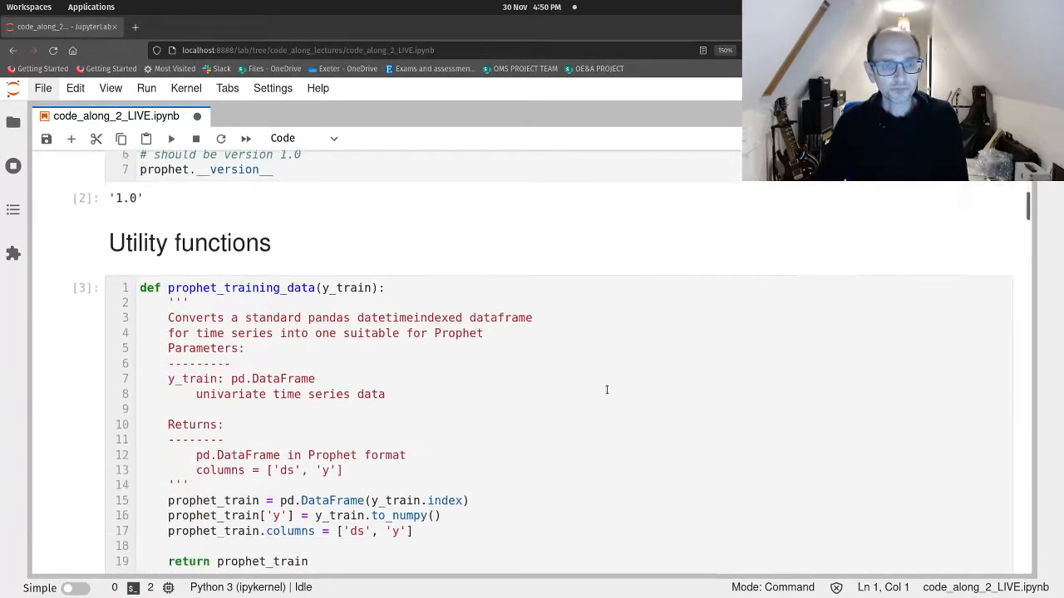
pyautogui.scroll(-3)
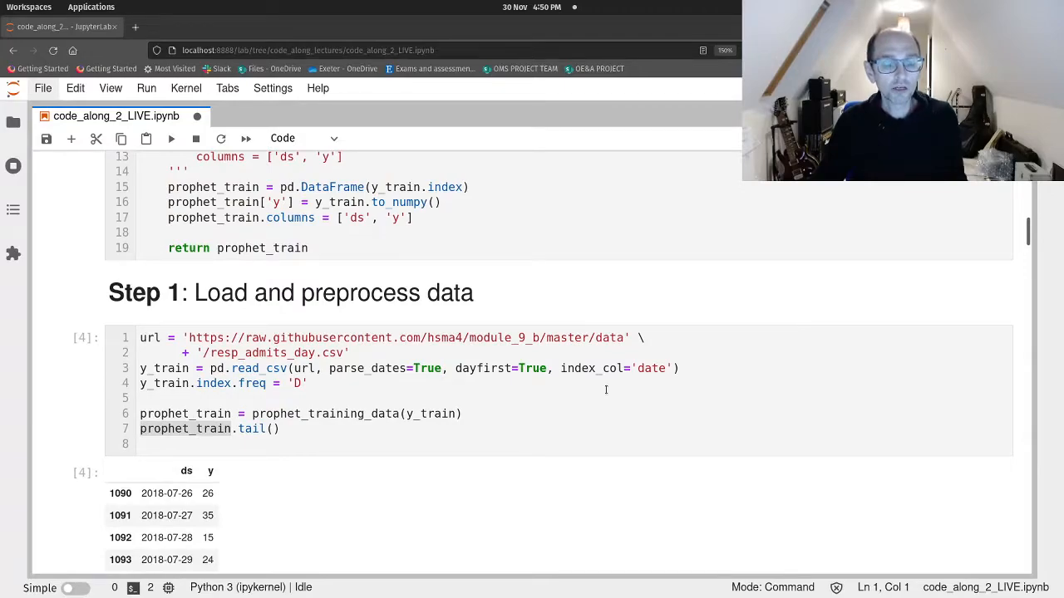
pyautogui.scroll(-3)
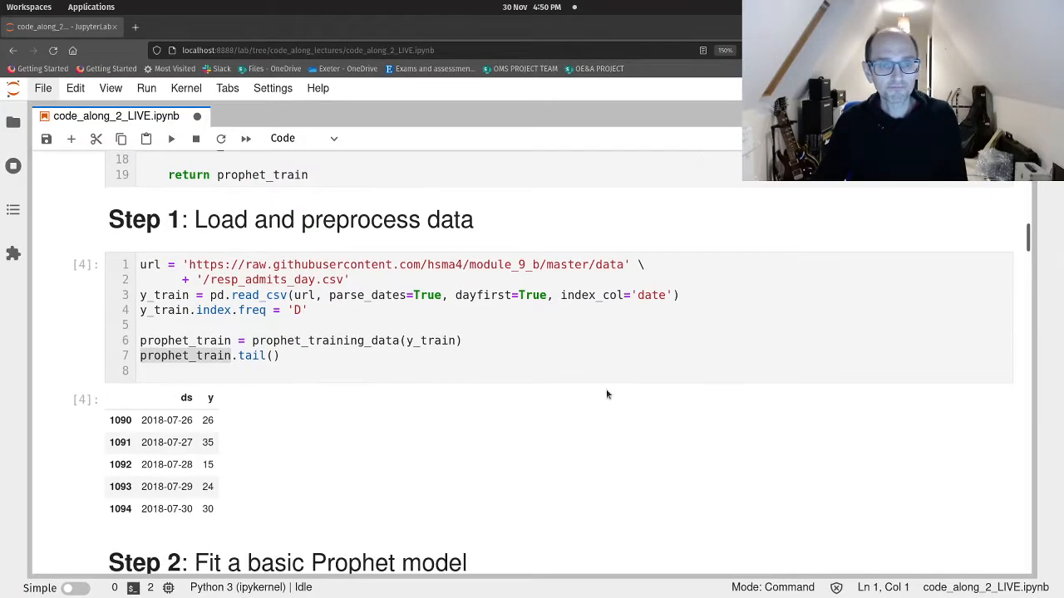
pyautogui.scroll(-3)
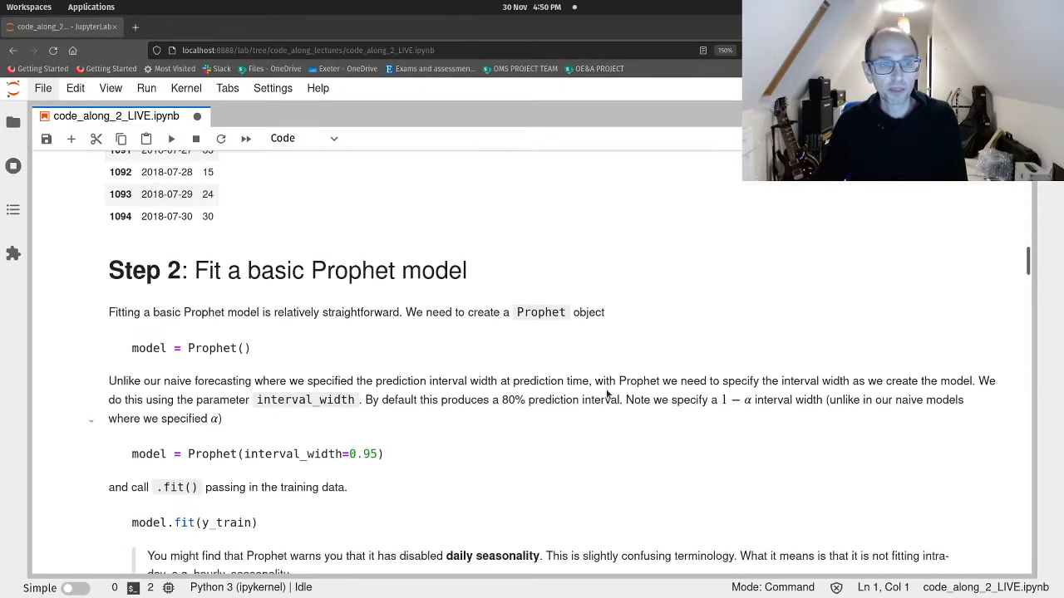
pyautogui.scroll(-3)
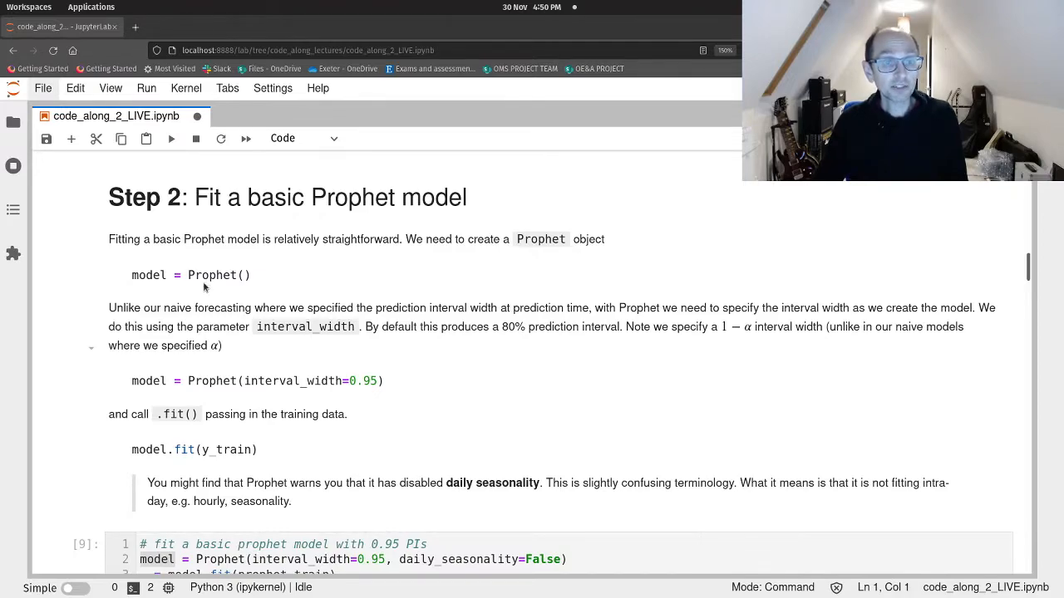
pyautogui.moveTo(298, 292)
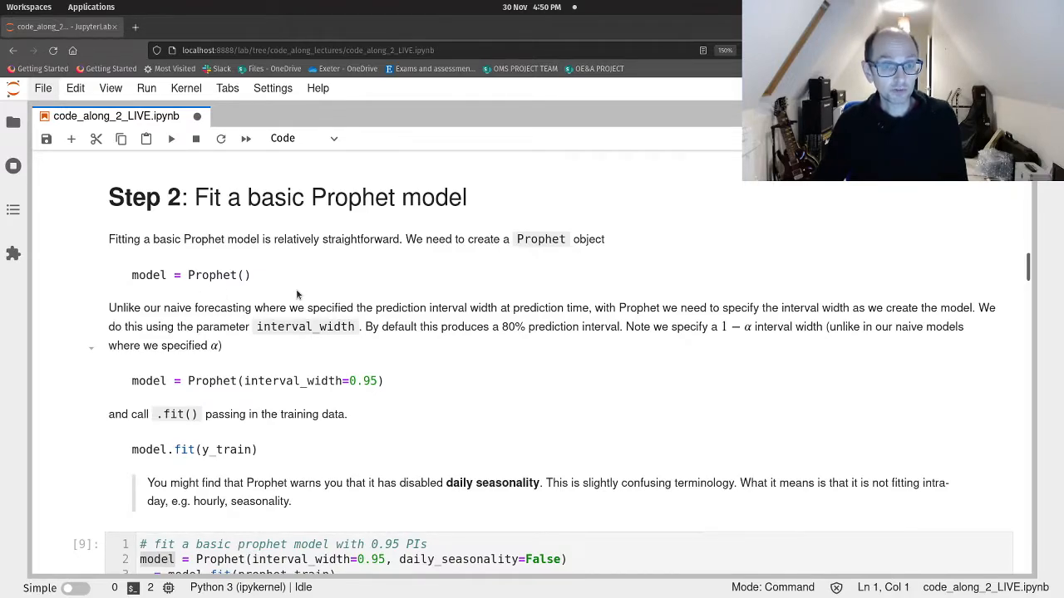
pyautogui.moveTo(310, 402)
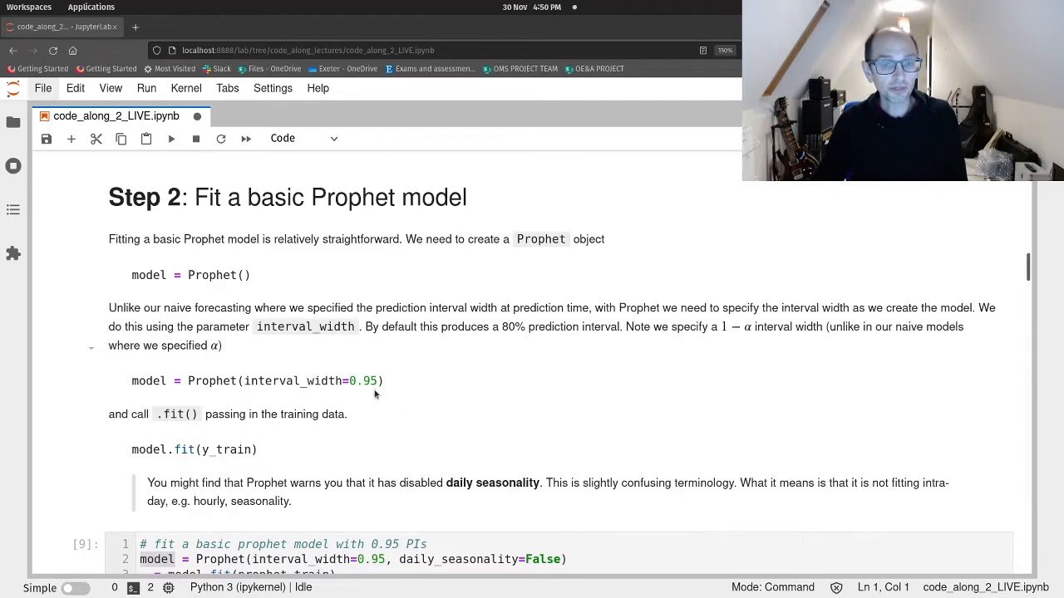
pyautogui.scroll(-3)
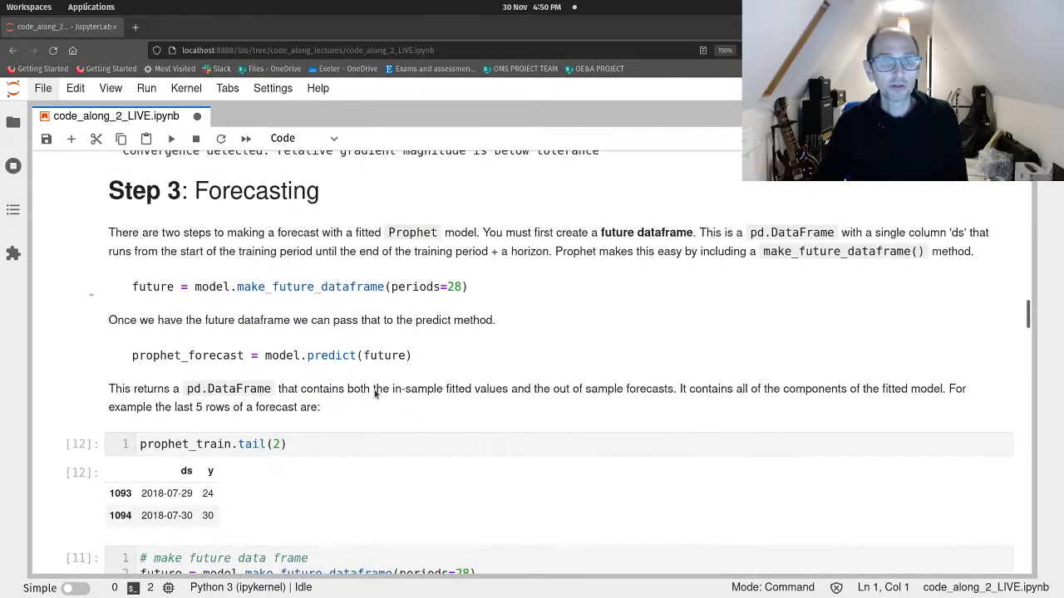
pyautogui.moveTo(339, 375)
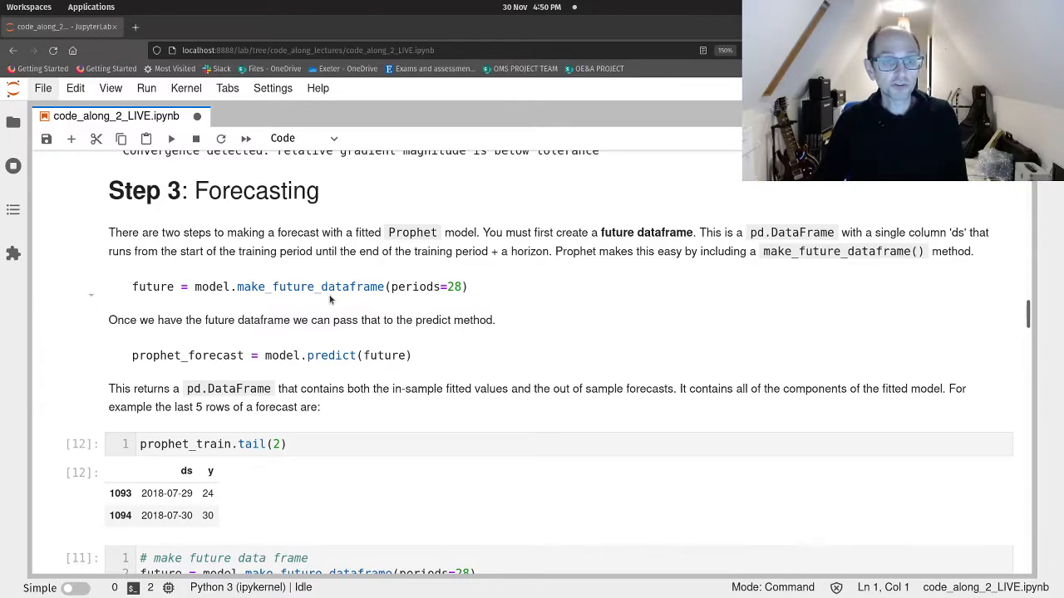
pyautogui.moveTo(322, 373)
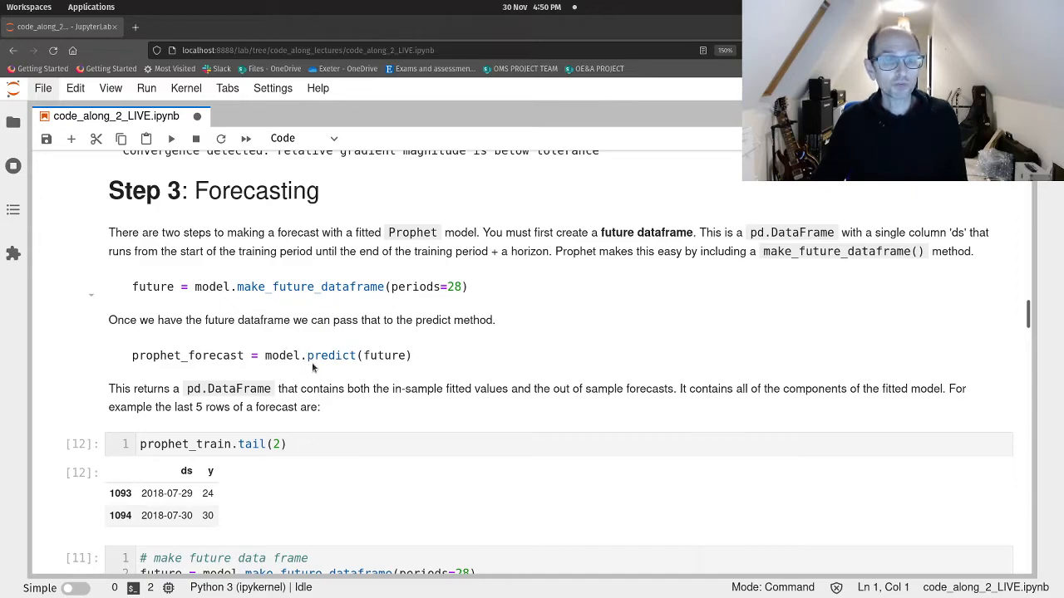
pyautogui.scroll(-3)
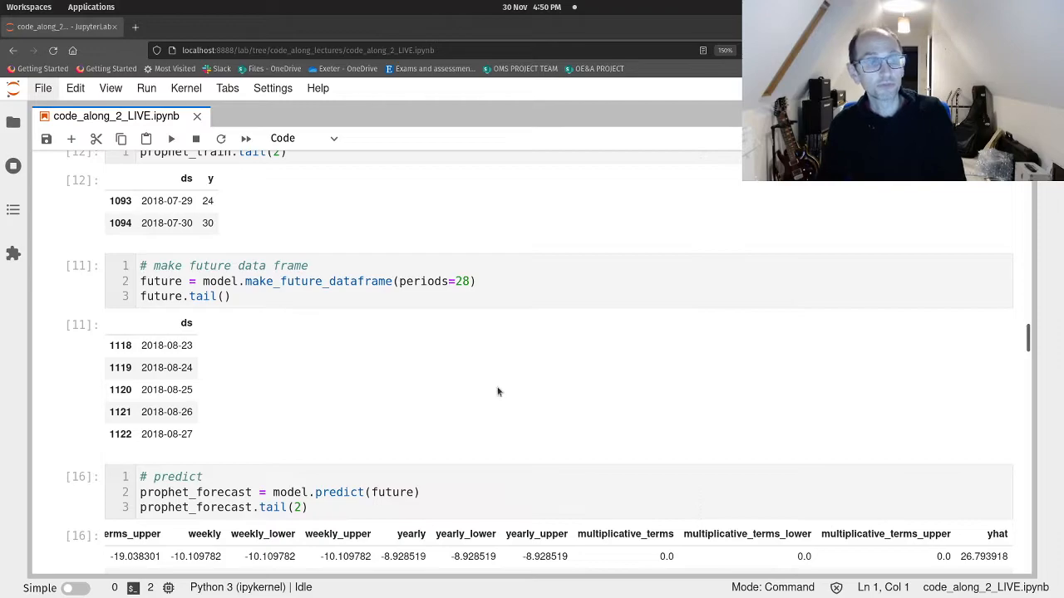
pyautogui.scroll(-3)
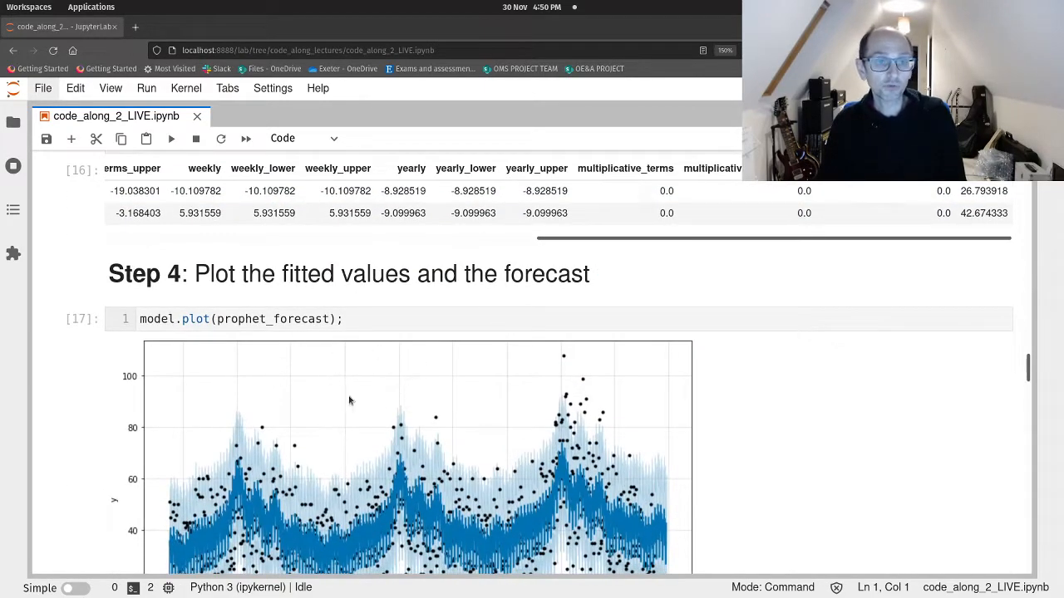
pyautogui.scroll(-3)
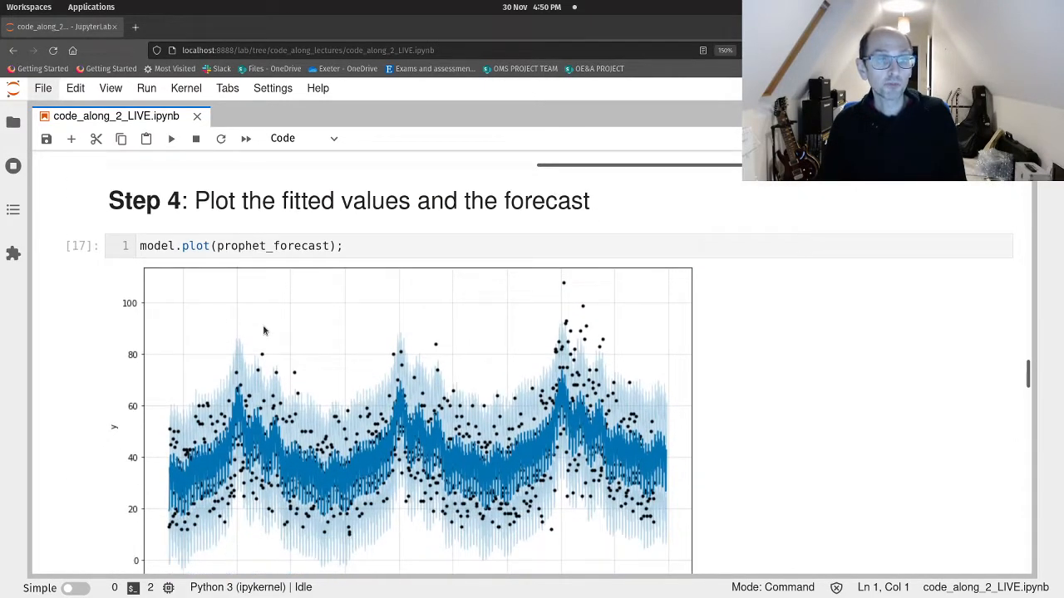